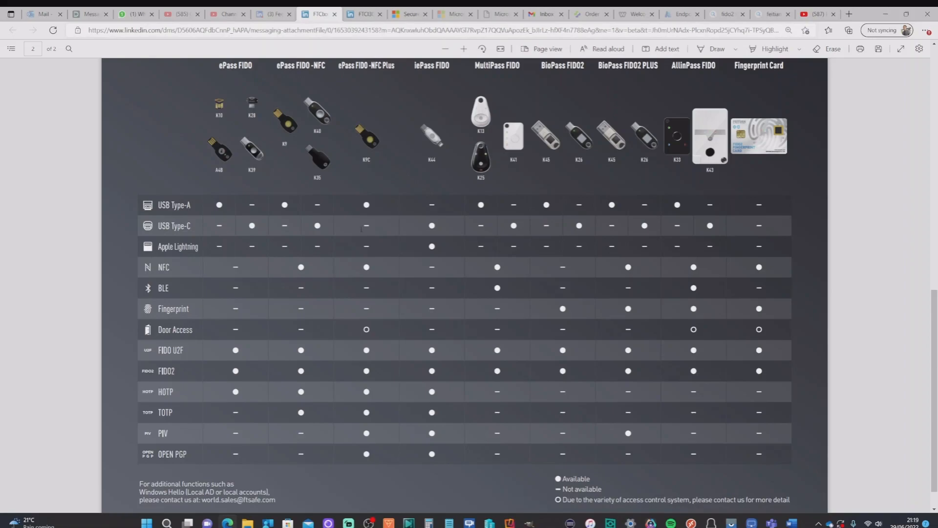
pyautogui.moveTo(388, 173)
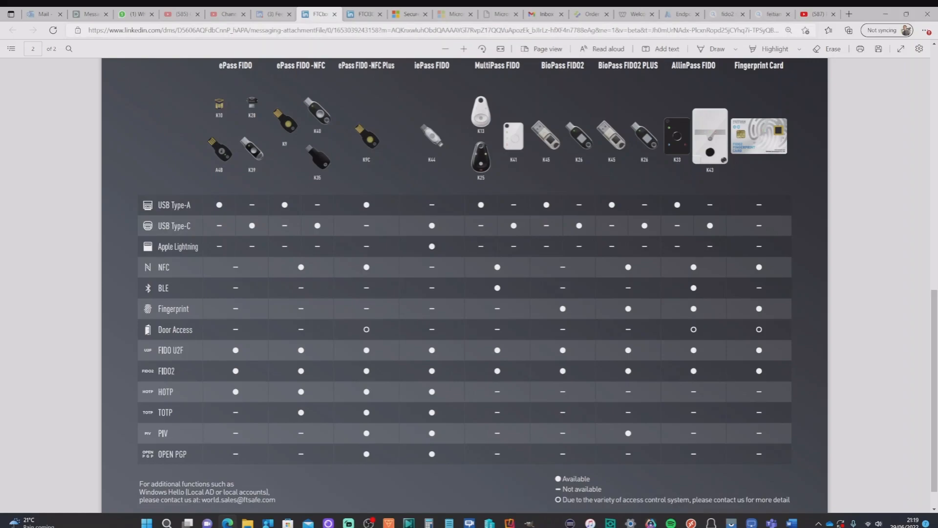
pyautogui.moveTo(241, 278)
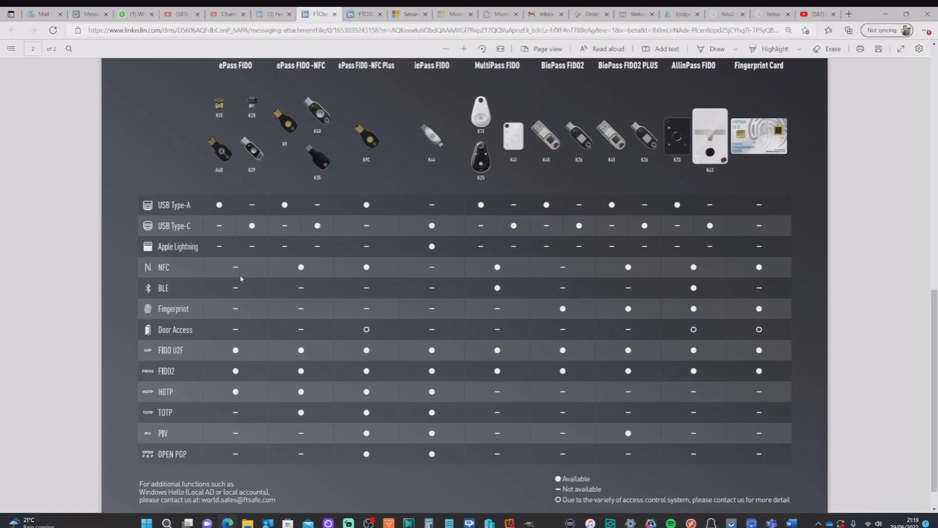
pyautogui.moveTo(235, 264)
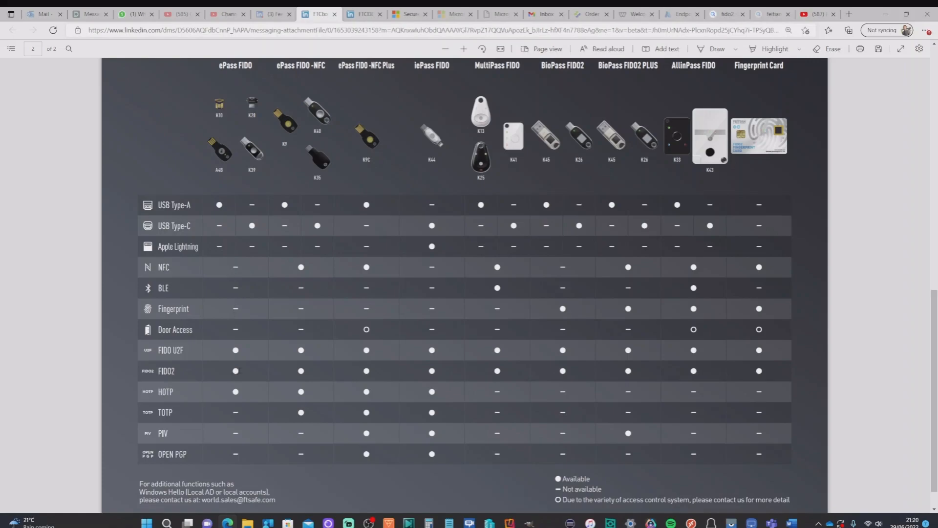
pyautogui.moveTo(536, 191)
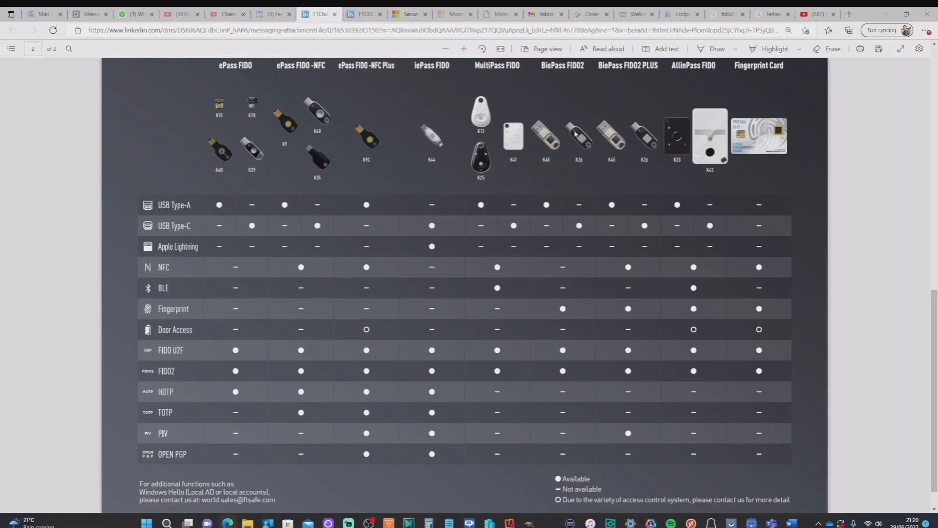
pyautogui.moveTo(583, 150)
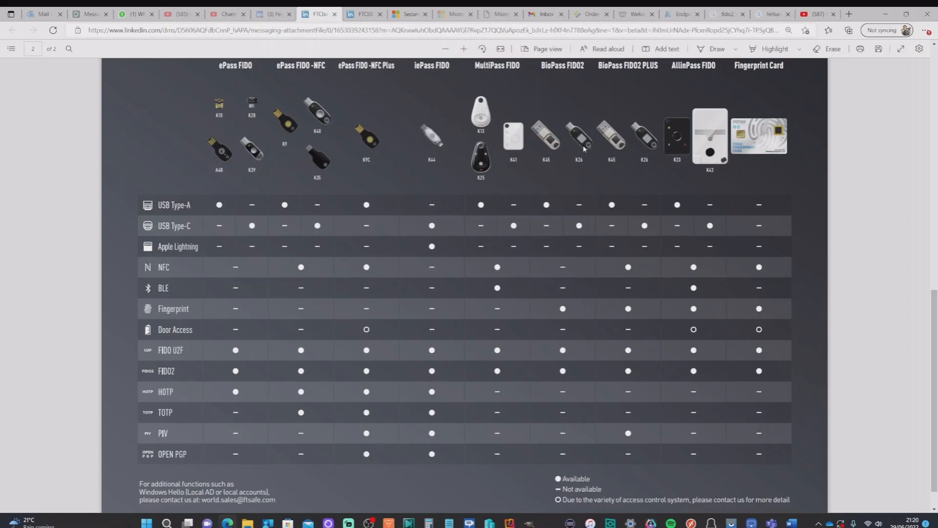
pyautogui.moveTo(585, 181)
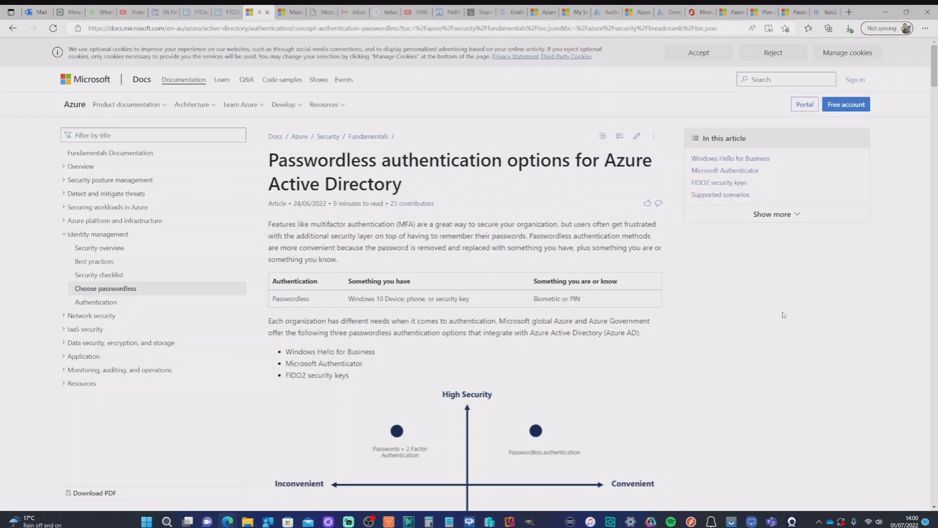
pyautogui.moveTo(780, 305)
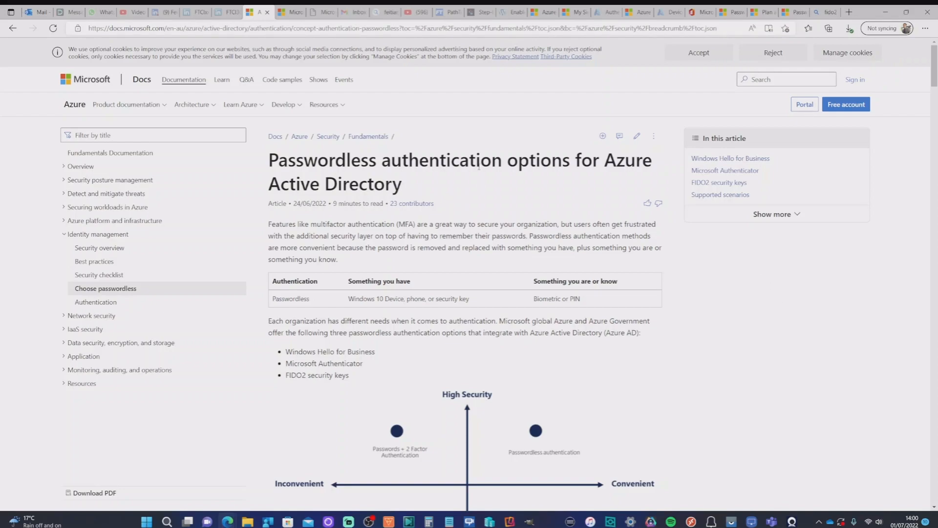
pyautogui.moveTo(556, 255)
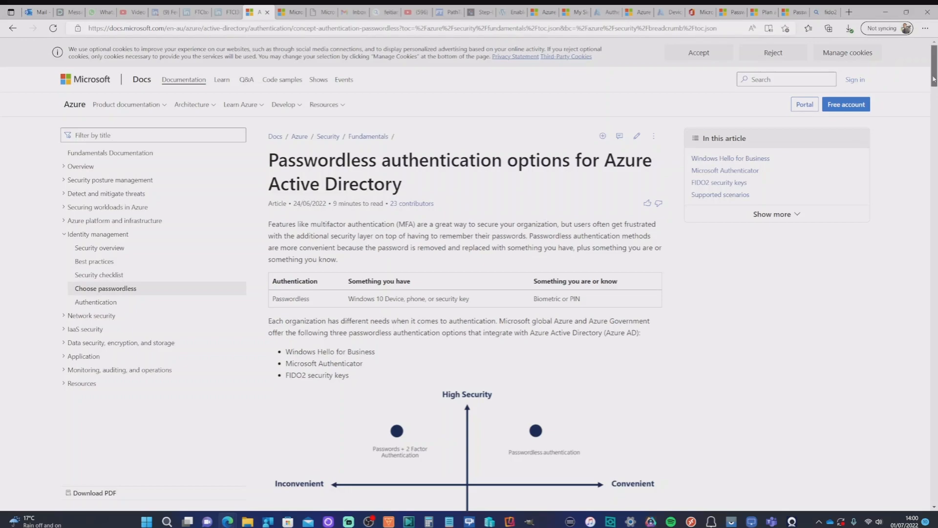
# Step: Scroll the passwordless authentication article down to the FIDO2 security key providers table
pyautogui.scroll(-3)
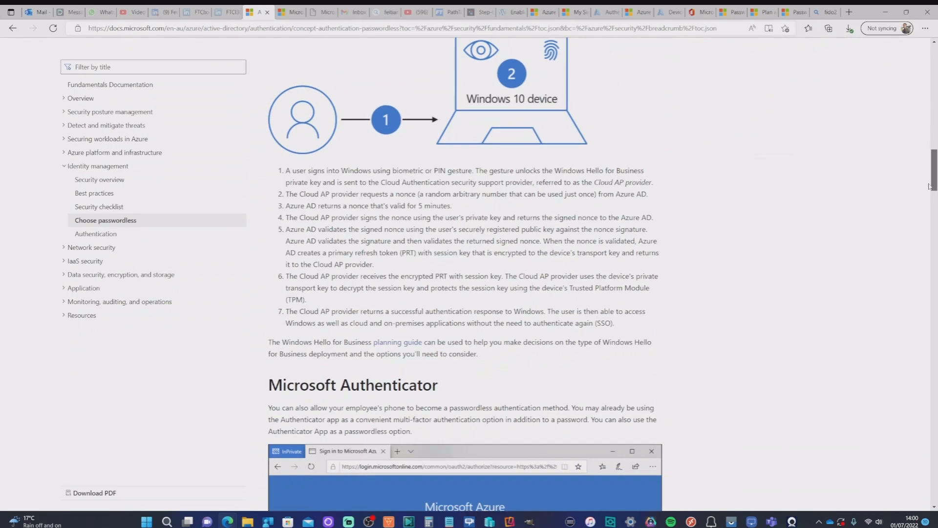
pyautogui.scroll(-3)
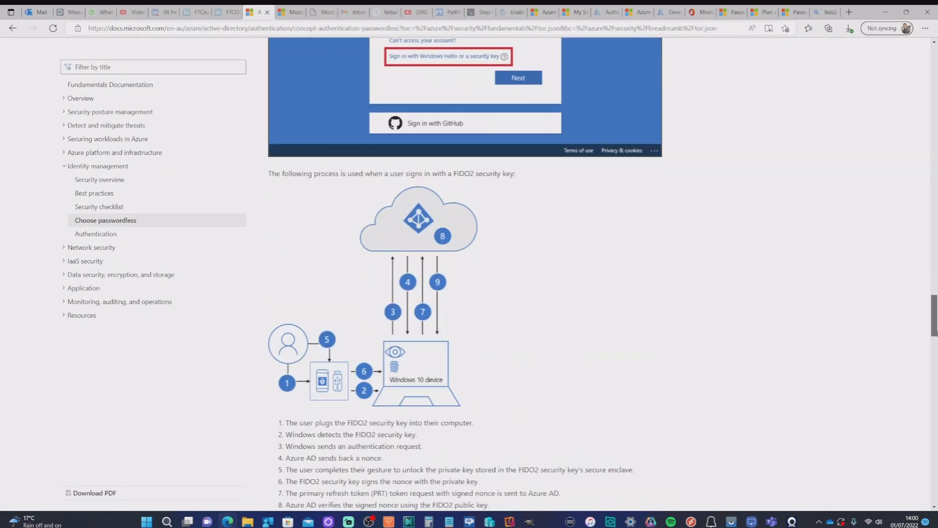
pyautogui.scroll(-3)
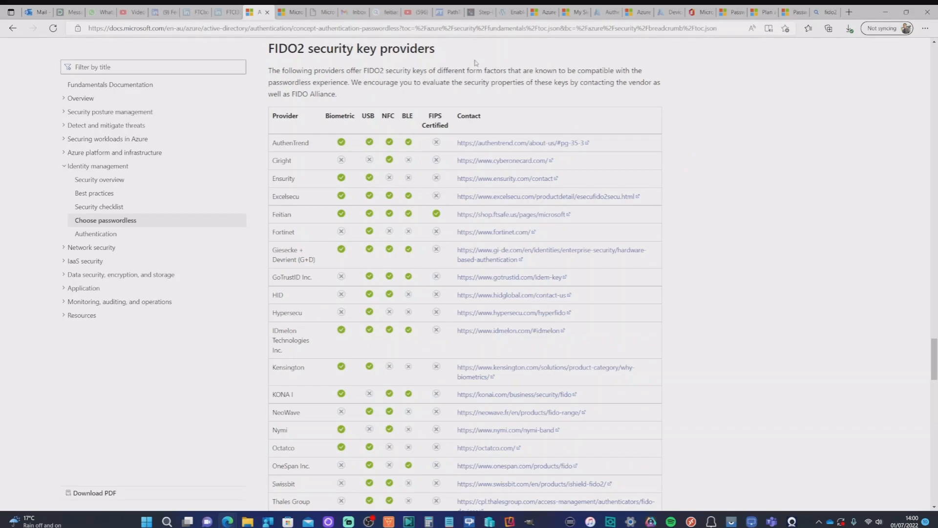
pyautogui.moveTo(303, 246)
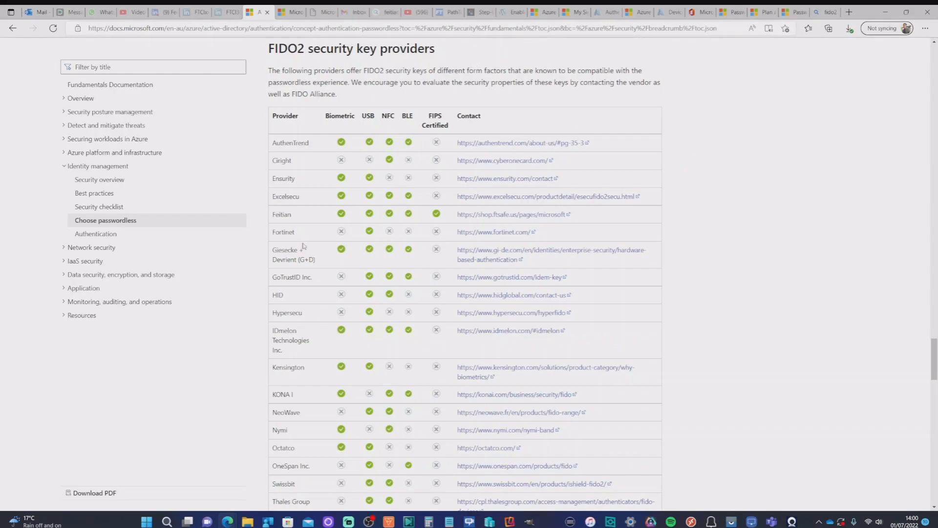
pyautogui.scroll(-3)
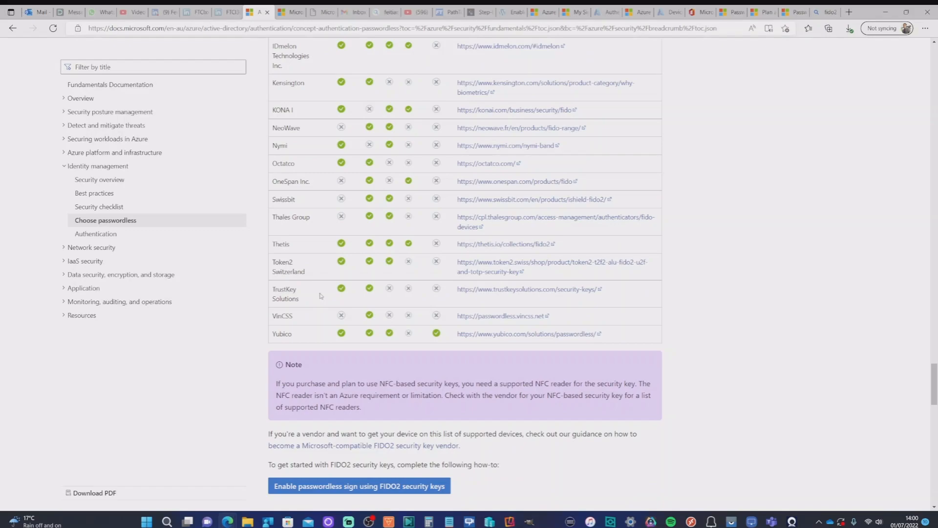
pyautogui.moveTo(313, 280)
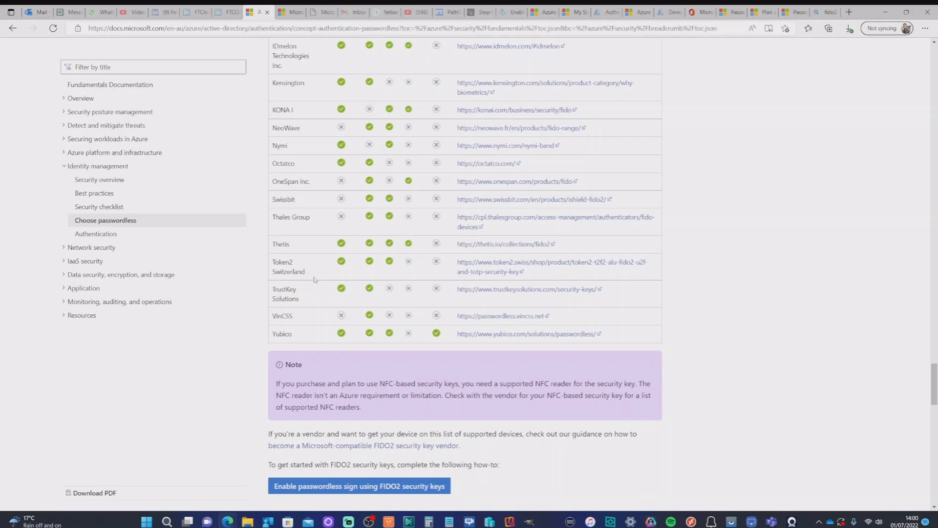
pyautogui.scroll(3)
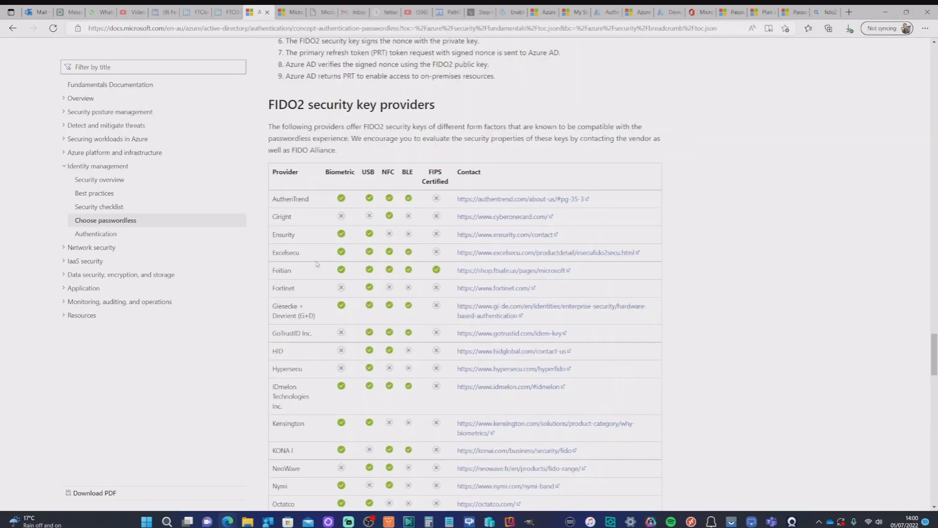
pyautogui.scroll(-3)
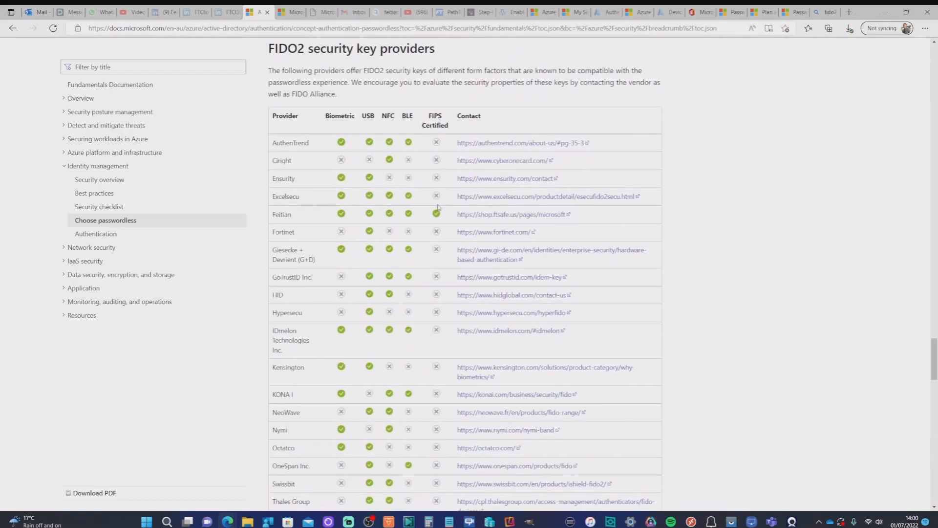
pyautogui.moveTo(323, 235)
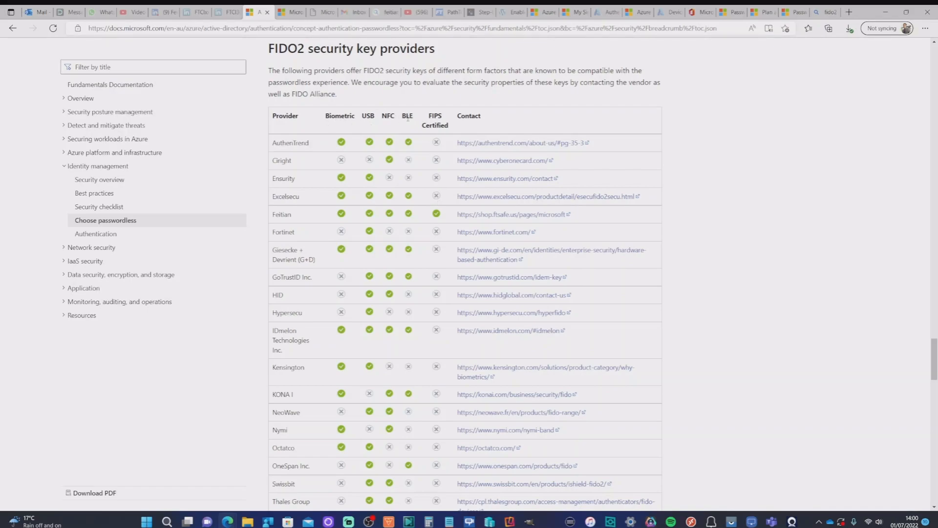
pyautogui.moveTo(418, 289)
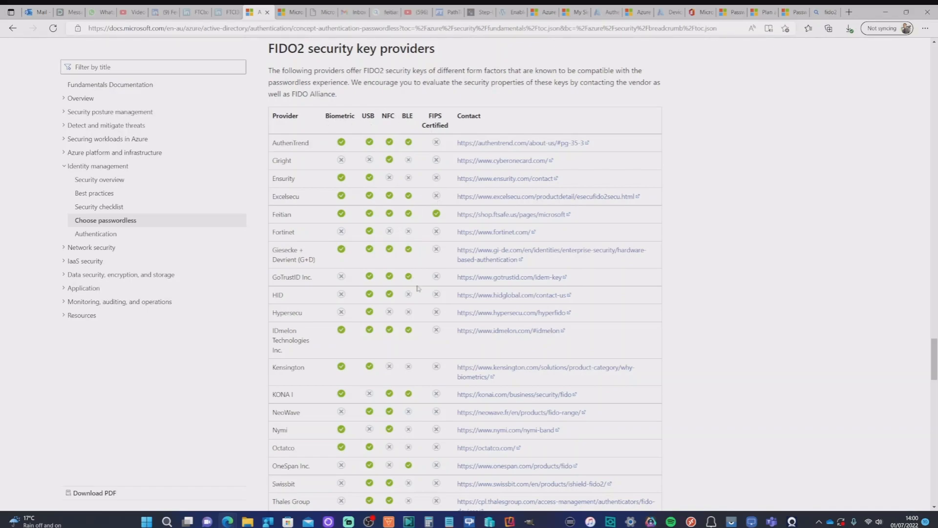
pyautogui.moveTo(402, 275)
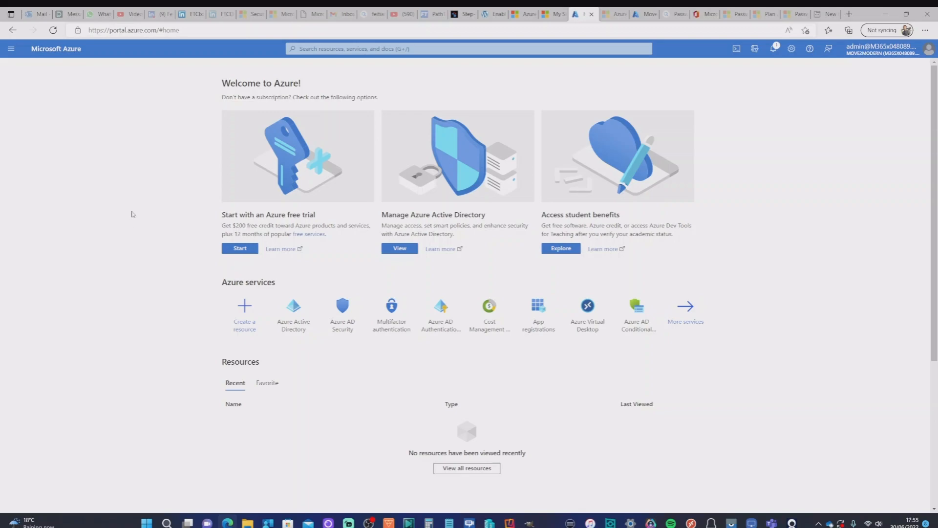
pyautogui.moveTo(110, 174)
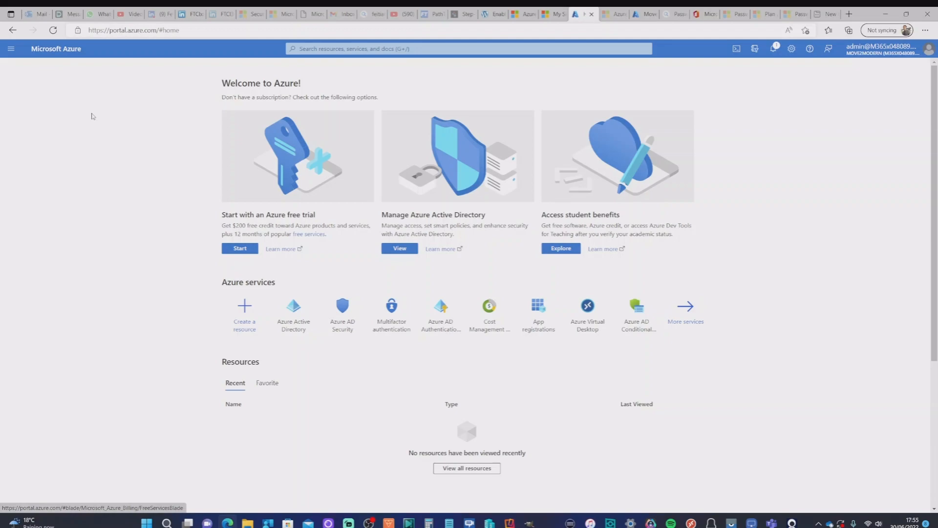
pyautogui.moveTo(301, 335)
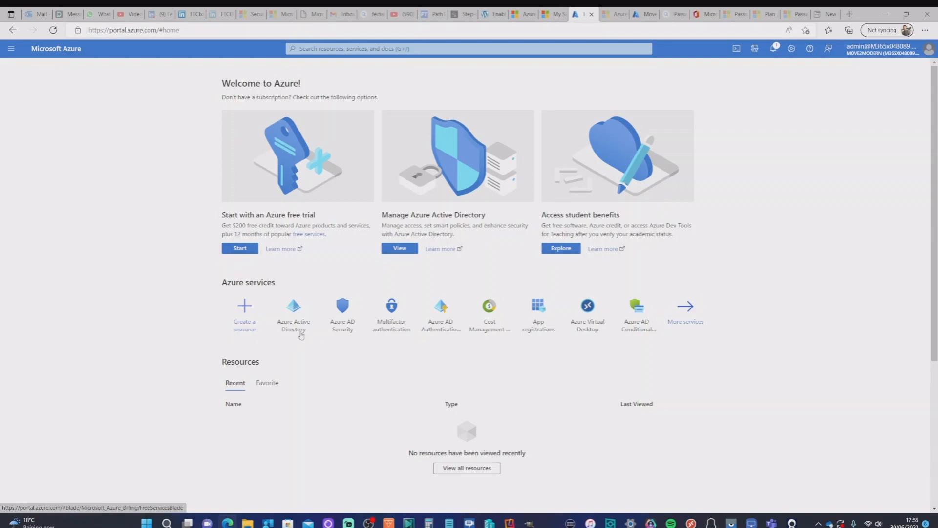
# Step: Go to Azure Active Directory > Users and open the Per-user MFA page
pyautogui.click(293, 314)
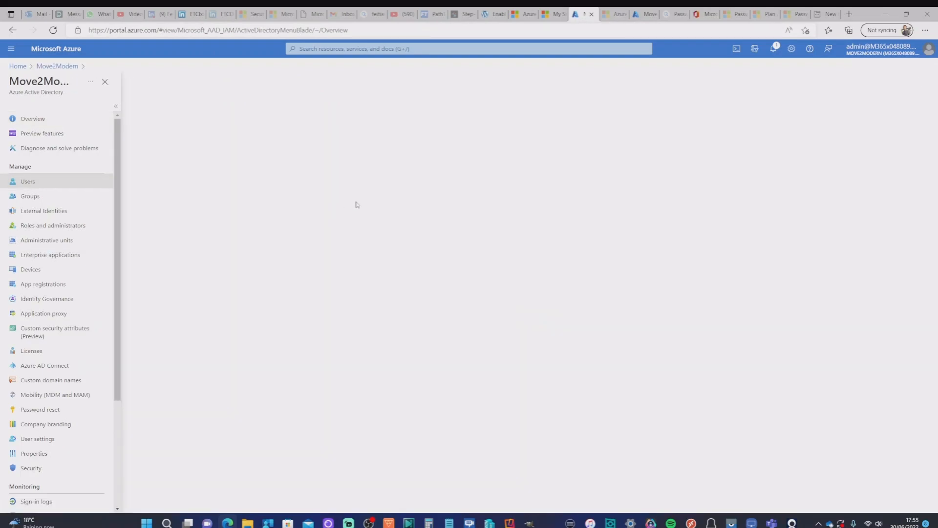
pyautogui.click(27, 181)
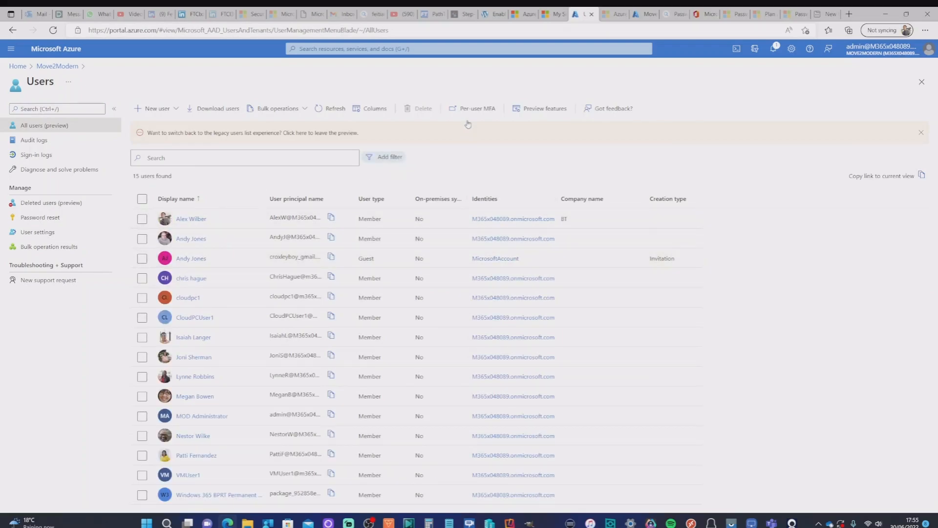
pyautogui.moveTo(476, 109)
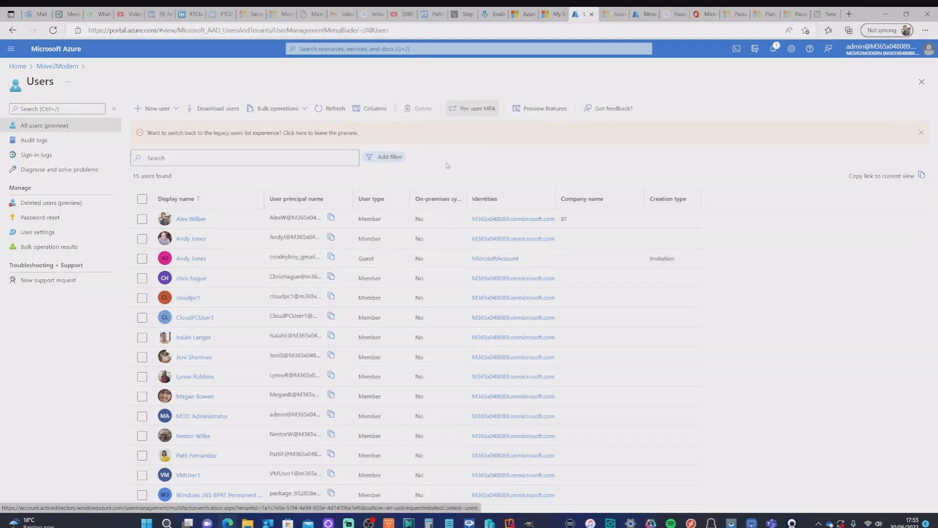
pyautogui.click(477, 109)
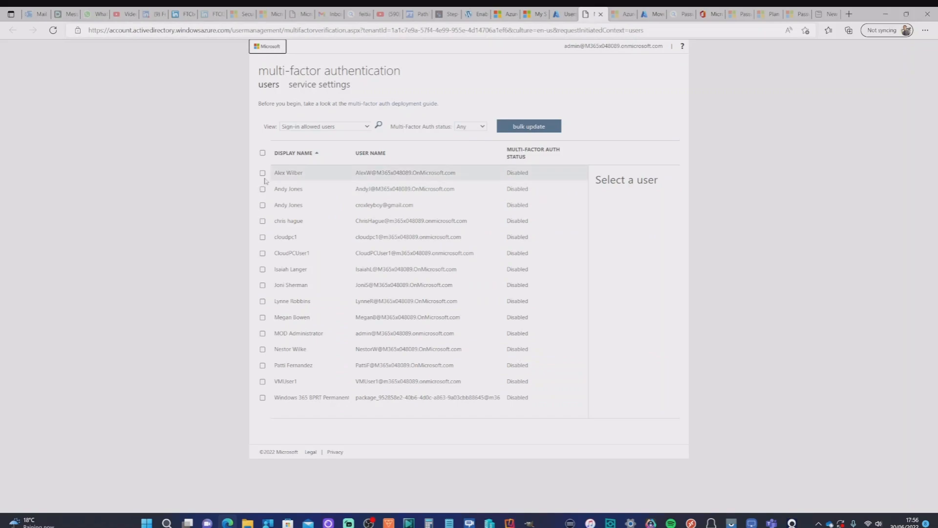
# Step: Enable multi-factor authentication for Alex Wilber and dismiss the 'Updates successful' message
pyautogui.click(263, 173)
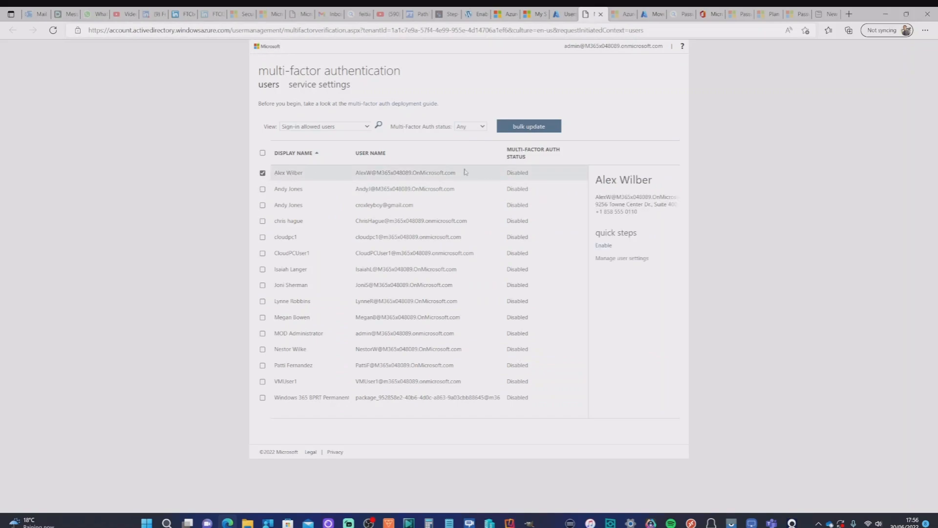
pyautogui.moveTo(517, 176)
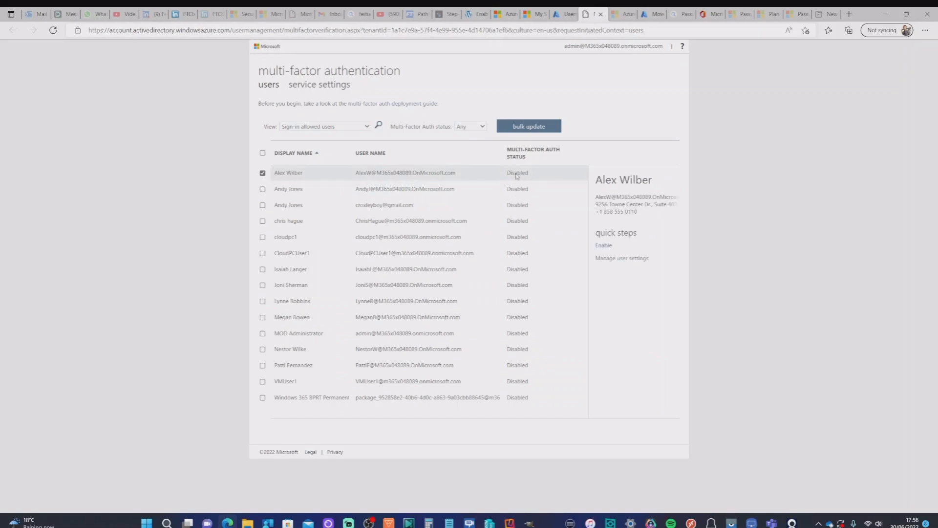
pyautogui.click(602, 245)
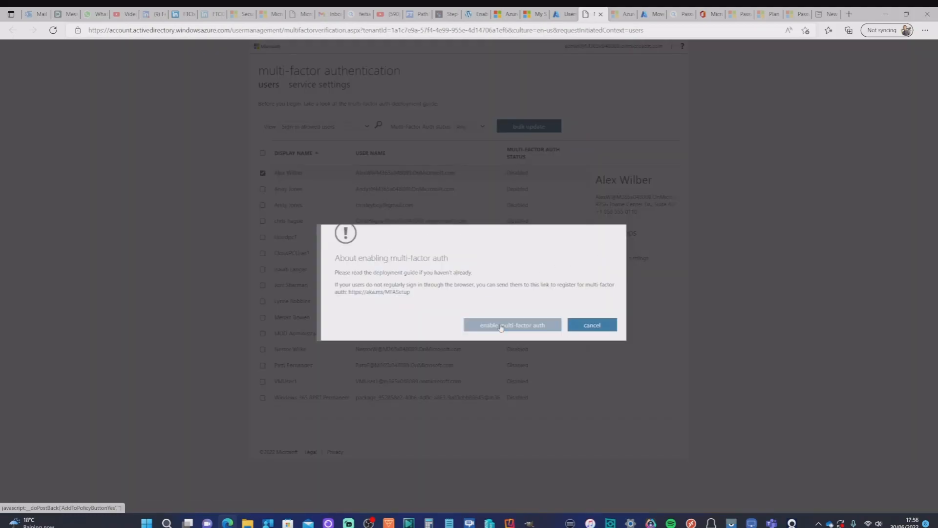
pyautogui.click(511, 325)
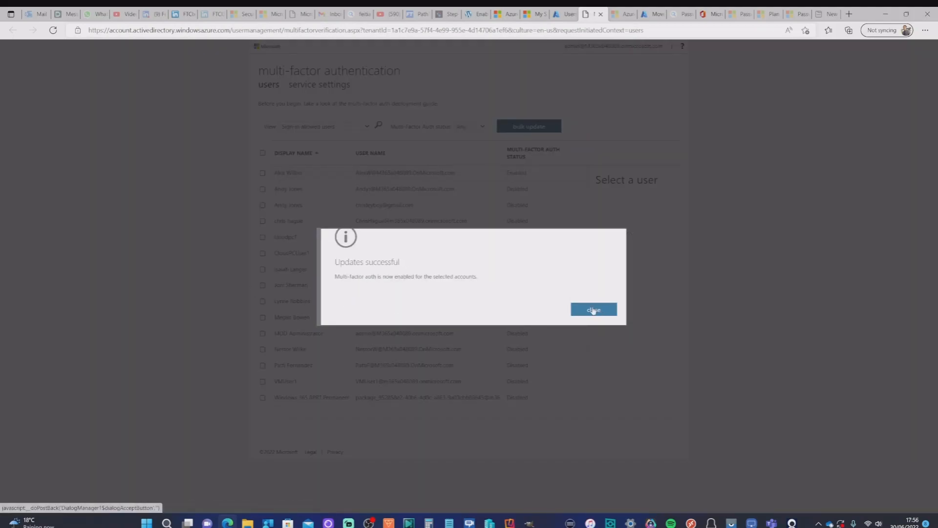
pyautogui.click(593, 309)
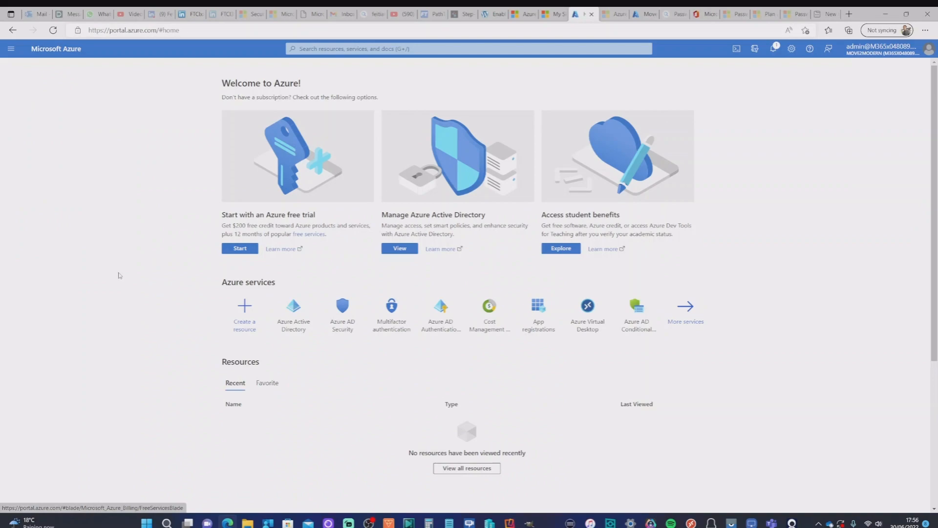
pyautogui.moveTo(150, 354)
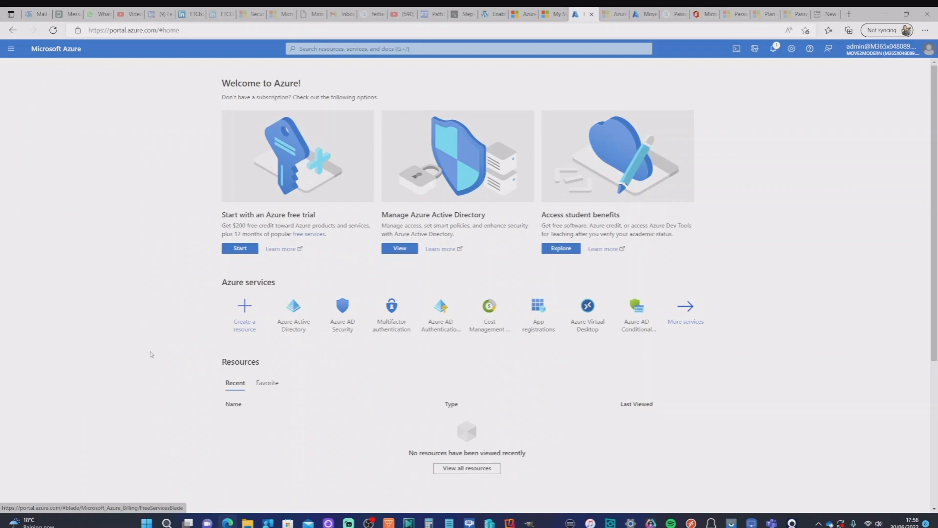
pyautogui.moveTo(344, 340)
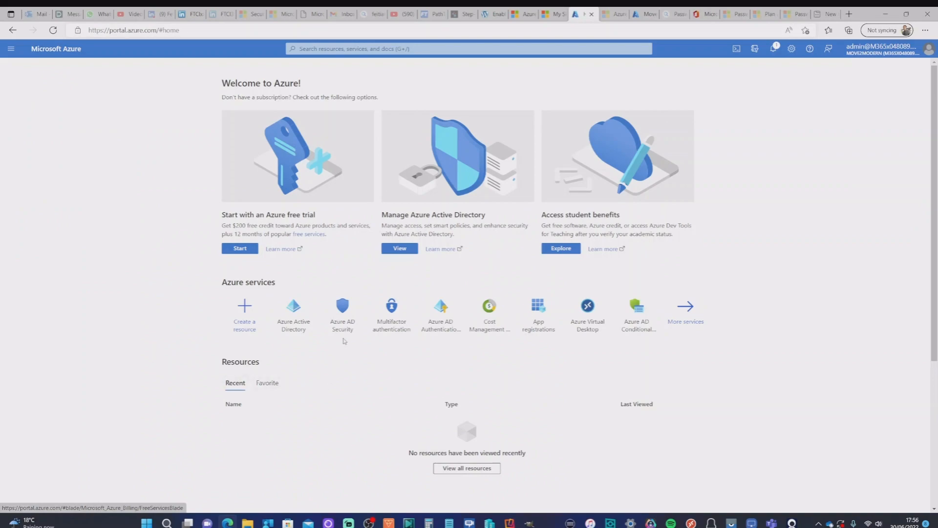
# Step: Navigate Azure AD Security > Authentication methods and open the FIDO2 Security Key policy
pyautogui.click(342, 314)
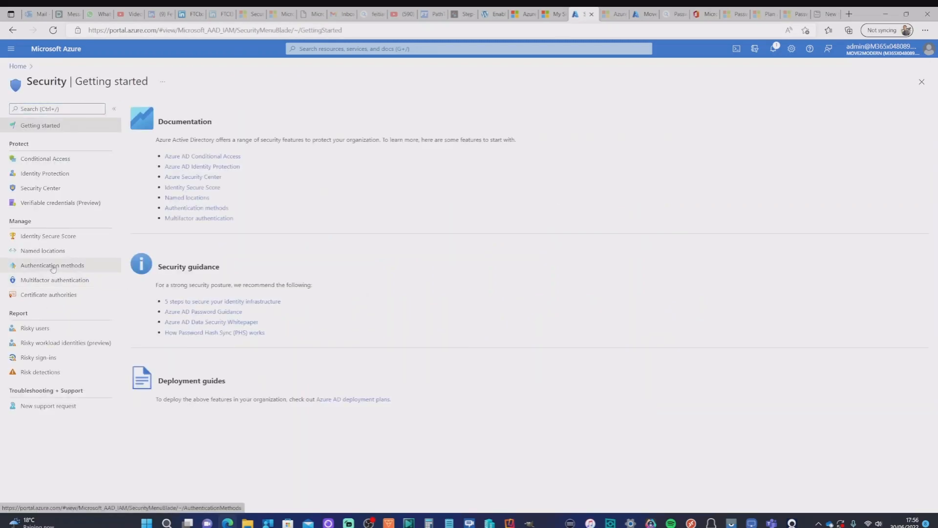
pyautogui.click(53, 265)
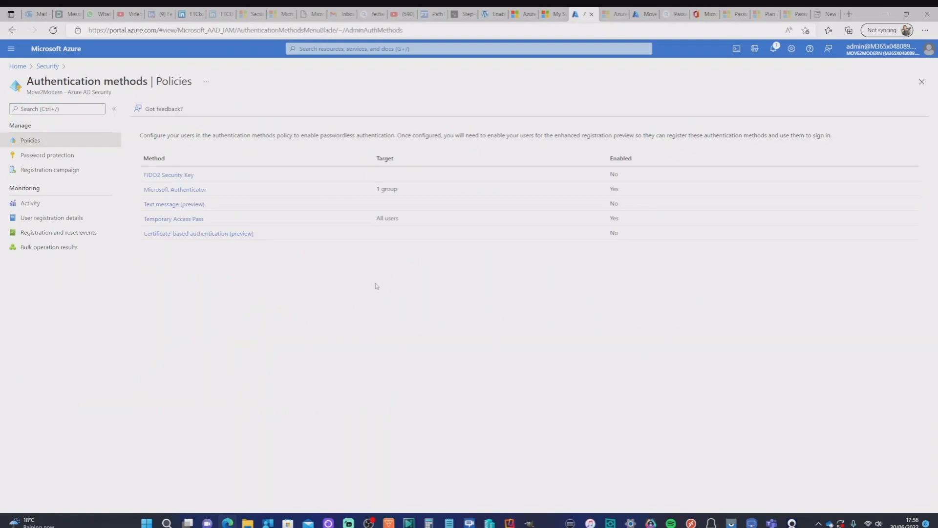
pyautogui.moveTo(169, 175)
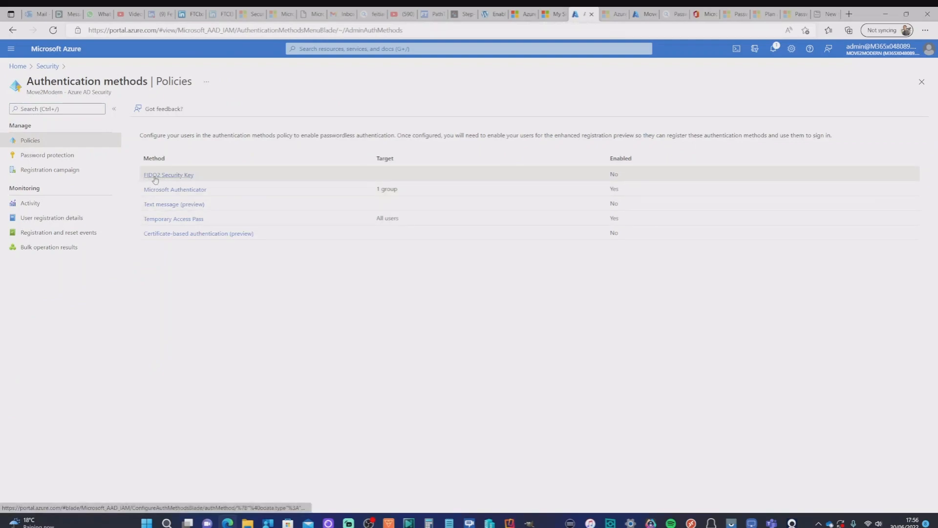
pyautogui.moveTo(570, 180)
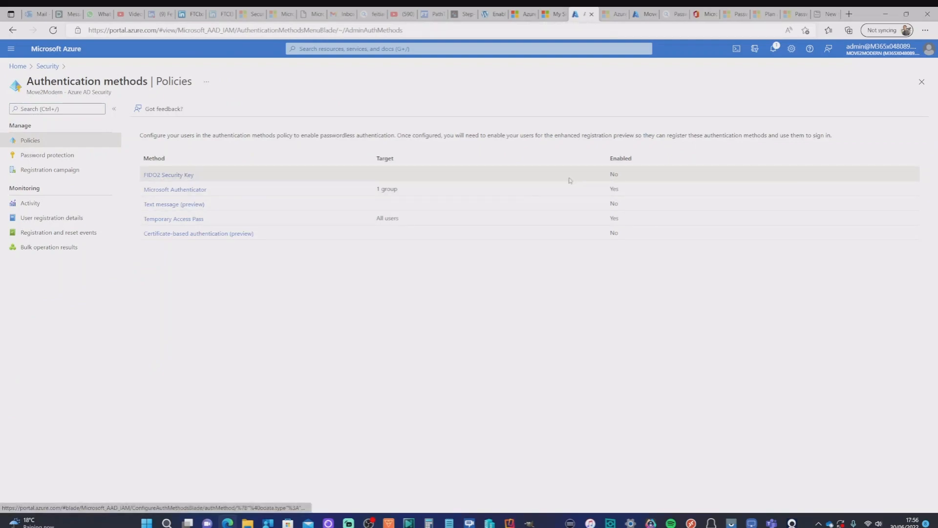
pyautogui.moveTo(621, 176)
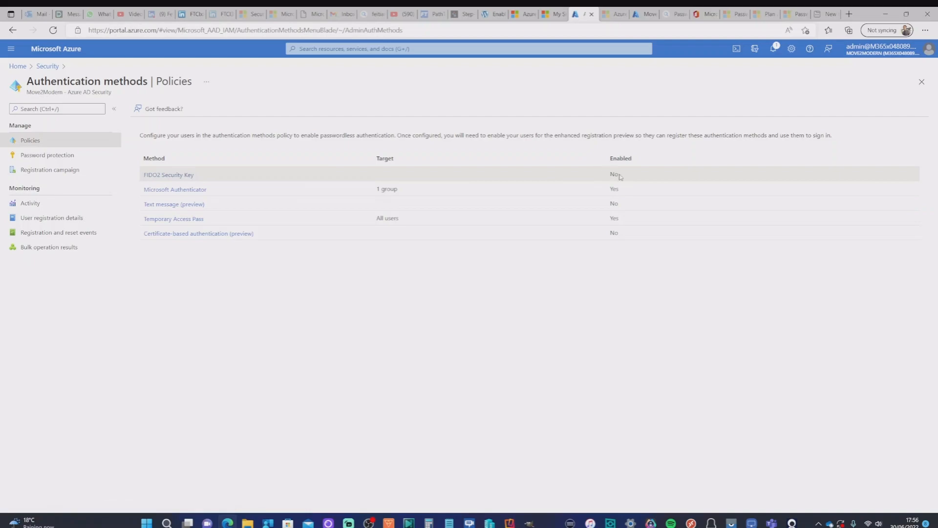
pyautogui.click(169, 174)
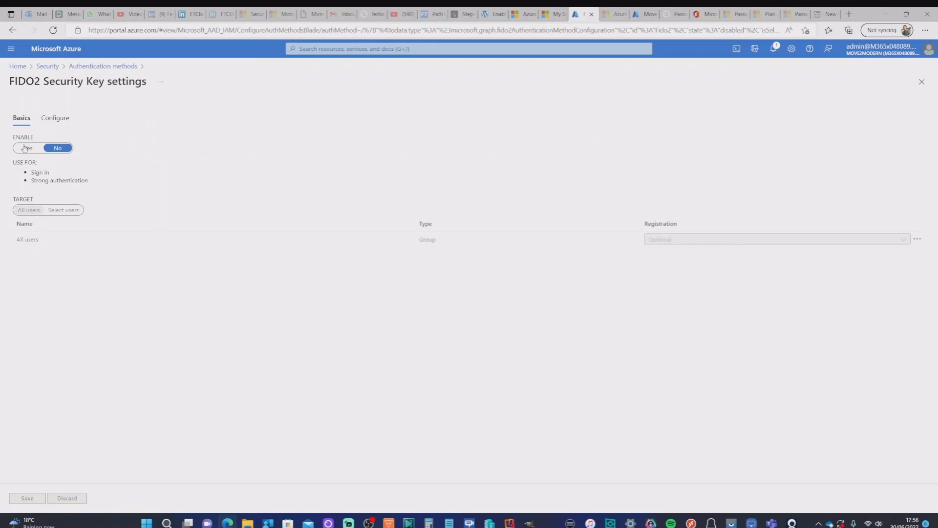
# Step: Set FIDO2 Security Key Enable to Yes for All users and save the policy
pyautogui.click(27, 148)
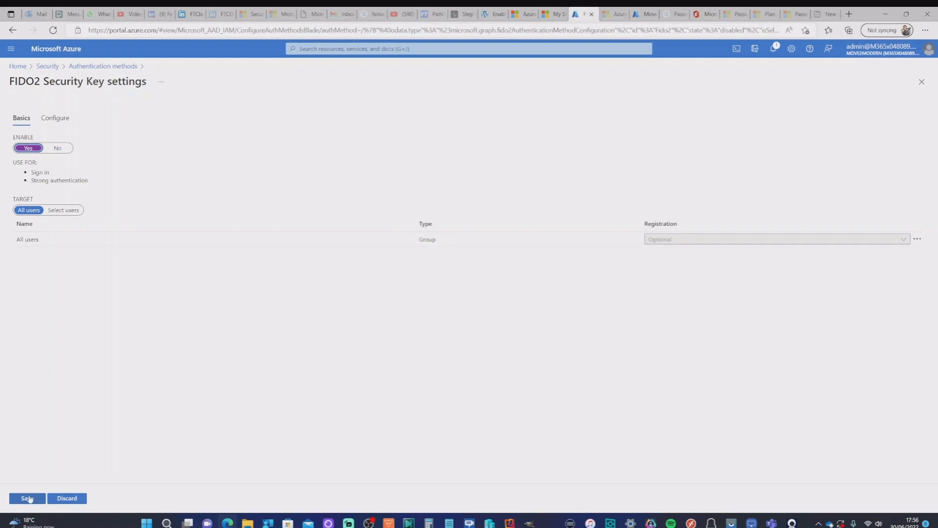
pyautogui.click(26, 498)
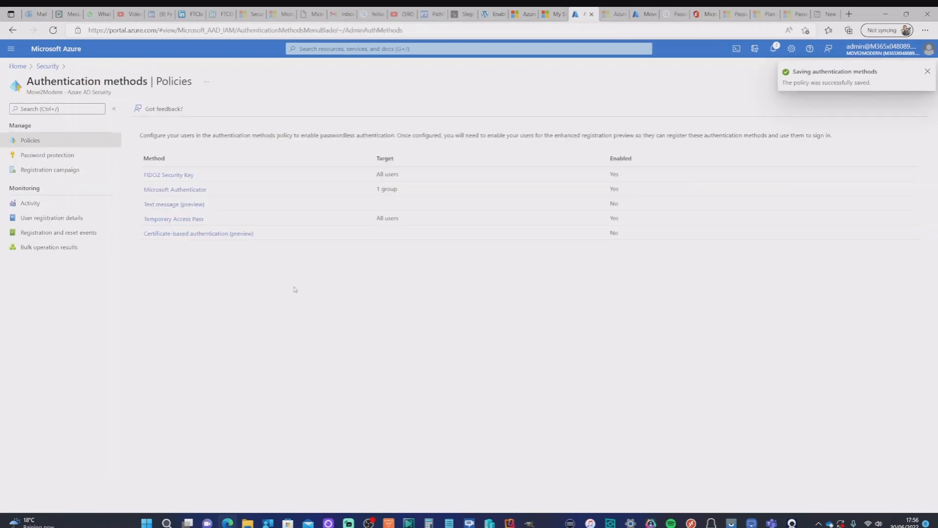
pyautogui.moveTo(614, 174)
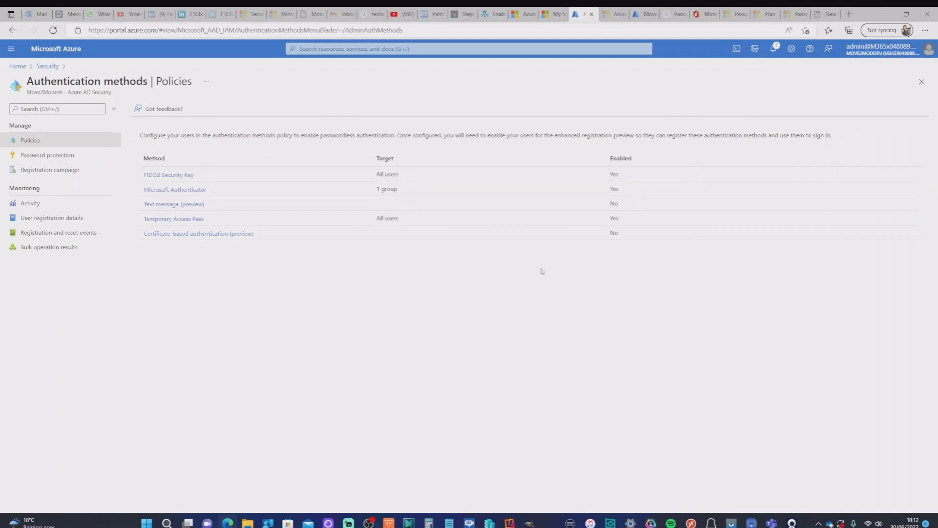
pyautogui.moveTo(778, 181)
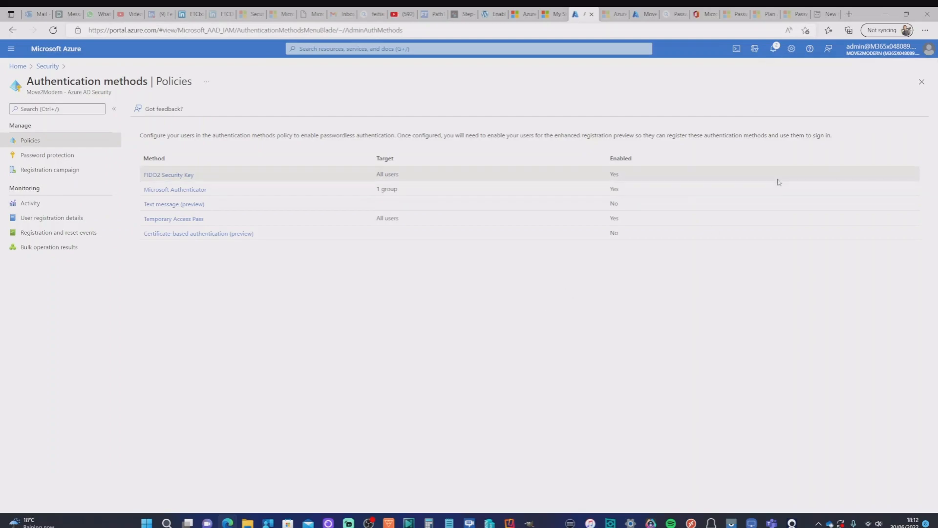
pyautogui.moveTo(621, 94)
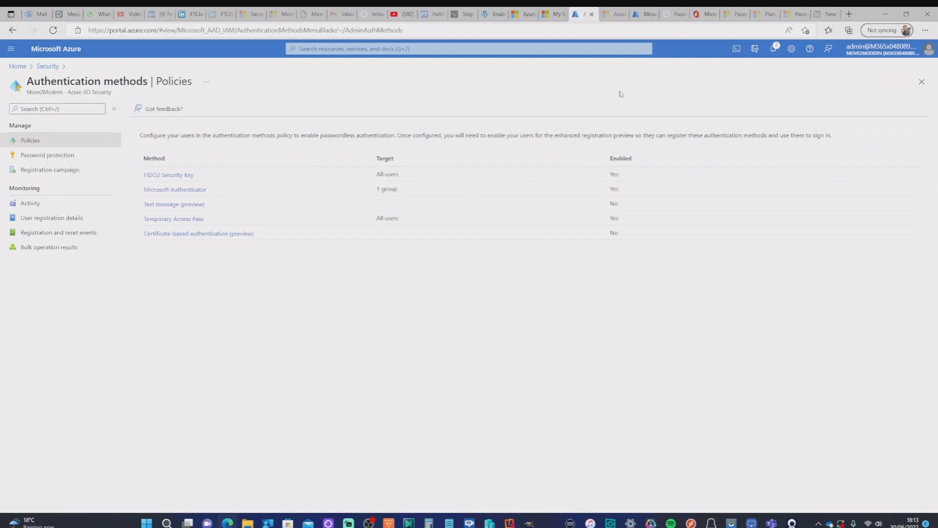
pyautogui.moveTo(900, 57)
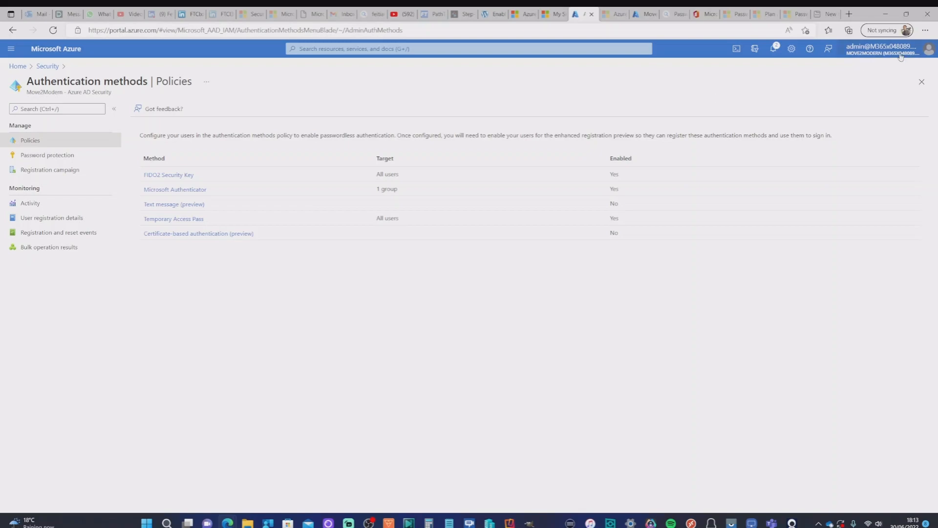
pyautogui.click(924, 30)
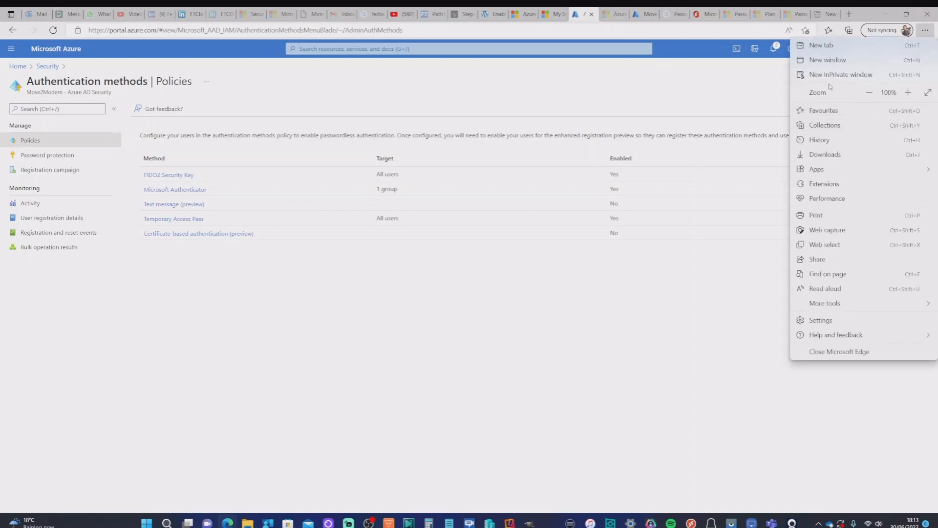
# Step: In a new InPrivate window, go to myprofile.microsoft.com and view Security info
pyautogui.click(840, 74)
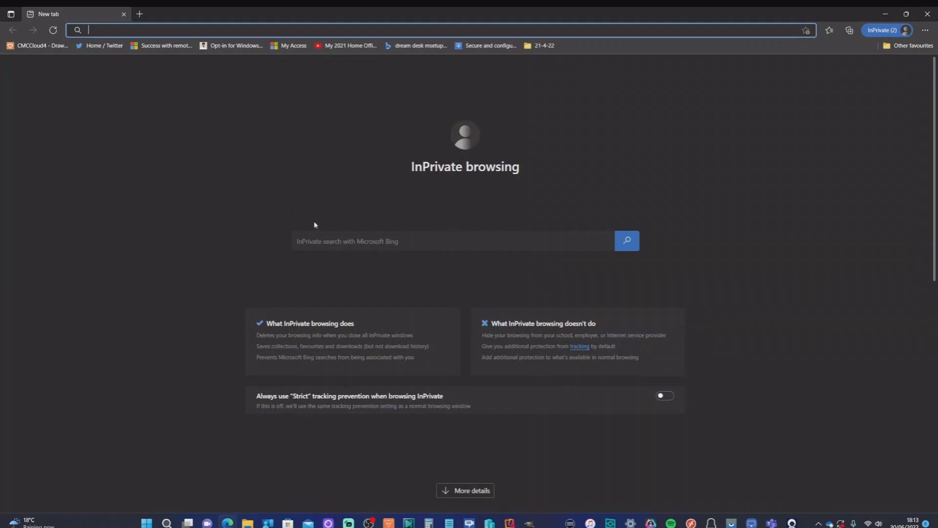
pyautogui.write('myprofile.microsoft.com')
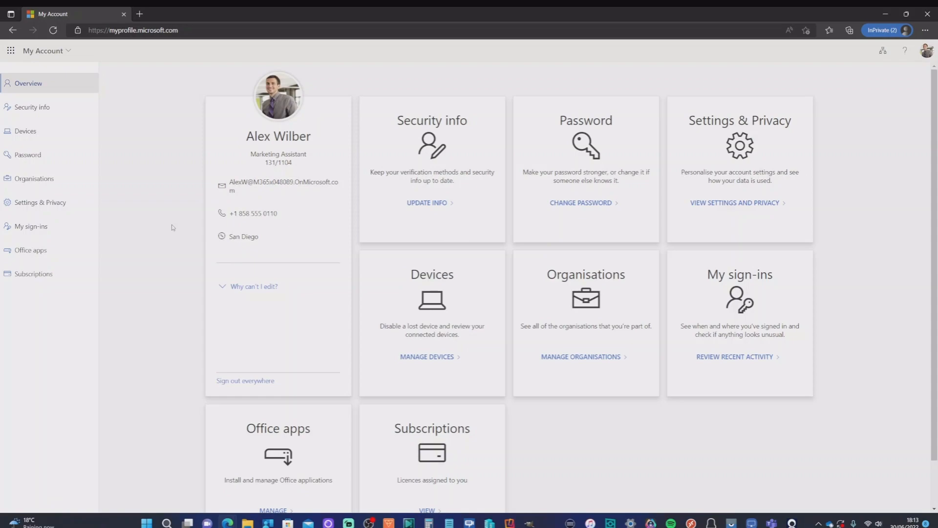
pyautogui.moveTo(274, 119)
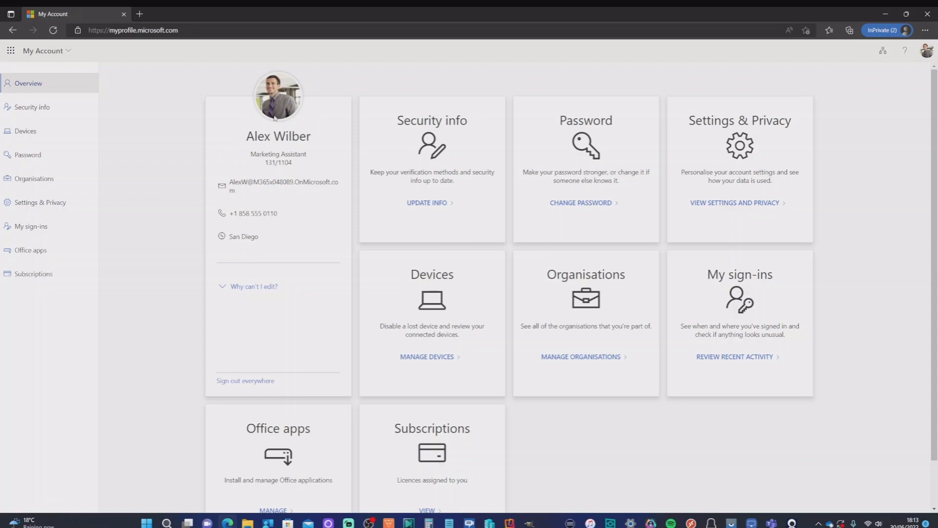
pyautogui.moveTo(31, 107)
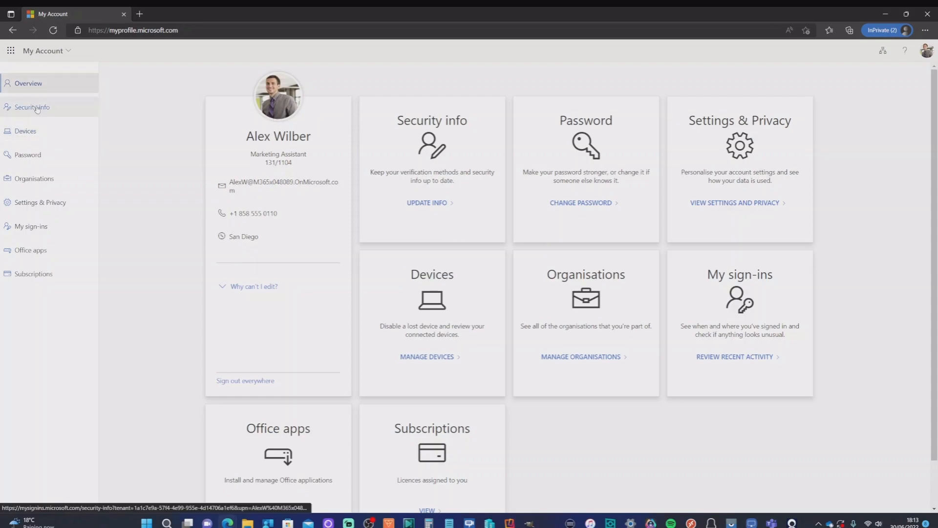
pyautogui.click(32, 107)
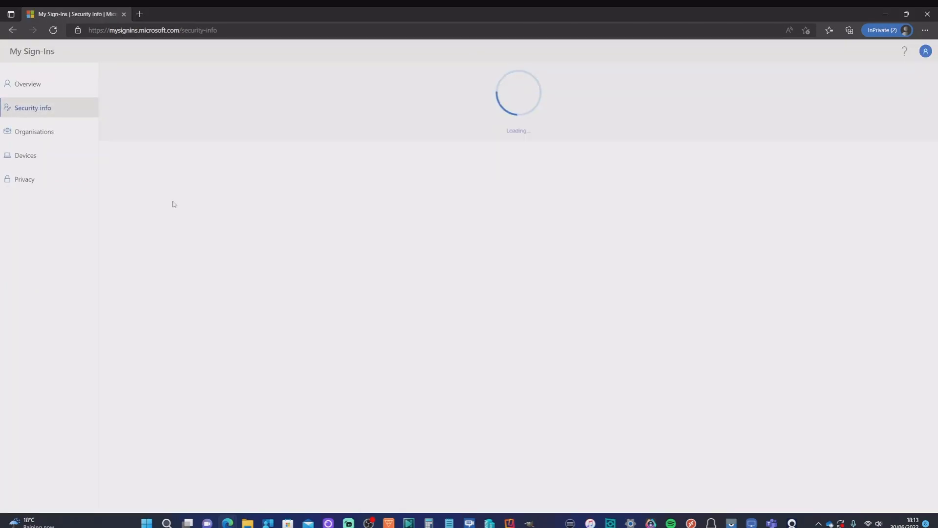
pyautogui.moveTo(341, 207)
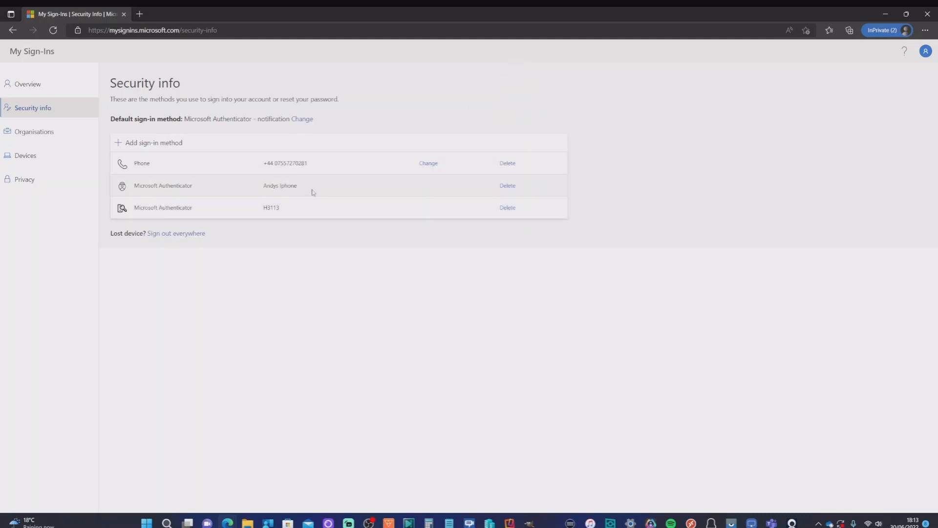
pyautogui.moveTo(162, 186)
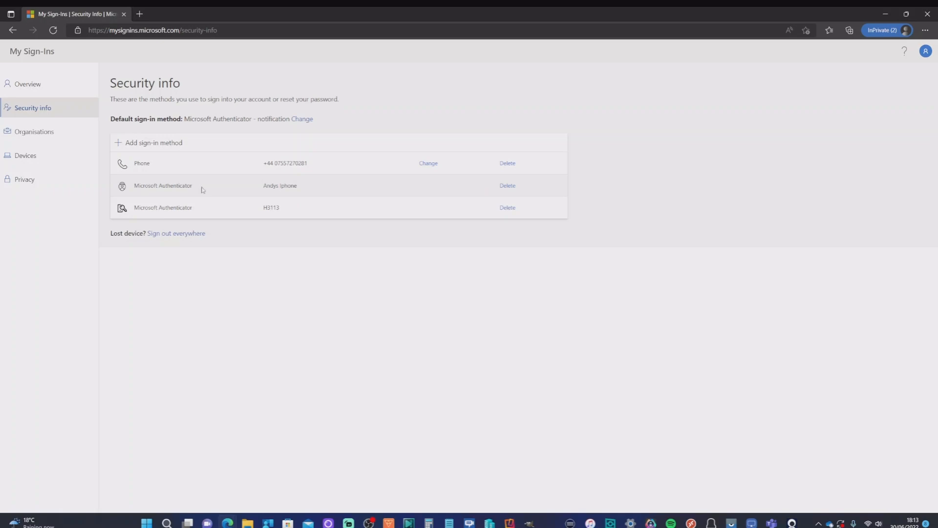
pyautogui.moveTo(192, 186)
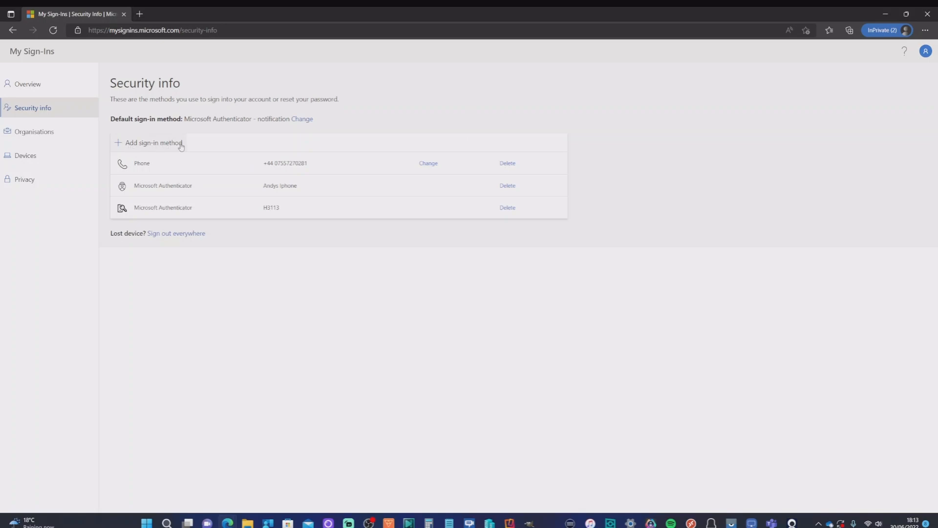
pyautogui.moveTo(125, 147)
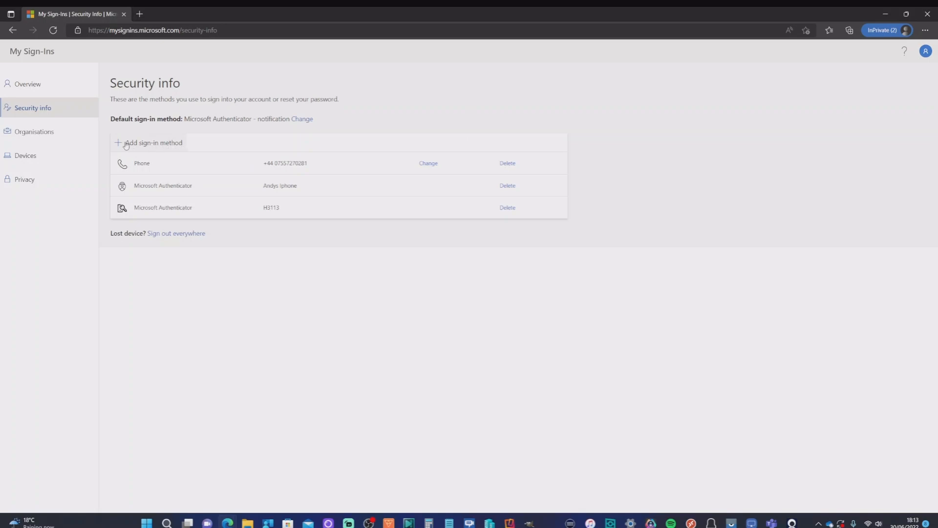
# Step: Add a Security key sign-in method of type USB device and proceed to setup
pyautogui.click(152, 142)
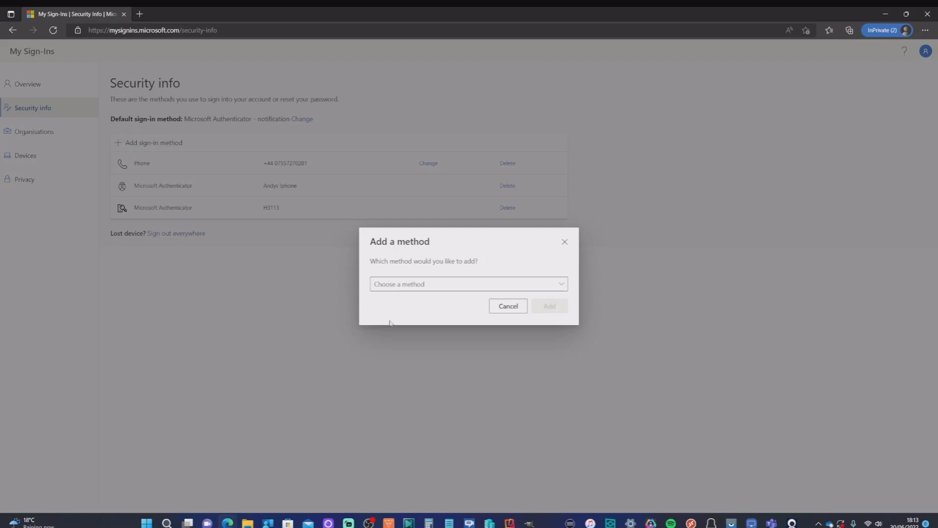
pyautogui.click(468, 283)
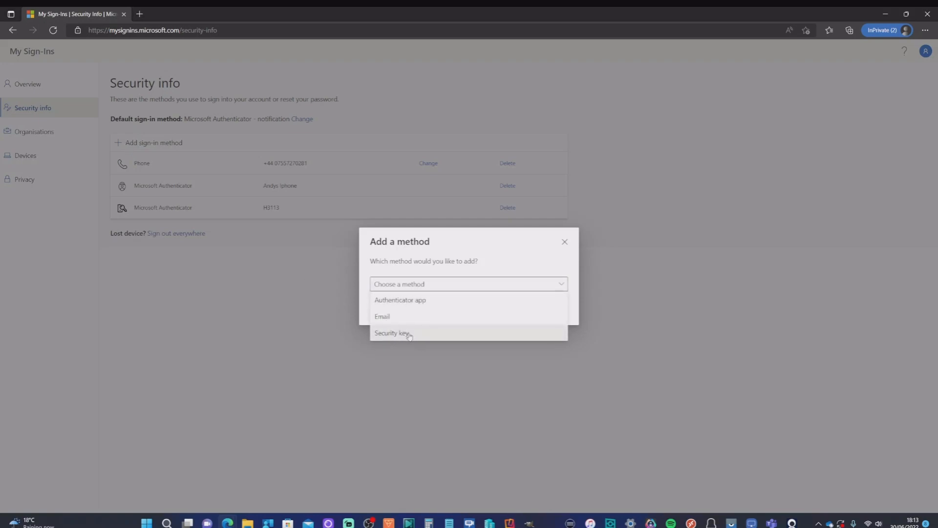
pyautogui.click(392, 333)
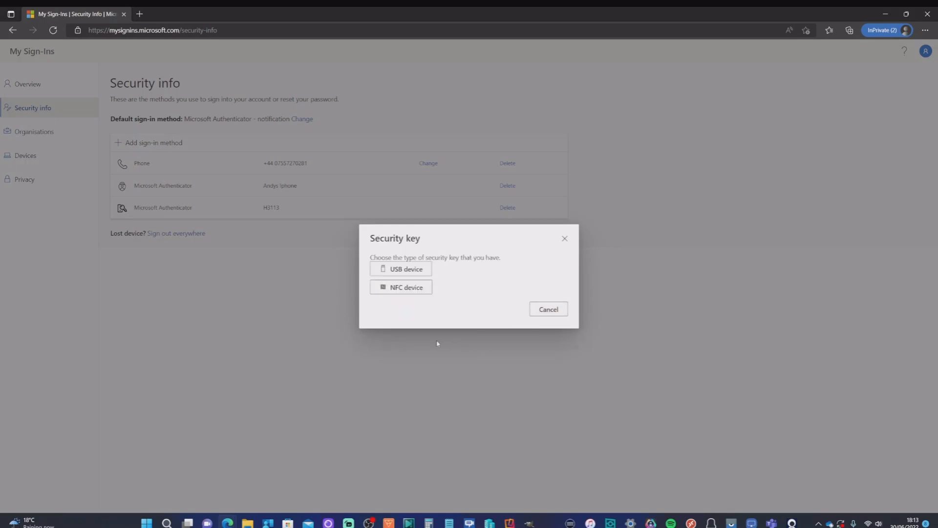
pyautogui.moveTo(372, 329)
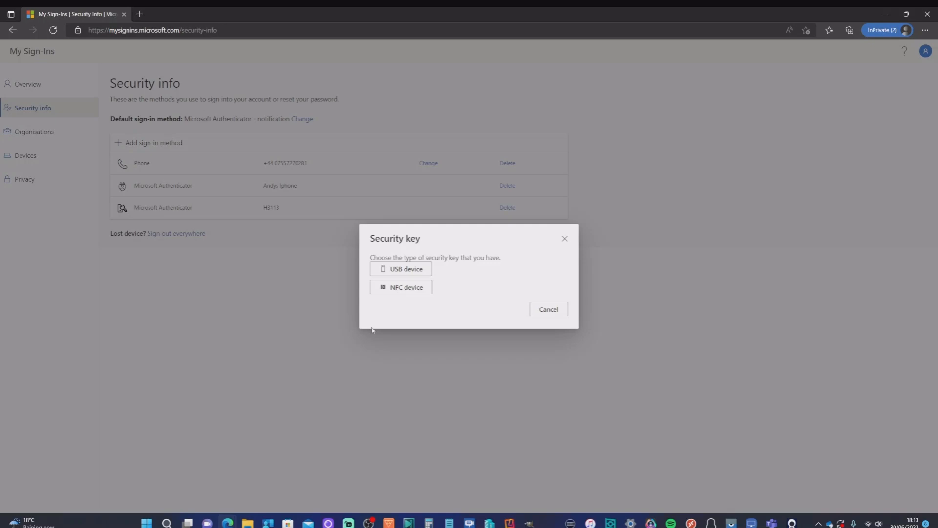
pyautogui.click(405, 268)
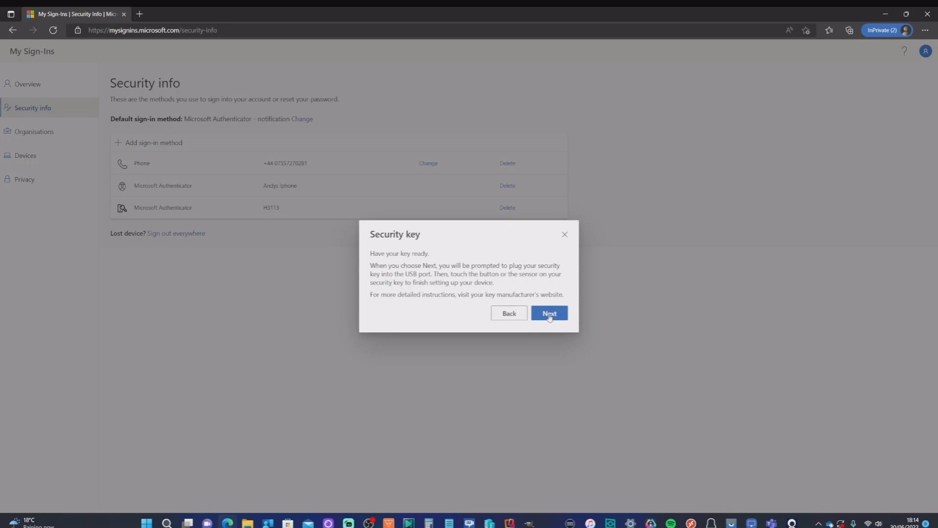
pyautogui.click(548, 312)
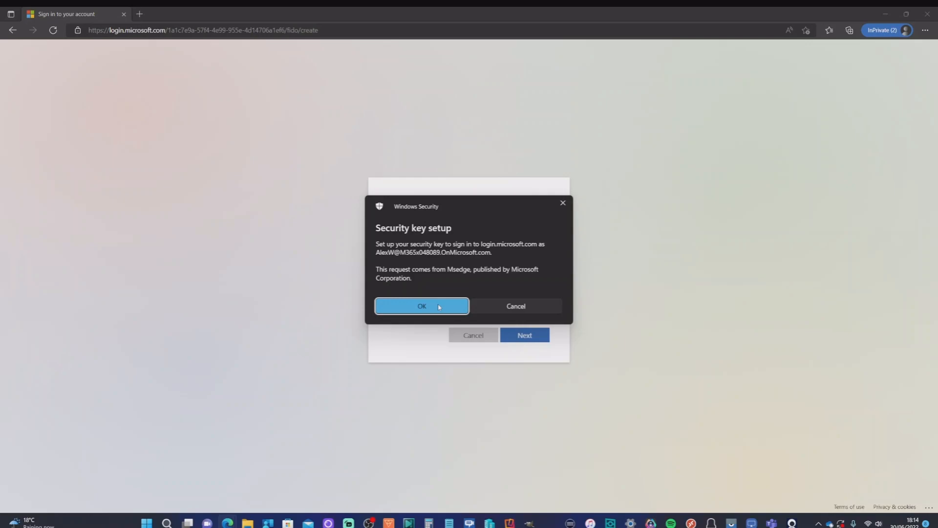
pyautogui.moveTo(437, 274)
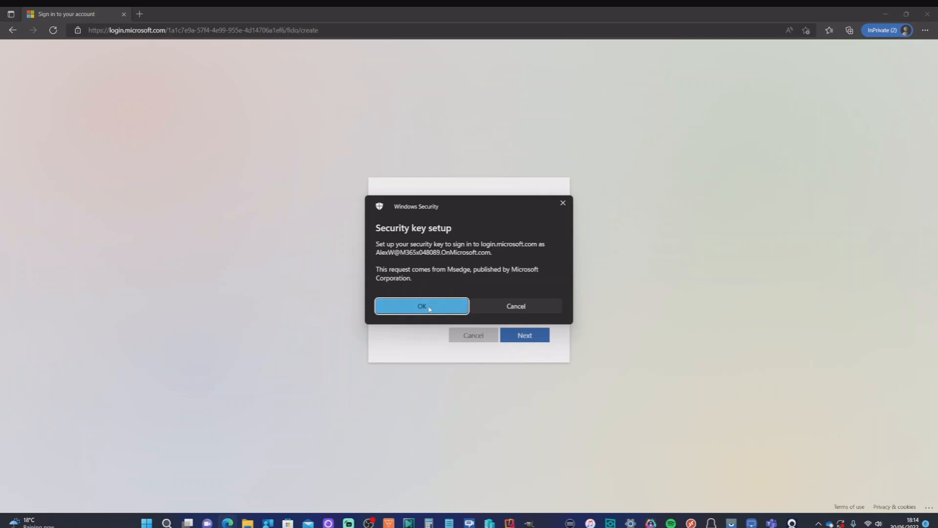
pyautogui.click(421, 306)
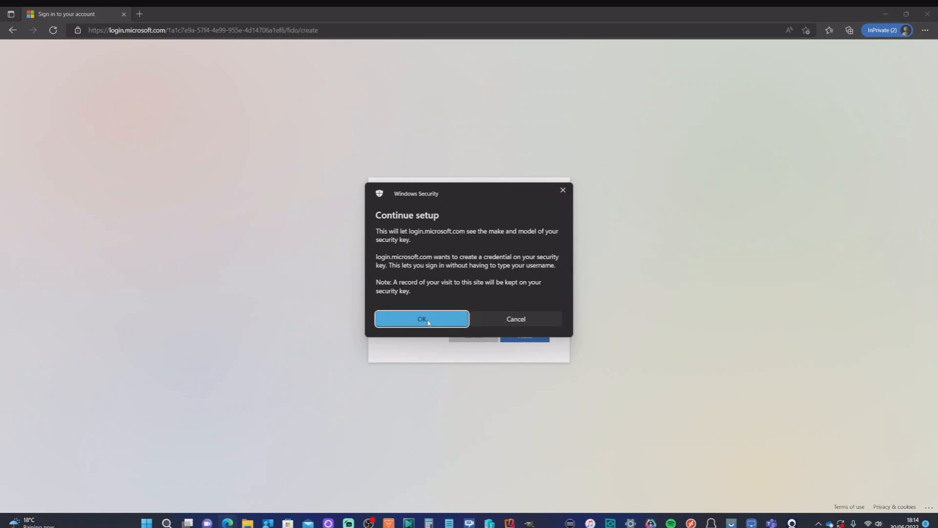
pyautogui.click(422, 319)
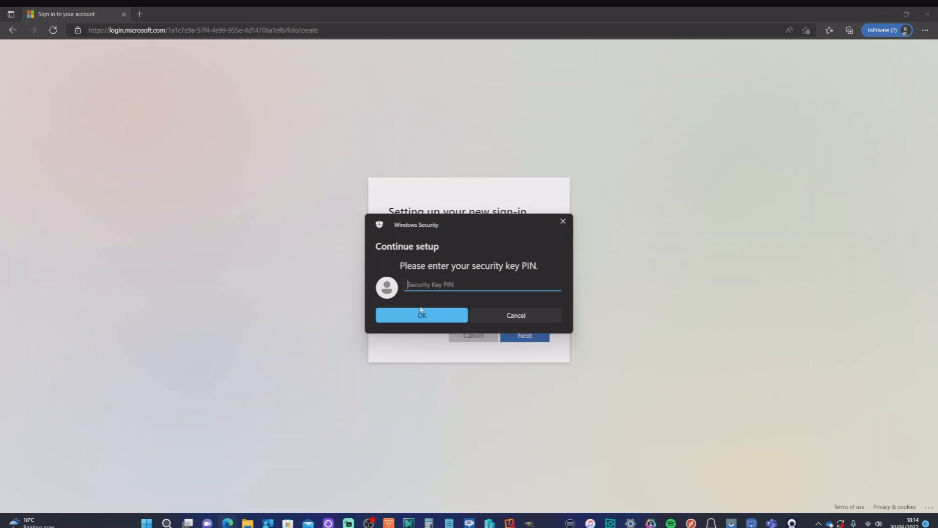
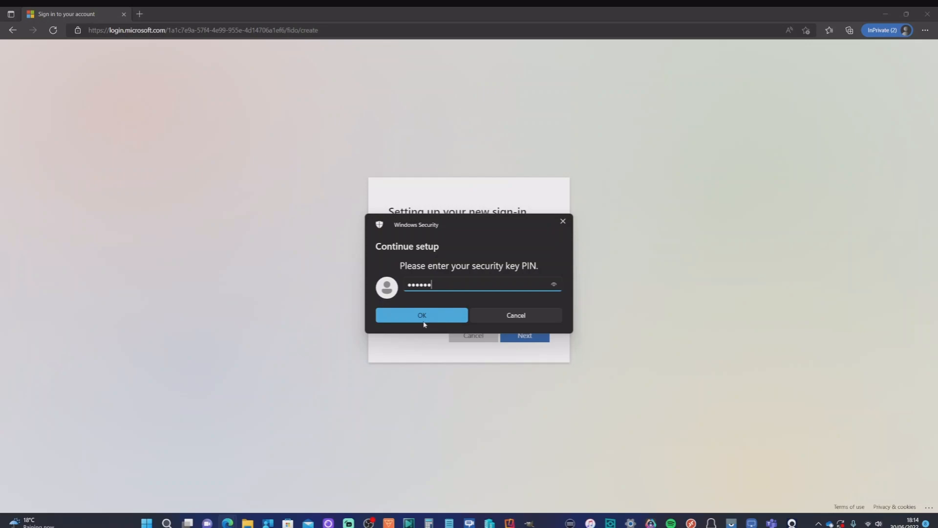
pyautogui.click(421, 315)
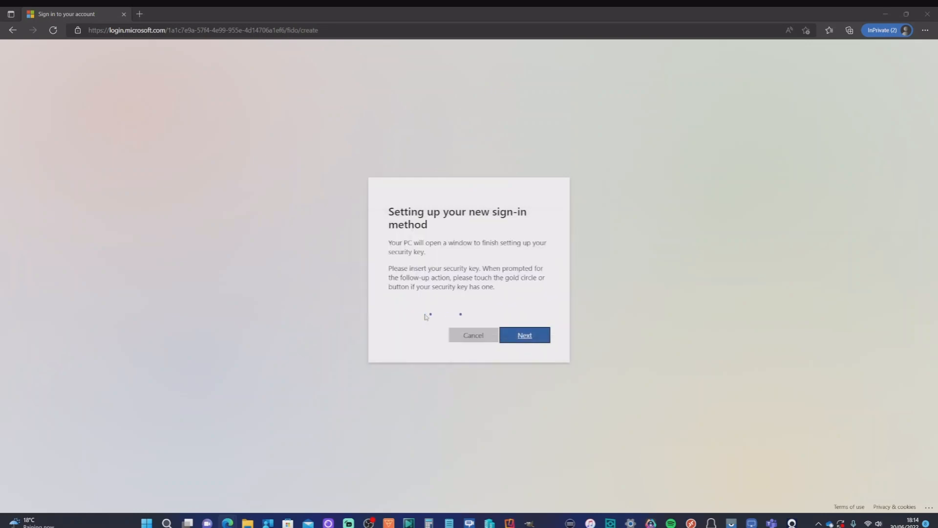
pyautogui.click(524, 335)
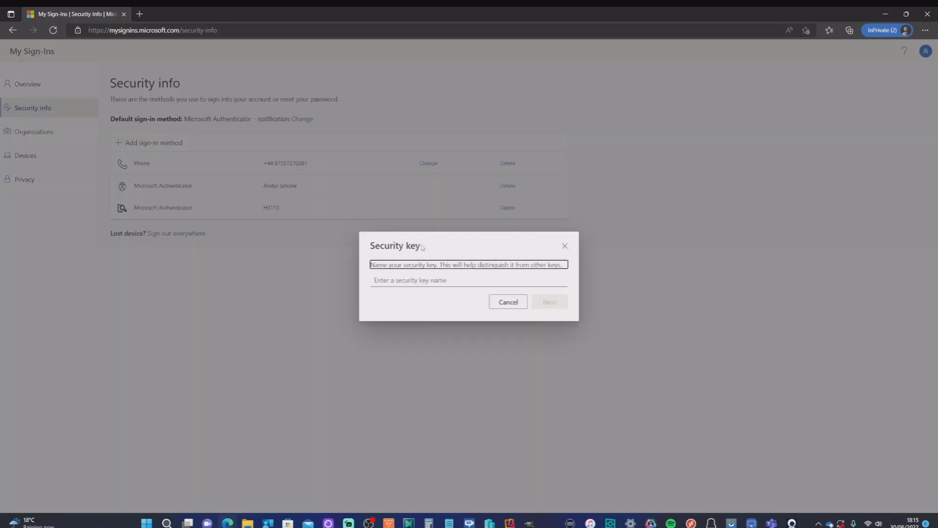
# Step: Name the security key FEITIANK26 and finish so it appears under Security info
pyautogui.click(469, 279)
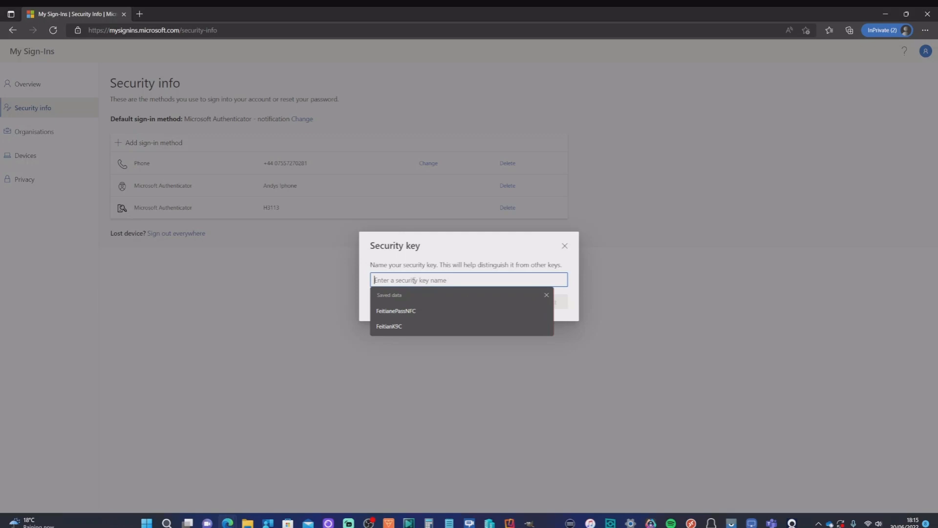
pyautogui.click(389, 326)
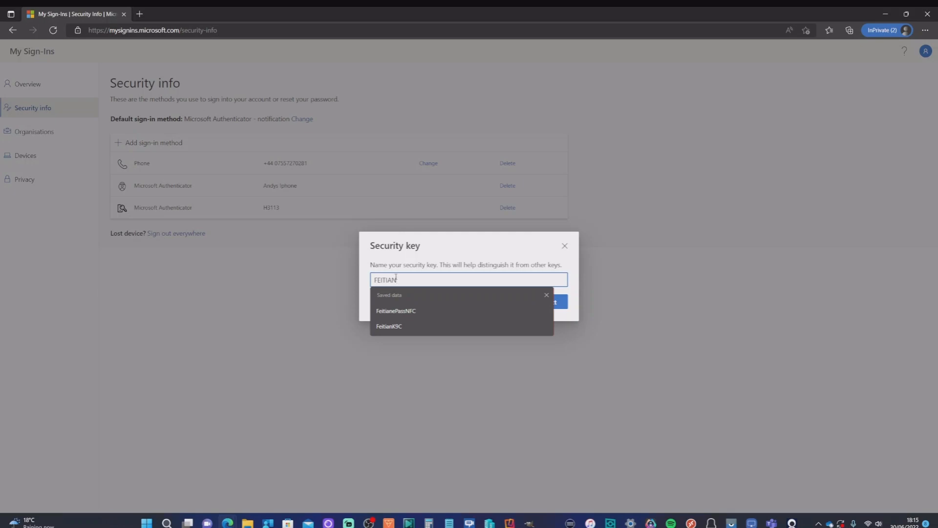
pyautogui.write('K')
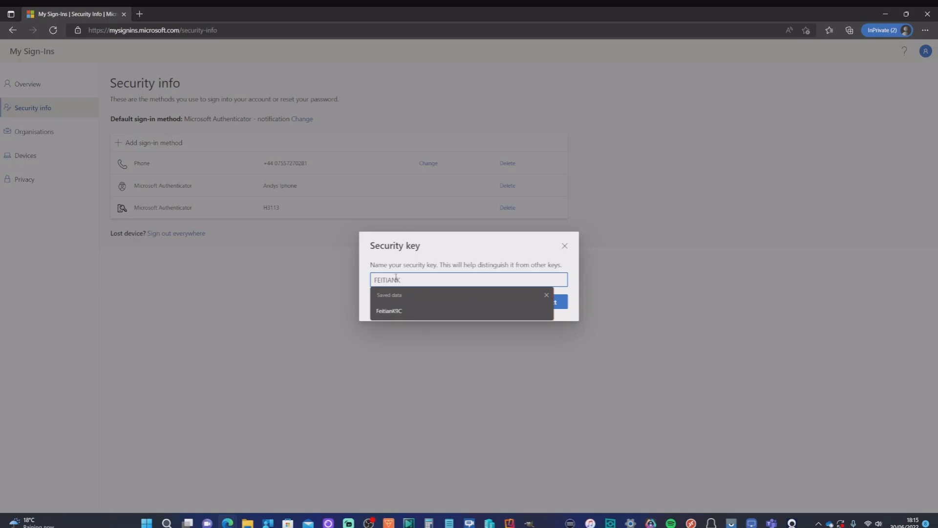
pyautogui.write('26')
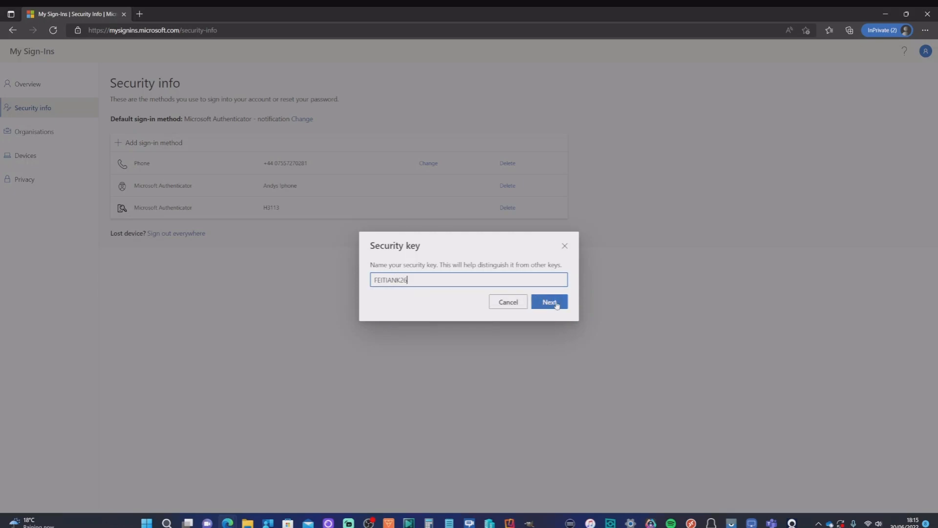
pyautogui.click(548, 301)
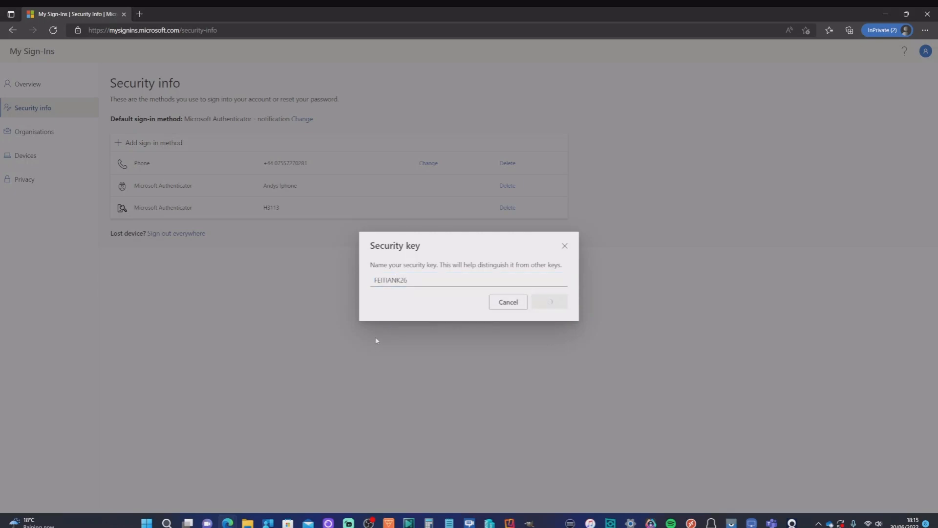
pyautogui.click(548, 302)
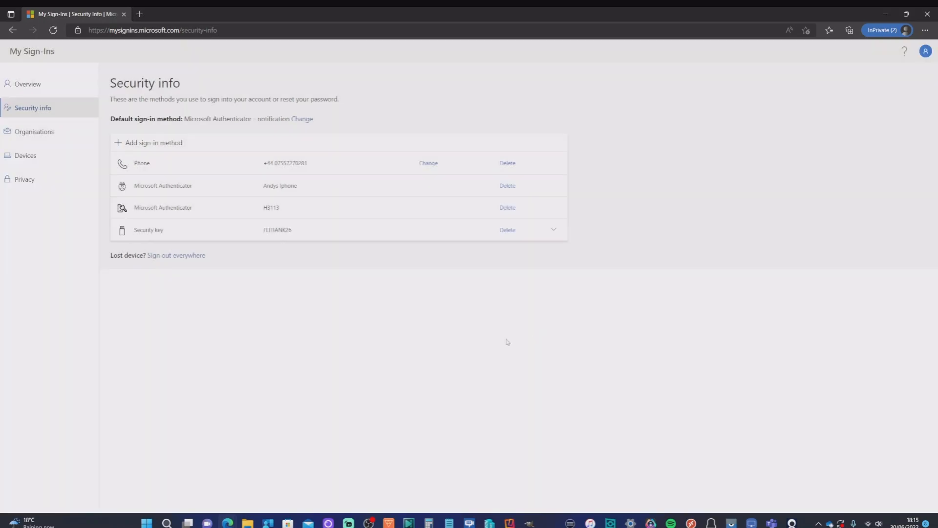
pyautogui.moveTo(224, 234)
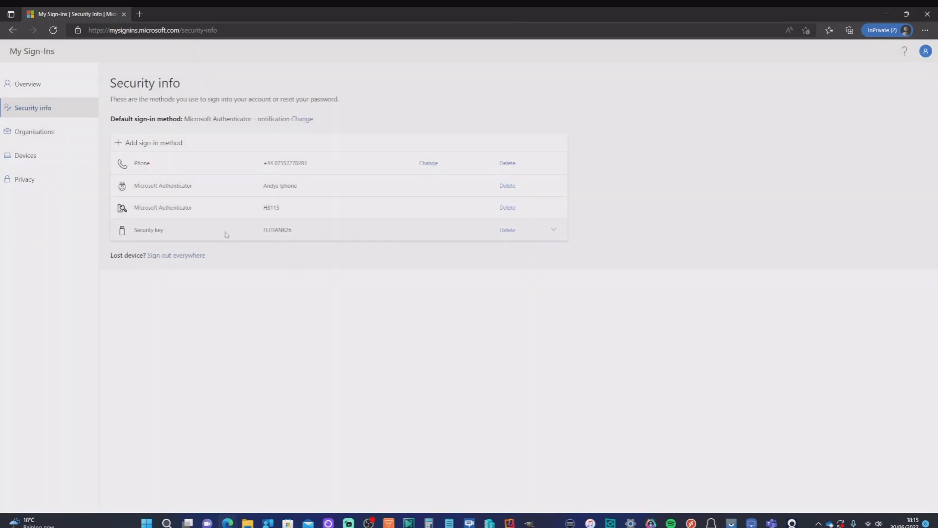
pyautogui.moveTo(360, 300)
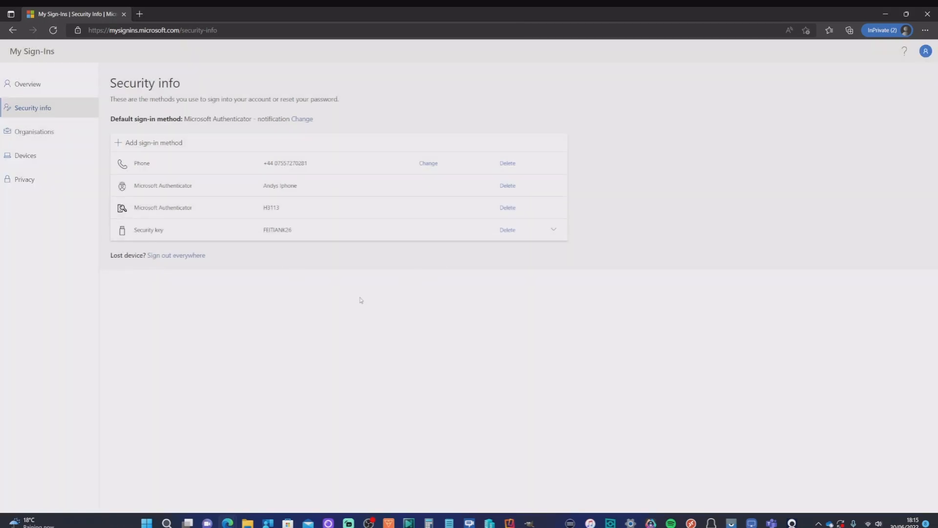
pyautogui.moveTo(777, 124)
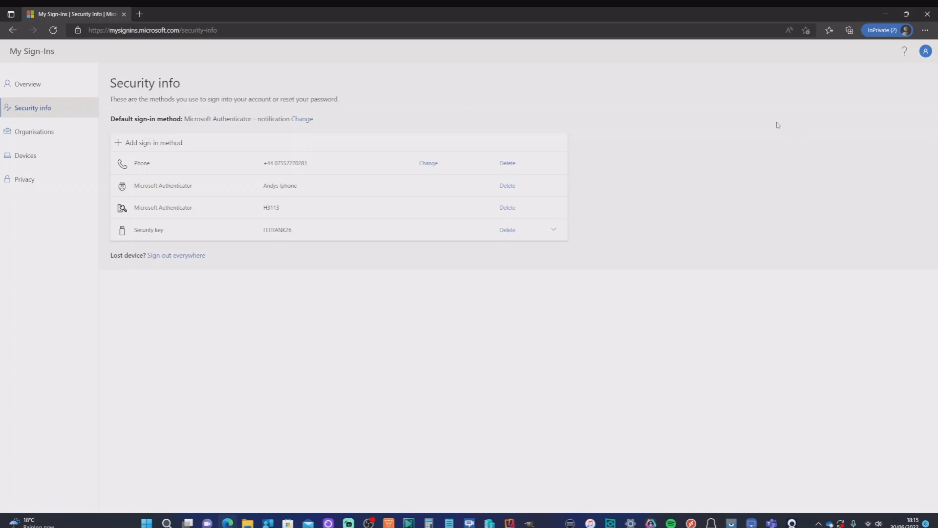
pyautogui.moveTo(698, 110)
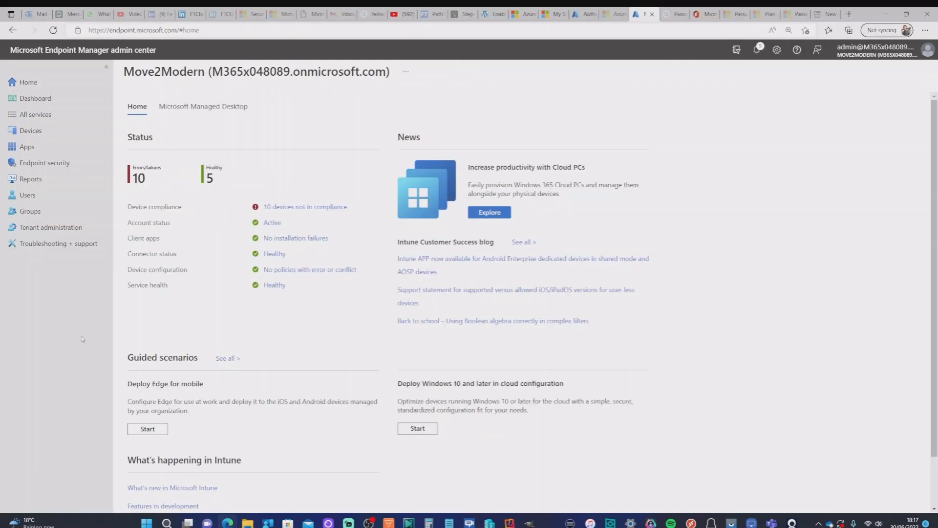
pyautogui.moveTo(77, 307)
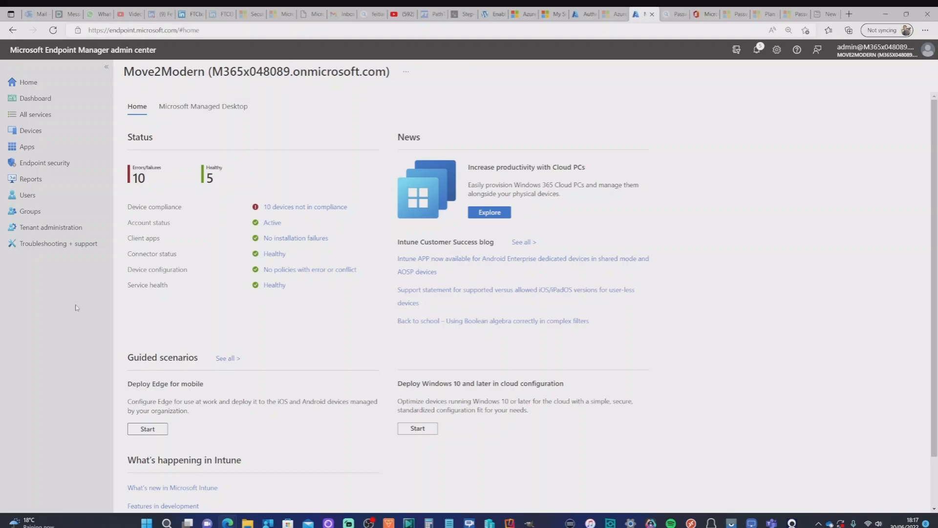
pyautogui.moveTo(115, 331)
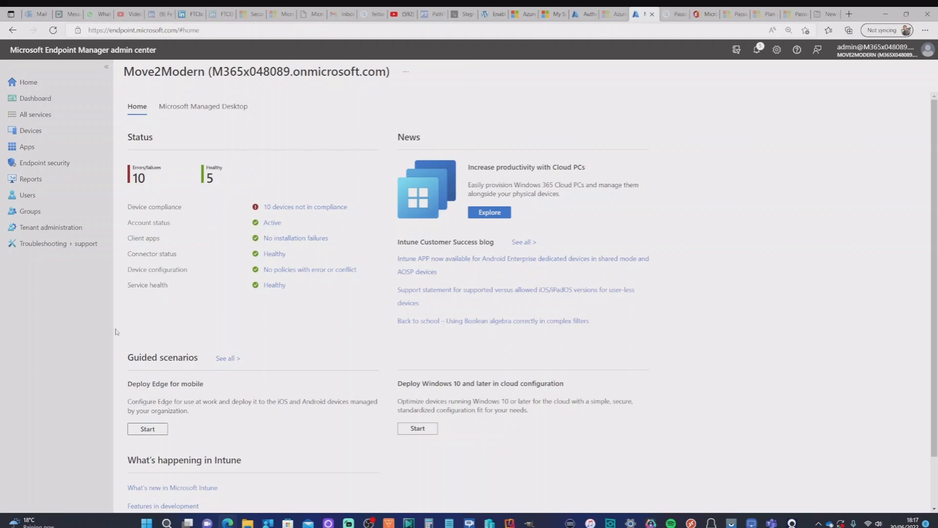
pyautogui.moveTo(89, 306)
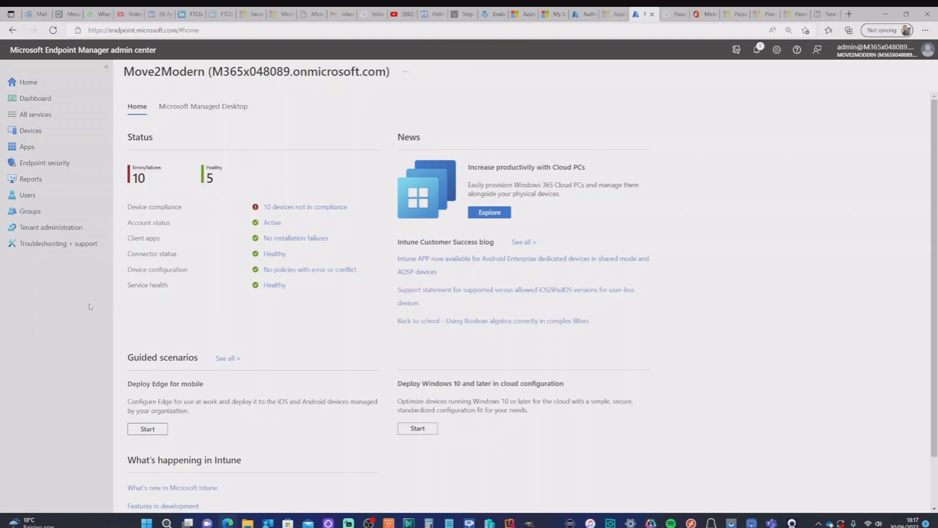
pyautogui.moveTo(31, 130)
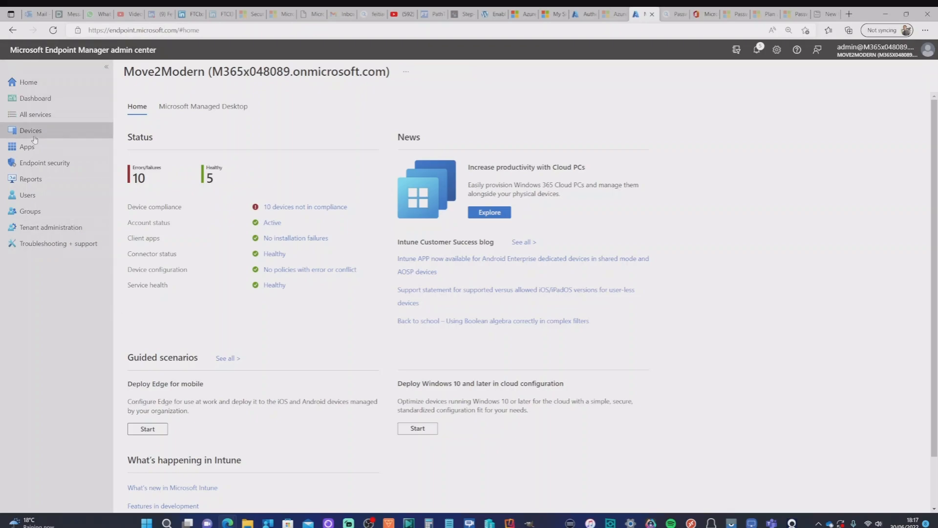
pyautogui.moveTo(30, 130)
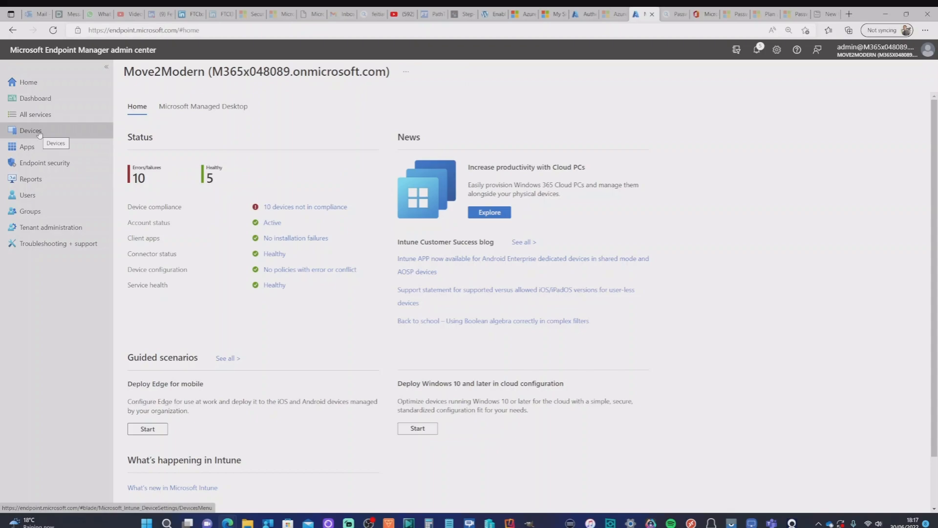
# Step: Go to Devices > Windows and show the Windows enrollment options
pyautogui.click(30, 130)
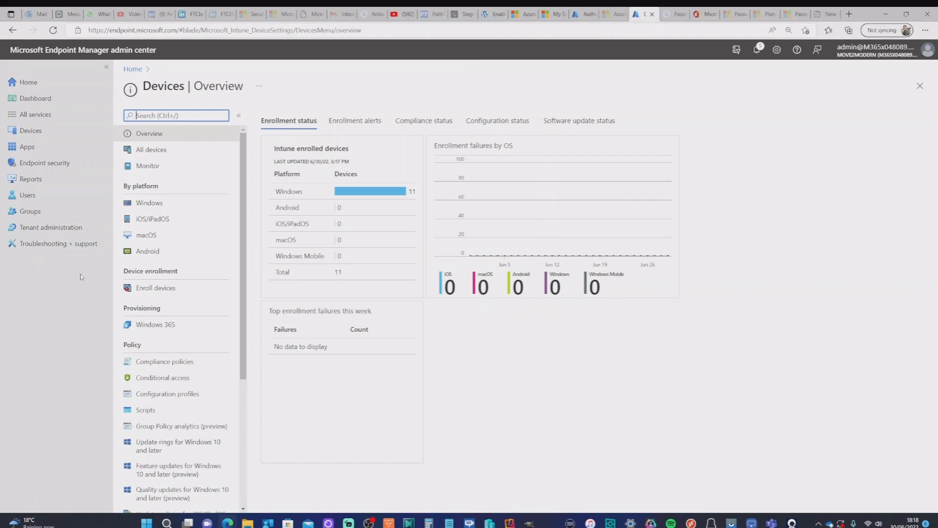
pyautogui.moveTo(161, 178)
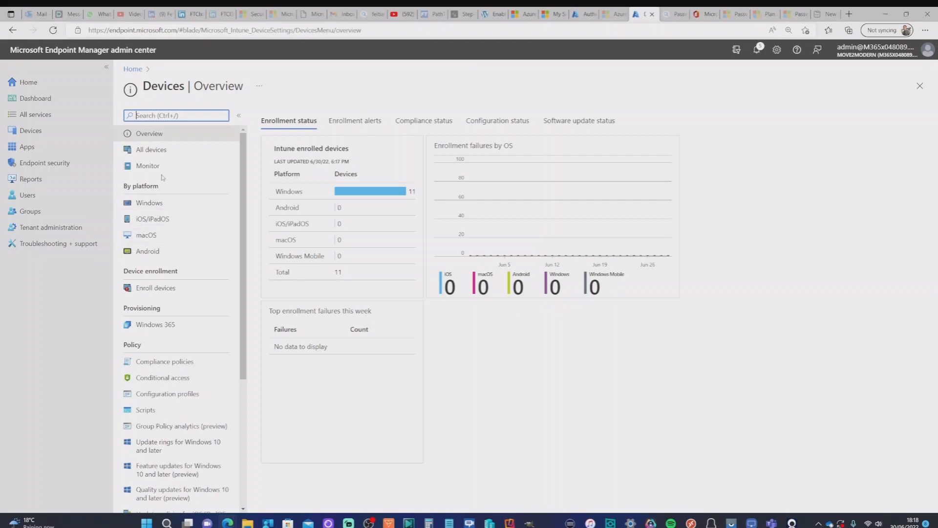
pyautogui.click(149, 202)
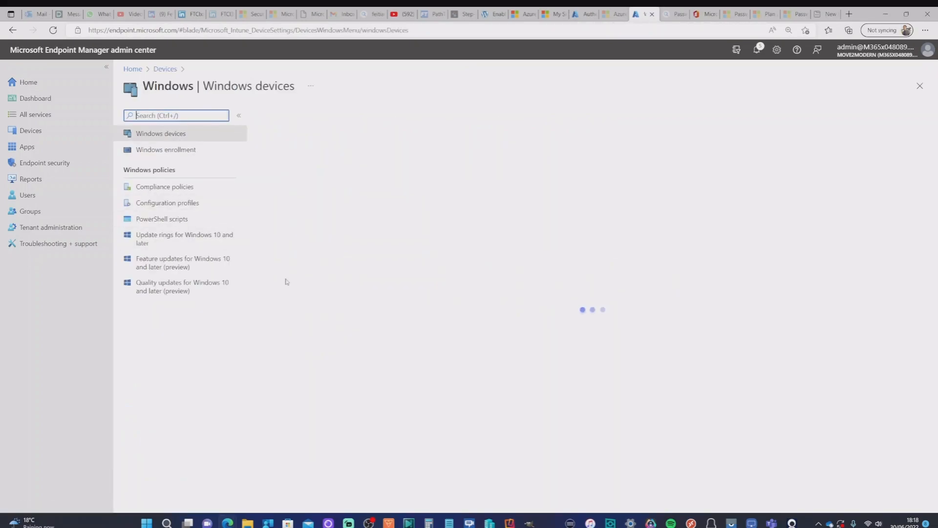
pyautogui.click(166, 149)
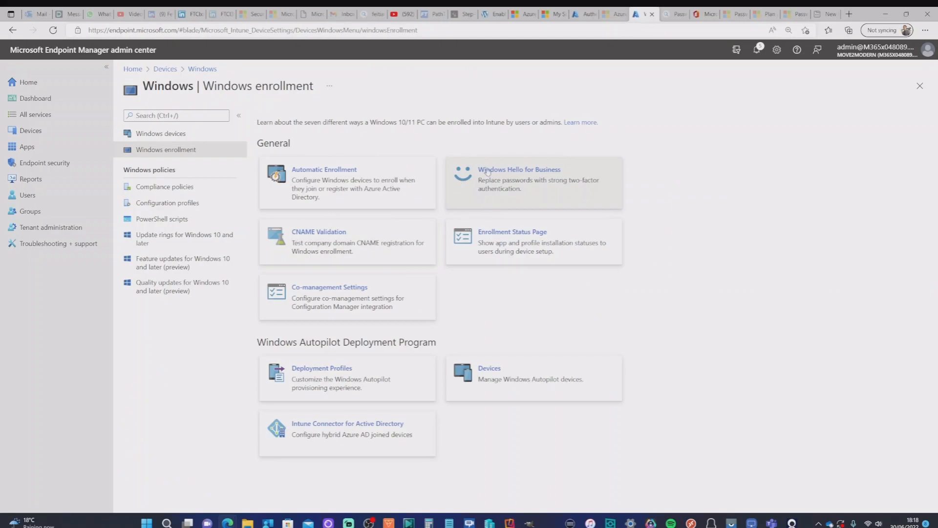
# Step: Set 'Use security keys for sign-in' to Enabled in the Windows Hello for Business settings
pyautogui.click(519, 170)
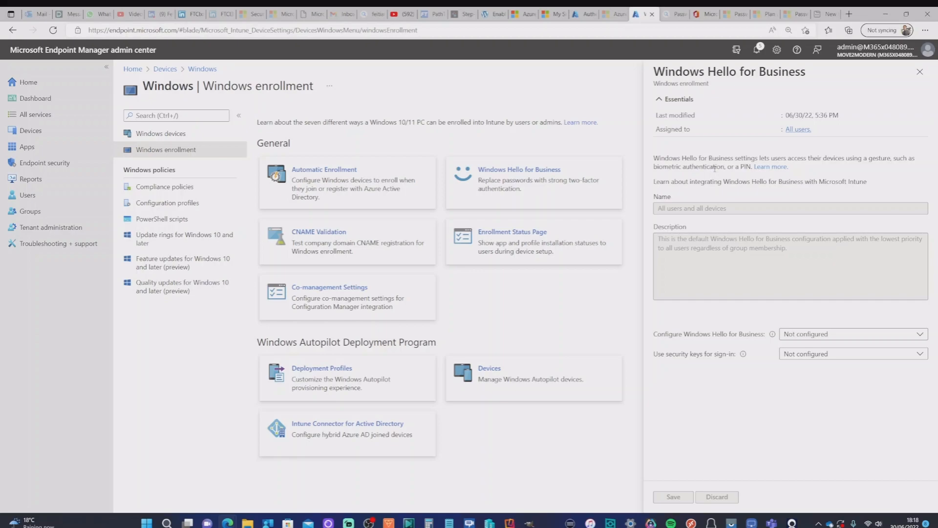
pyautogui.moveTo(684, 364)
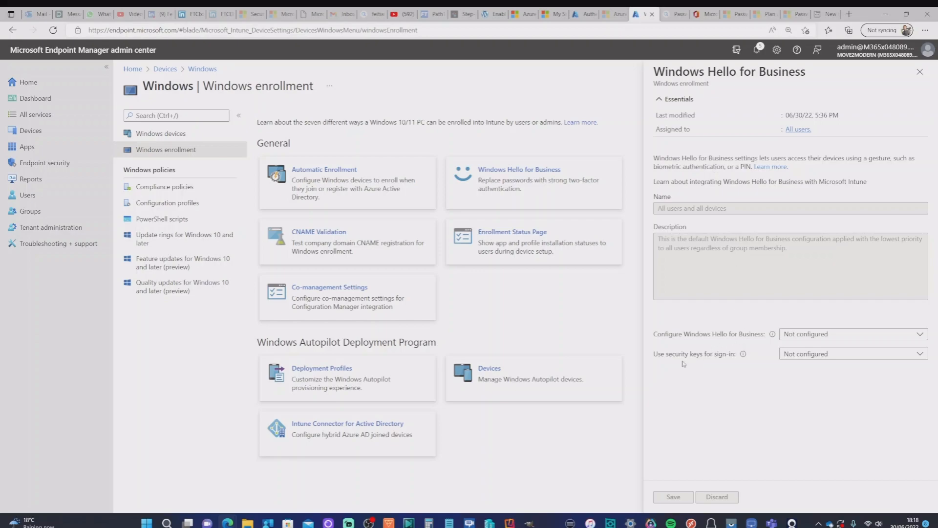
pyautogui.moveTo(706, 370)
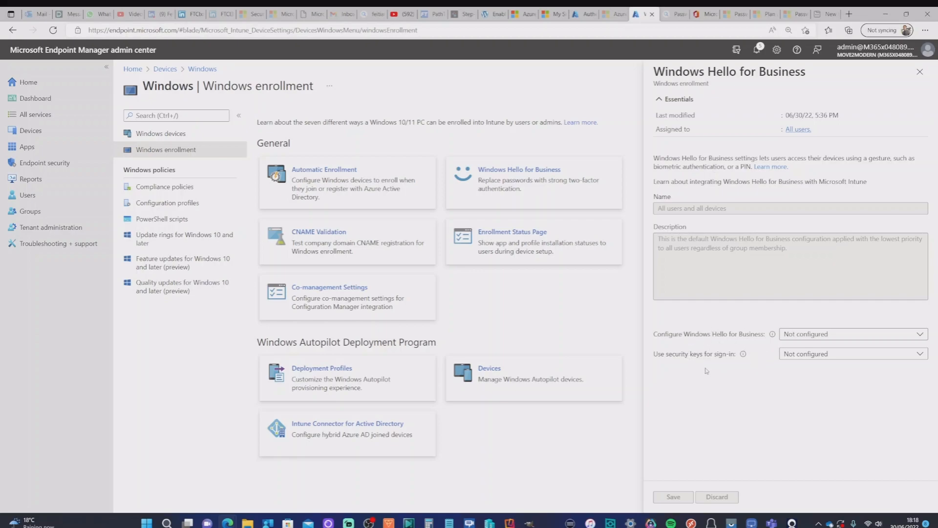
pyautogui.moveTo(674, 347)
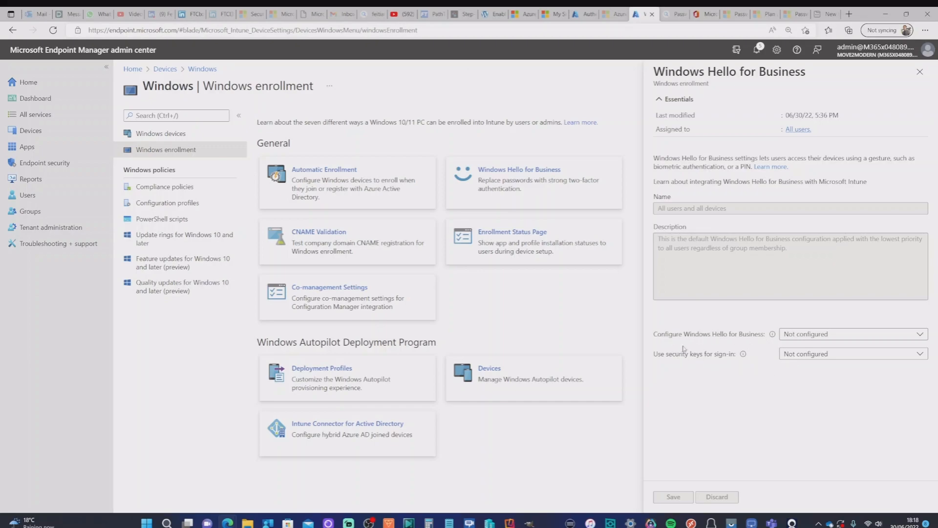
pyautogui.moveTo(749, 362)
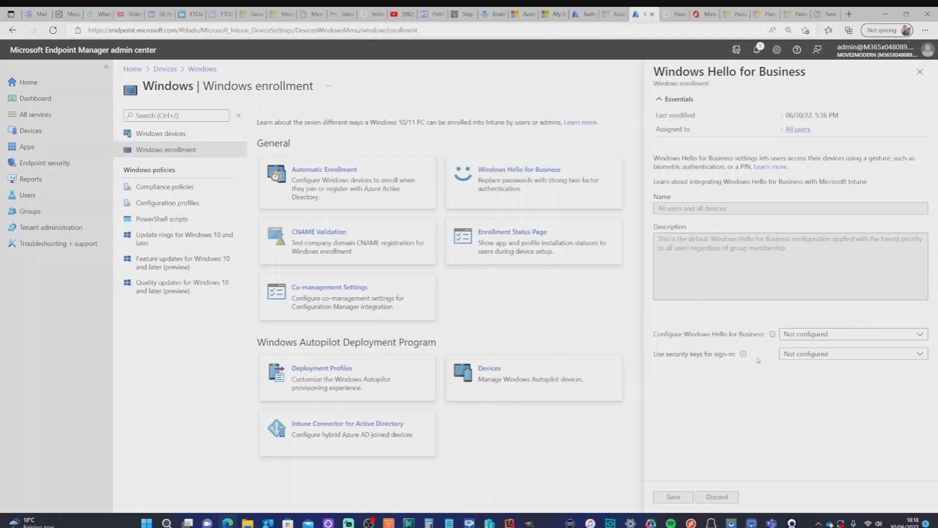
pyautogui.moveTo(857, 353)
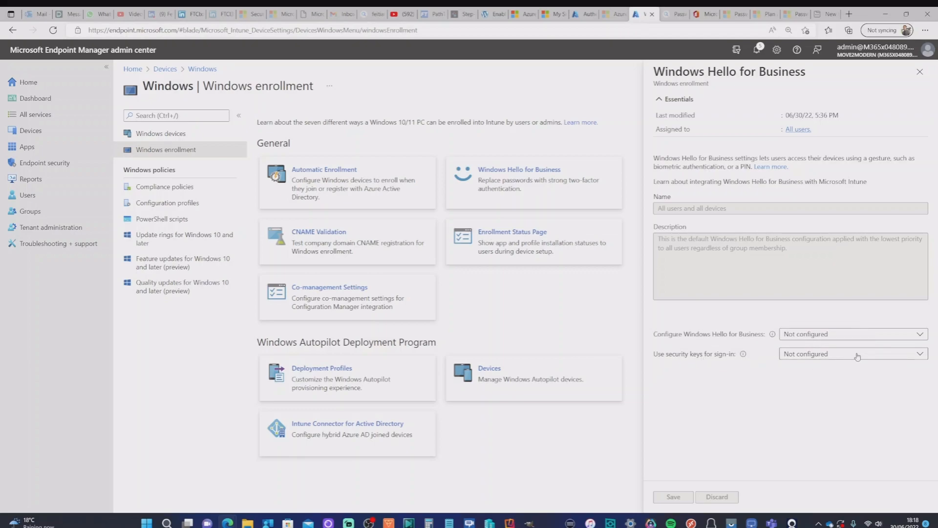
pyautogui.click(850, 353)
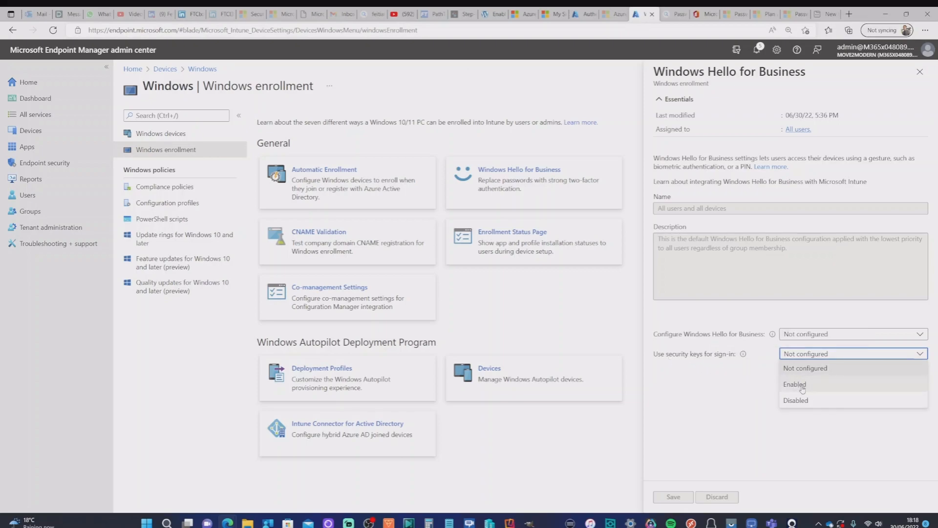
pyautogui.click(793, 384)
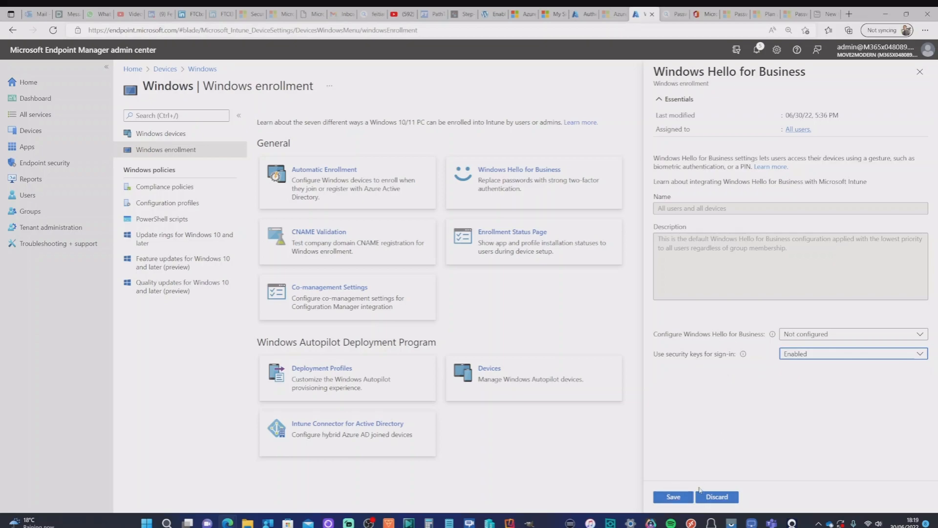
# Step: Save the Windows Hello for Business policy and return to the Devices overview
pyautogui.click(672, 496)
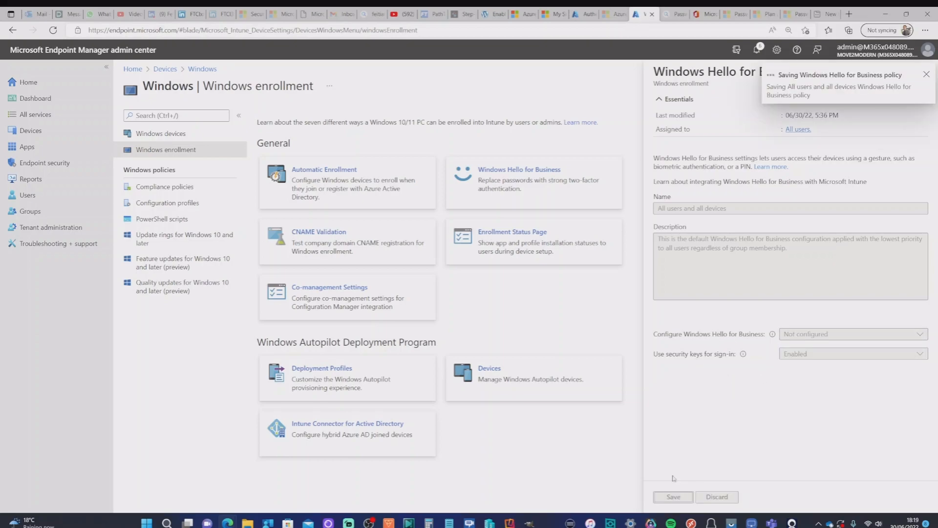
pyautogui.click(672, 496)
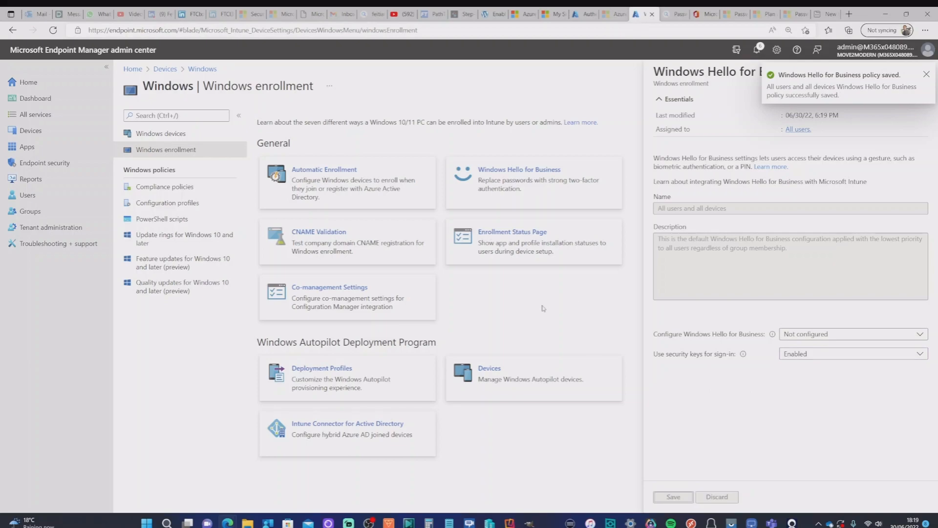
pyautogui.moveTo(534, 299)
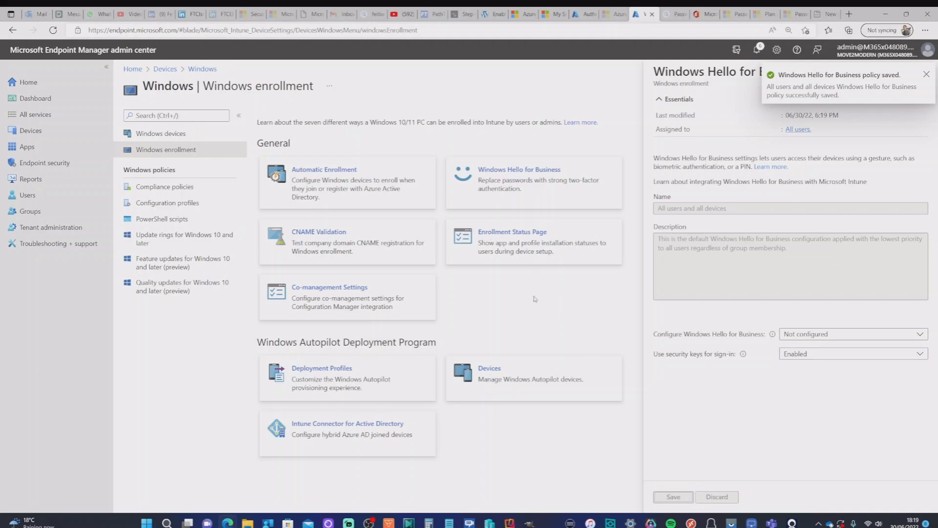
pyautogui.click(926, 74)
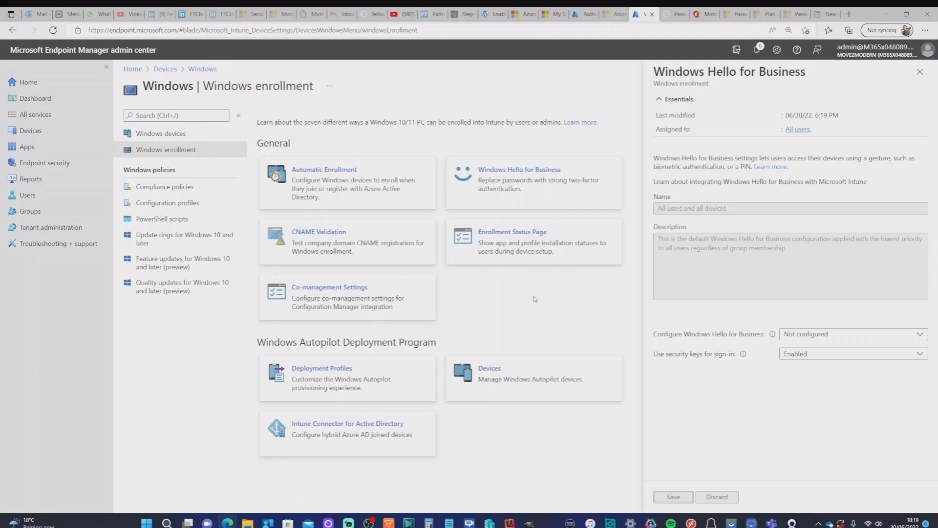
pyautogui.click(919, 71)
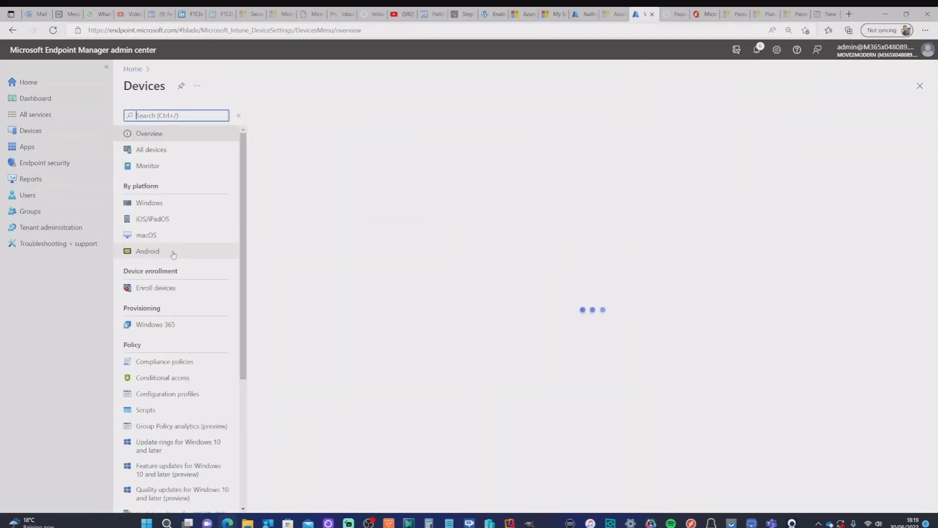
# Step: Start a new configuration profile targeted at Windows 10 and later
pyautogui.click(167, 393)
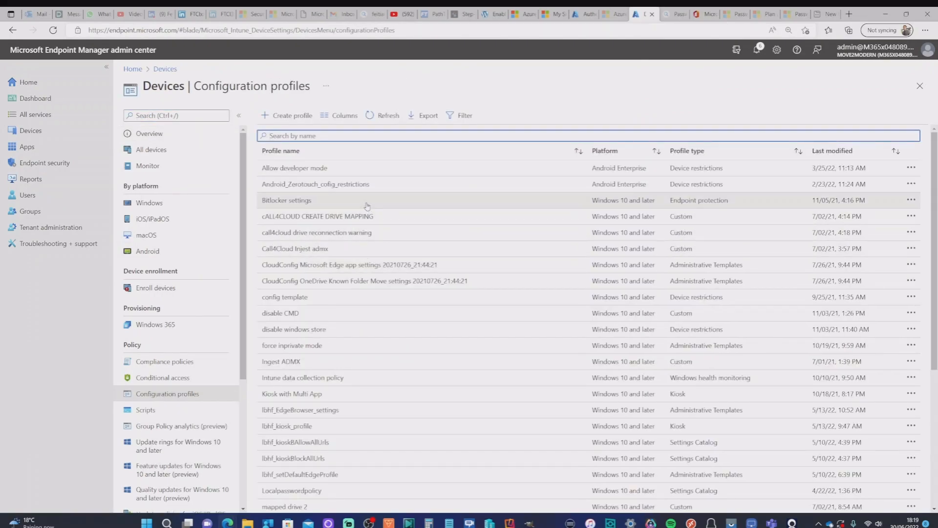
pyautogui.click(287, 199)
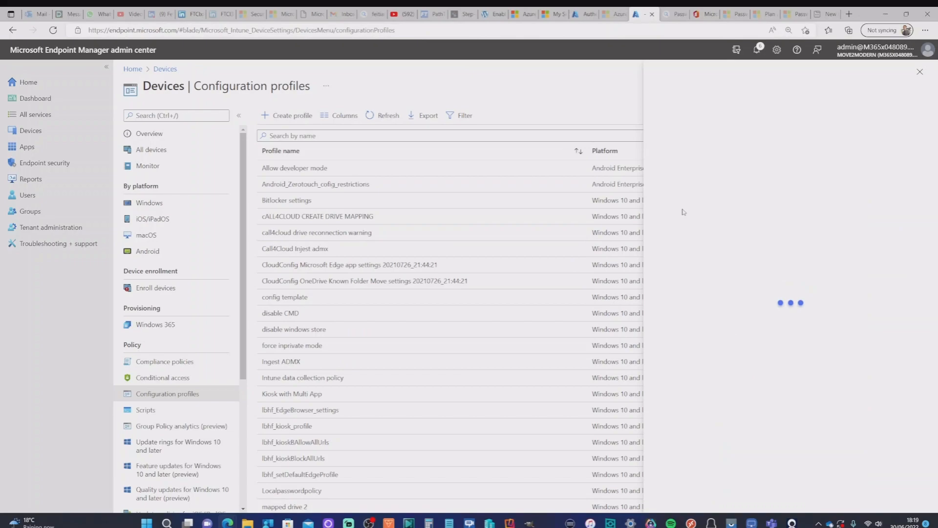
pyautogui.click(292, 115)
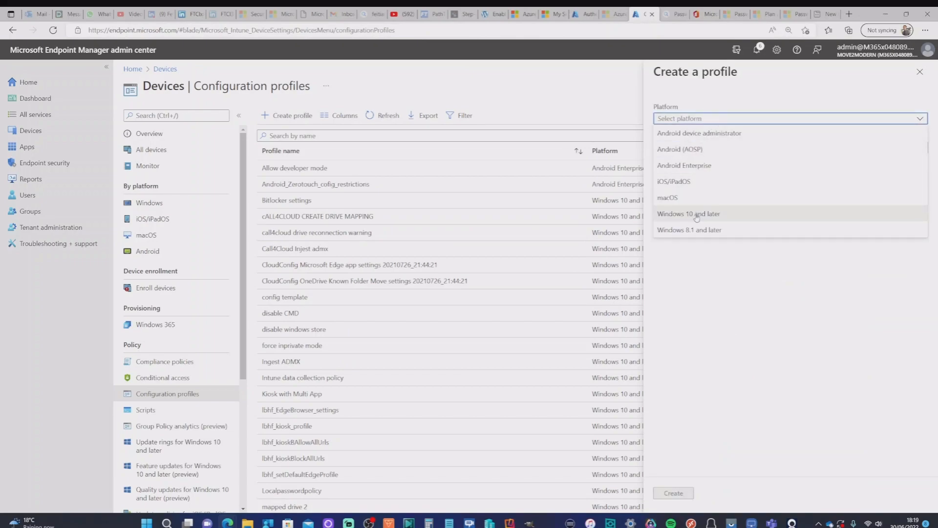
pyautogui.click(688, 213)
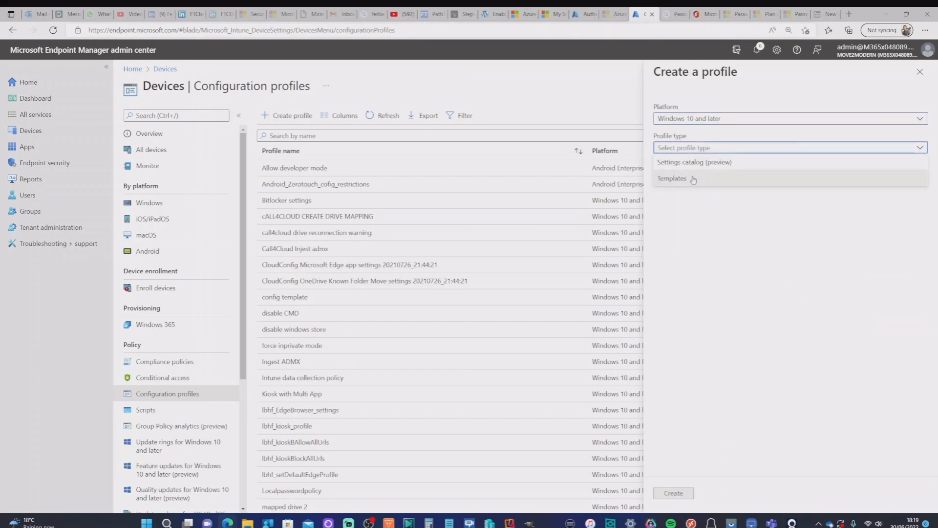
# Step: Base the profile on the Identity protection template and create it
pyautogui.click(671, 179)
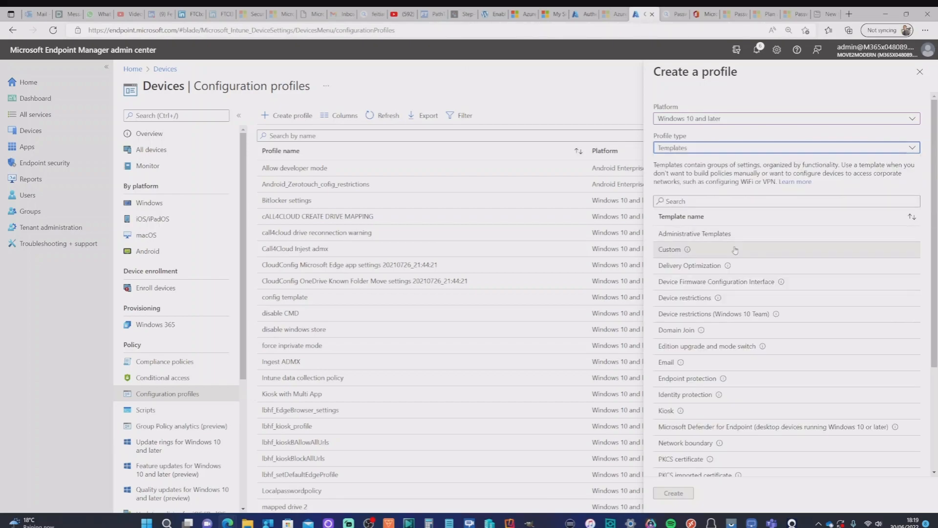
pyautogui.scroll(-3)
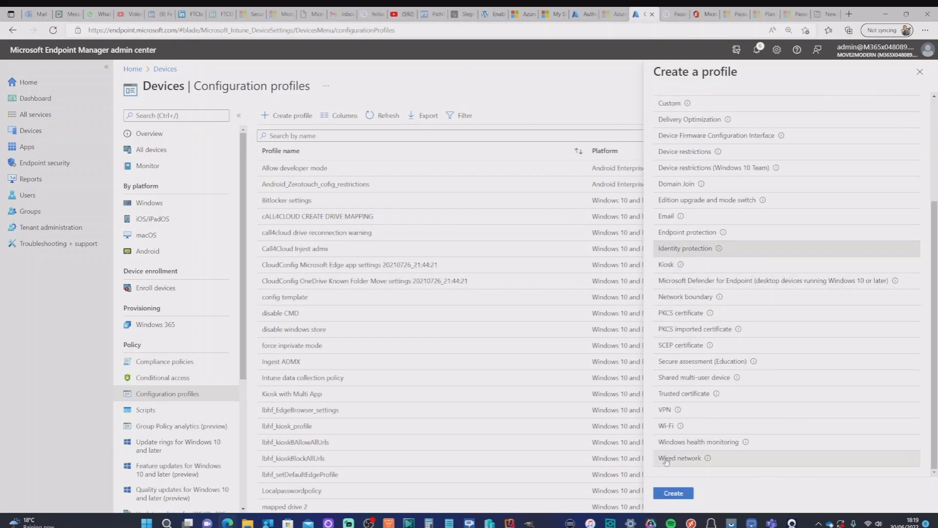
pyautogui.click(674, 492)
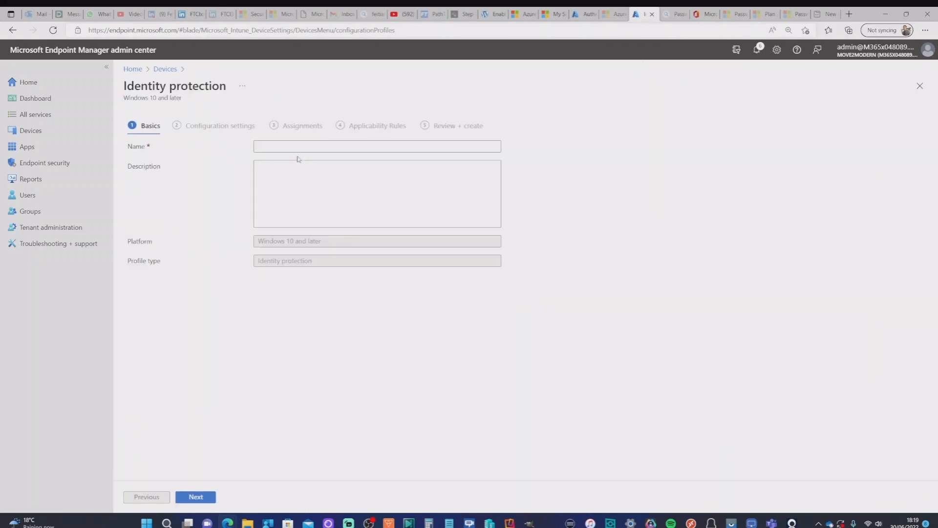
# Step: Name the profile 'Security key a...' and continue to configuration settings
pyautogui.write('S')
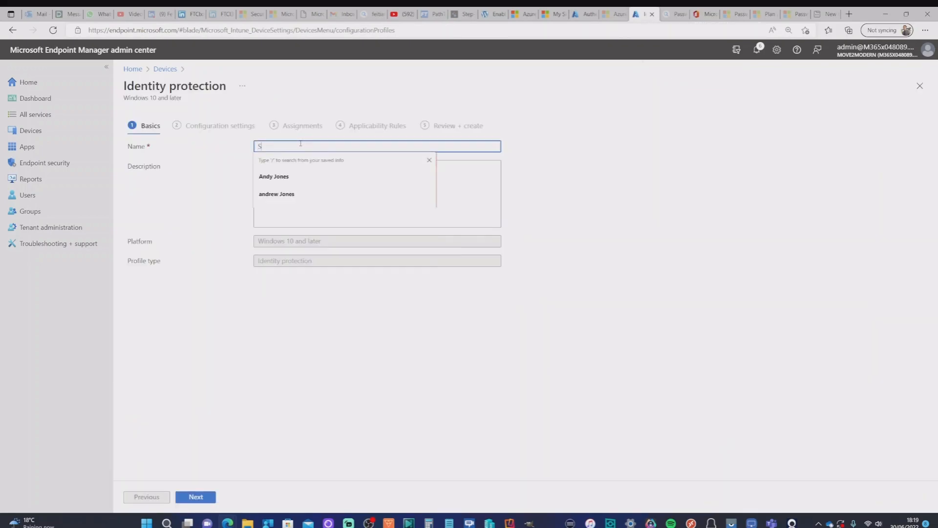
pyautogui.write('ecurity')
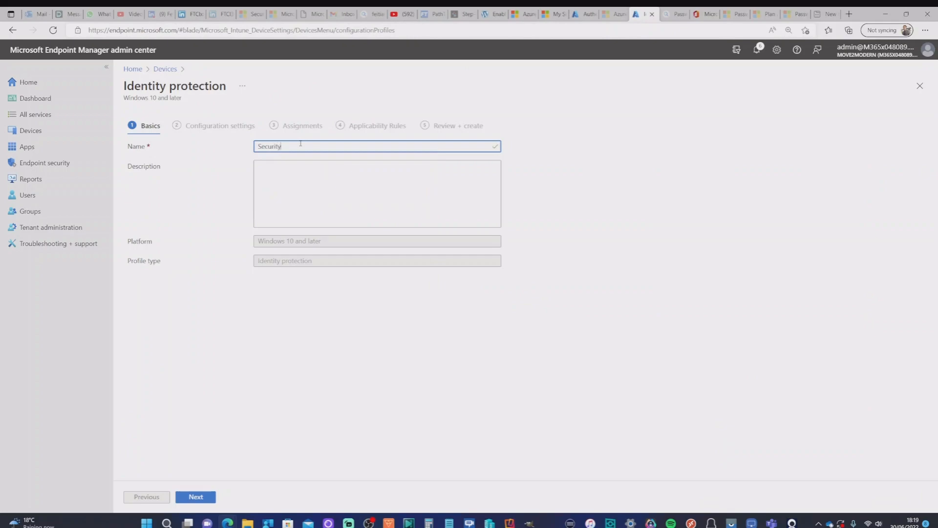
pyautogui.write('key auth')
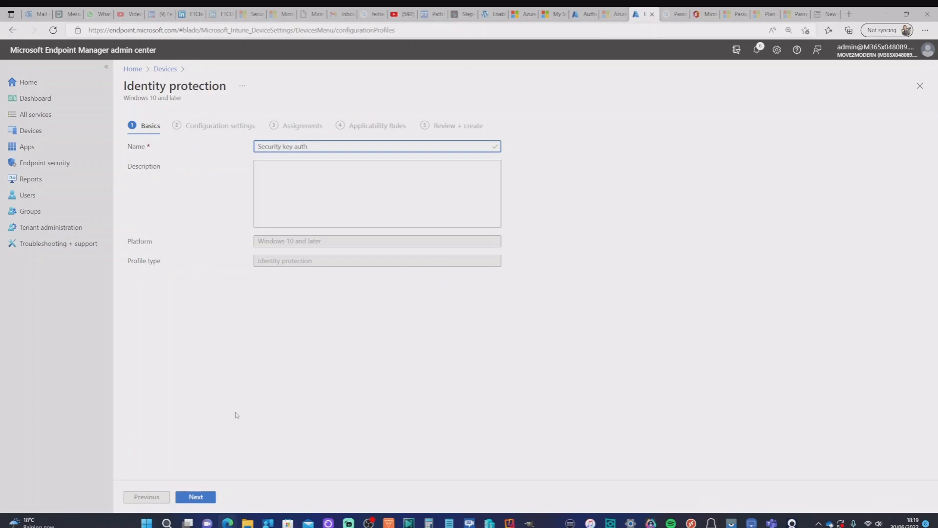
pyautogui.click(195, 496)
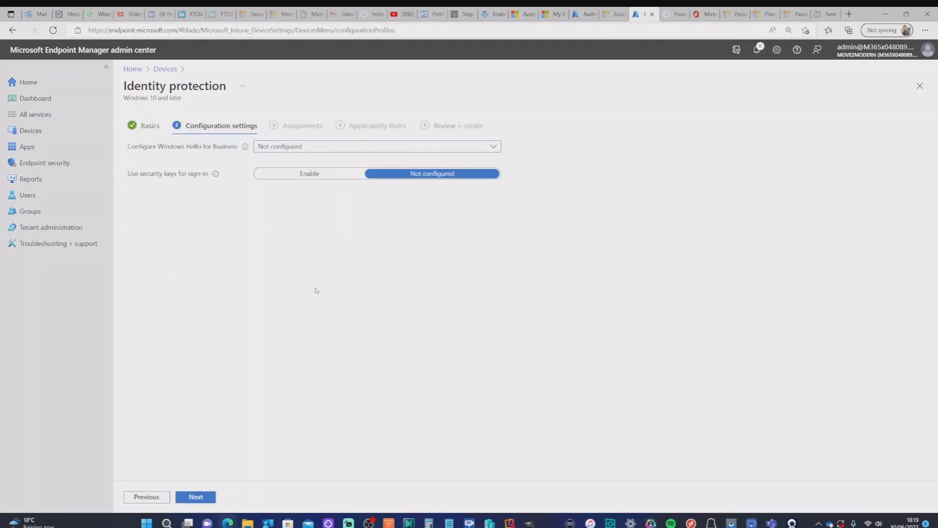
pyautogui.moveTo(227, 161)
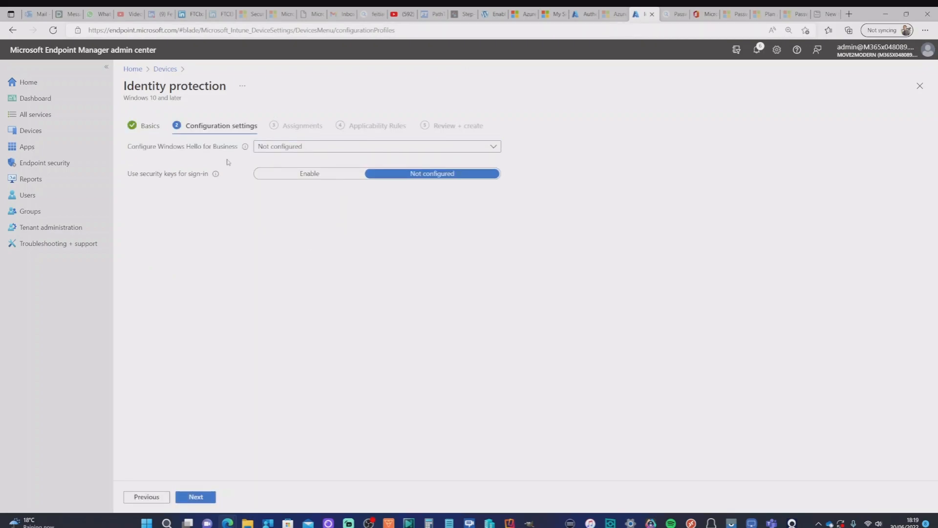
pyautogui.moveTo(208, 182)
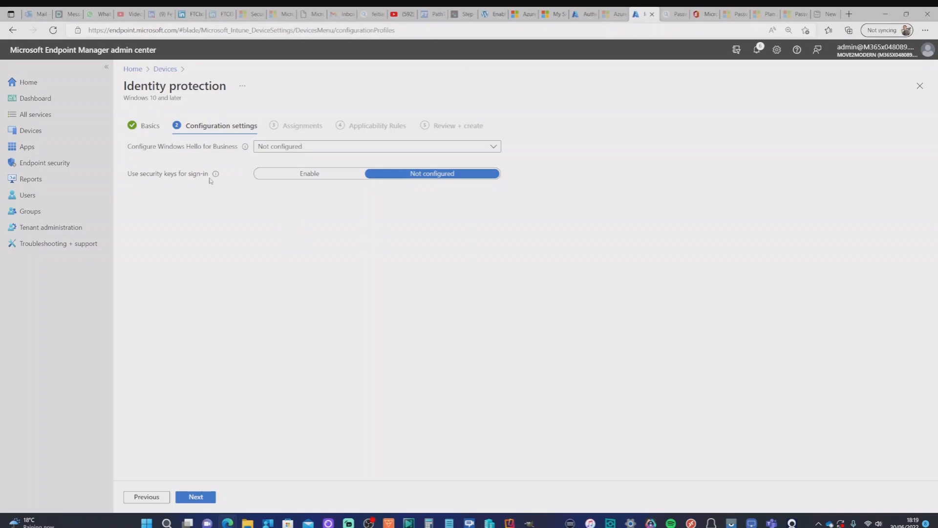
pyautogui.moveTo(259, 203)
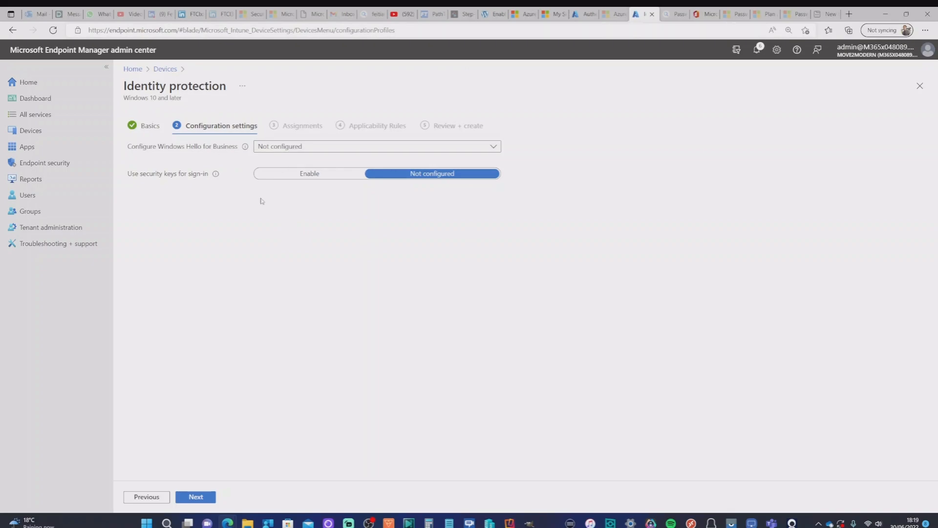
pyautogui.moveTo(180, 179)
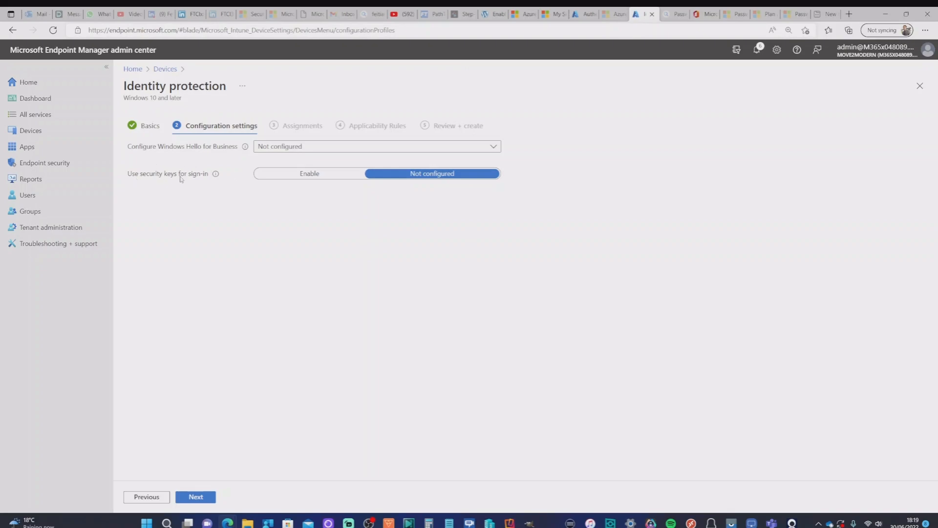
pyautogui.moveTo(203, 182)
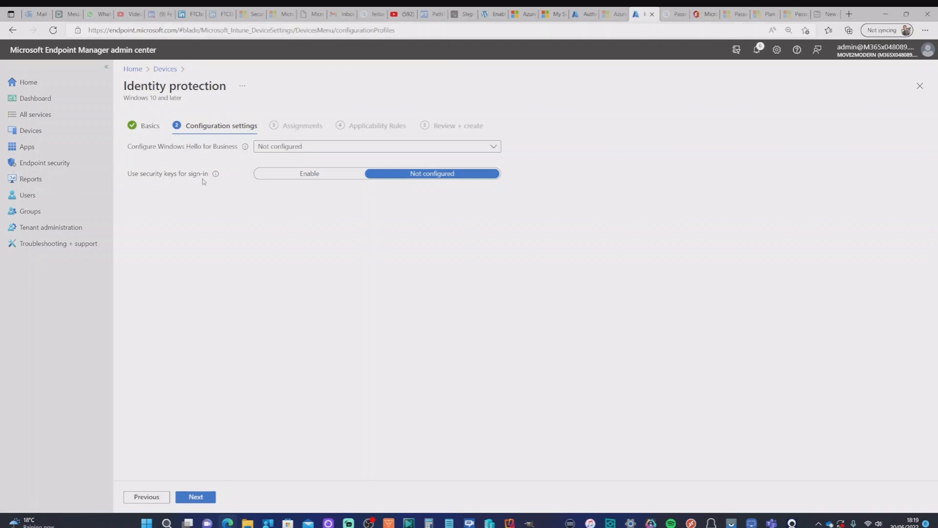
# Step: Enable security keys for sign-in and continue to assignments
pyautogui.click(309, 174)
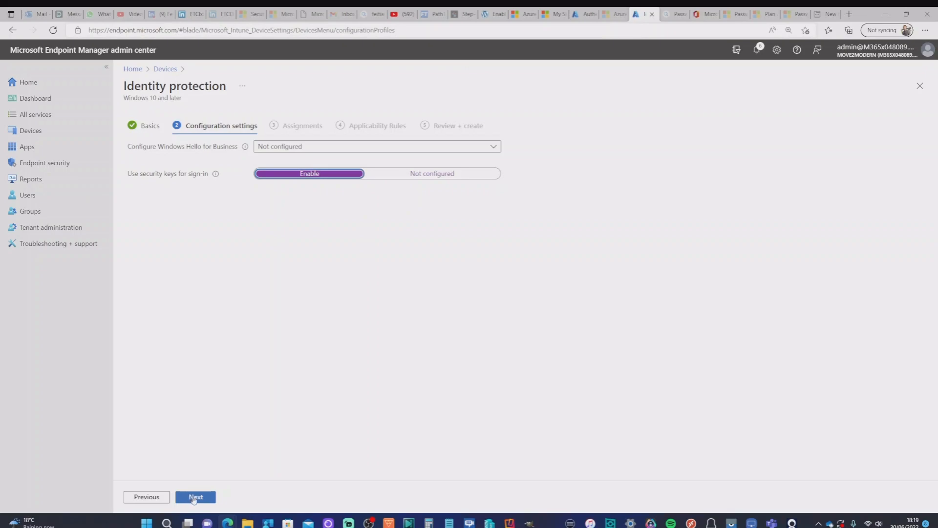
pyautogui.click(196, 496)
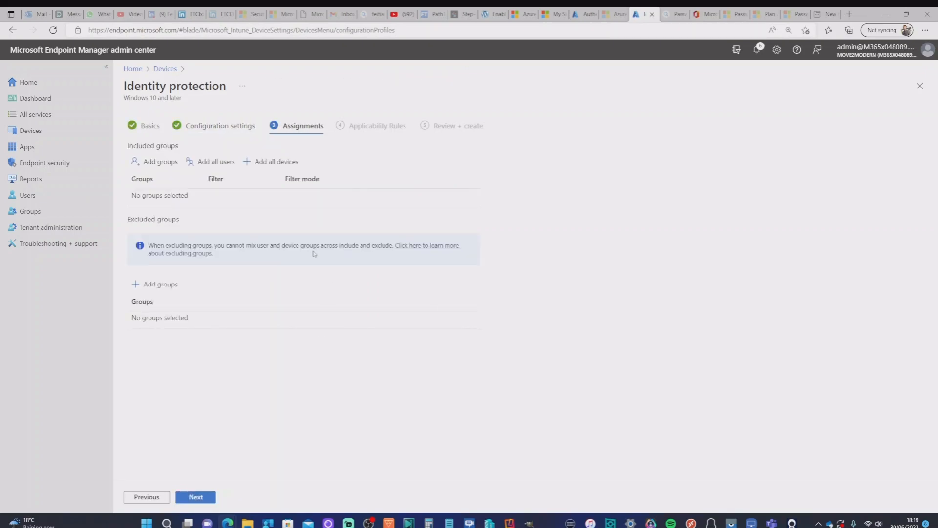
pyautogui.moveTo(160, 162)
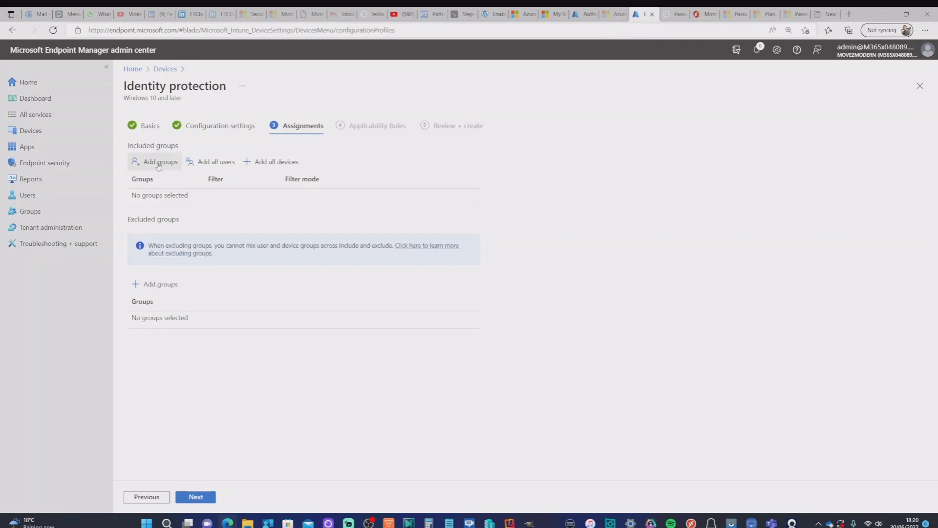
# Step: Assign the PasswordlessUsers group (searched with 'pass') and continue to applicability rules
pyautogui.click(159, 161)
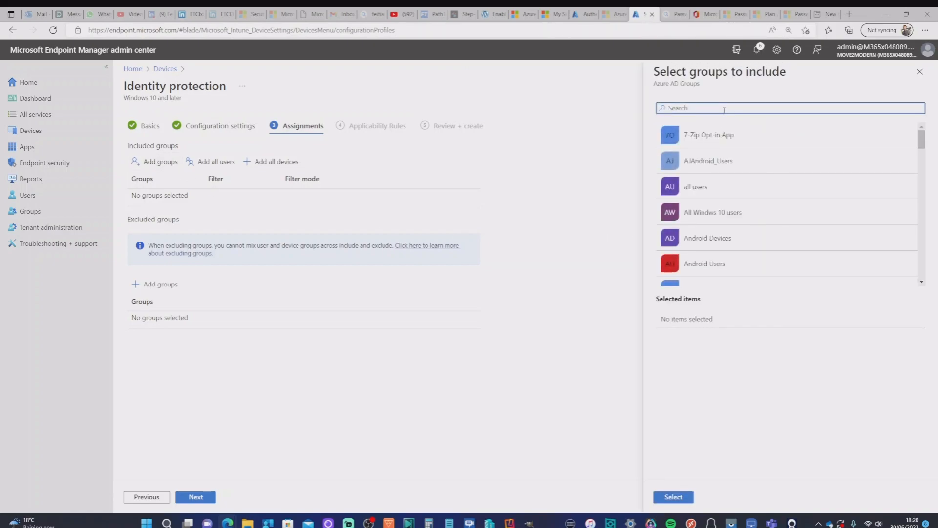
pyautogui.write('pass')
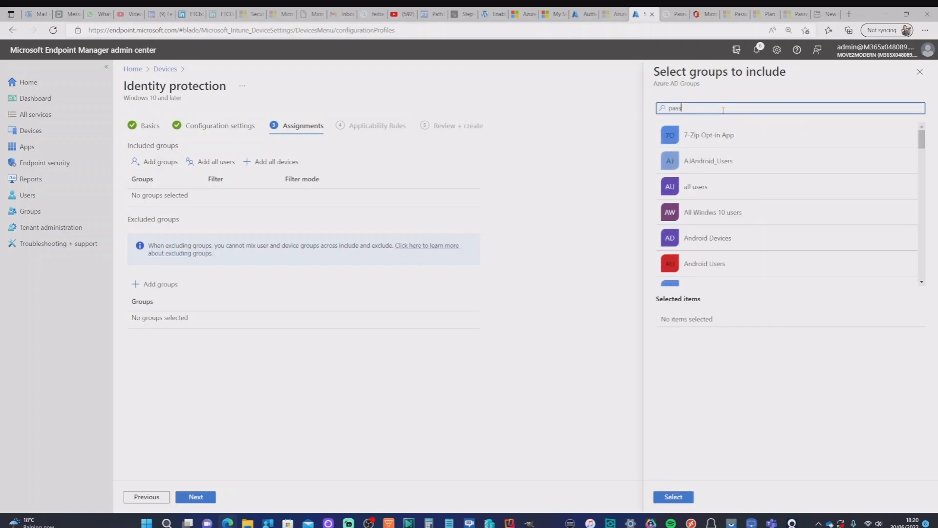
pyautogui.click(711, 135)
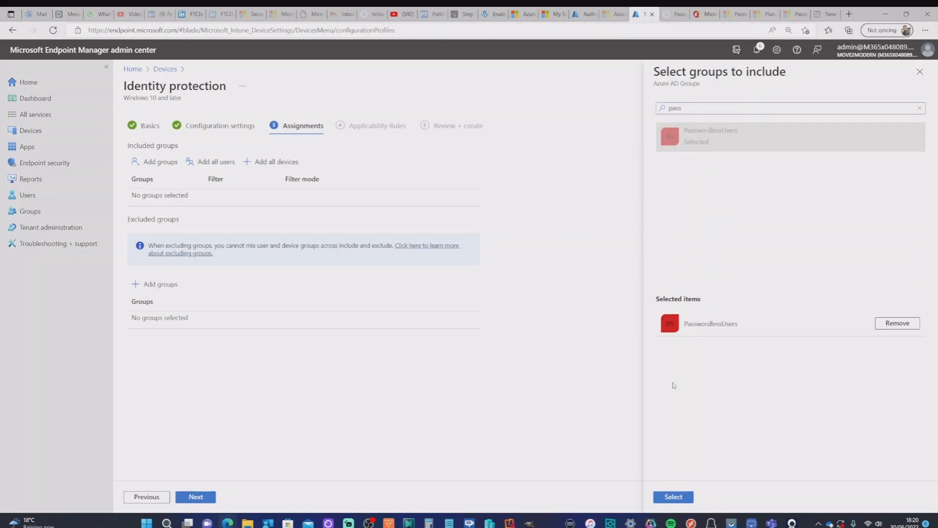
pyautogui.click(672, 496)
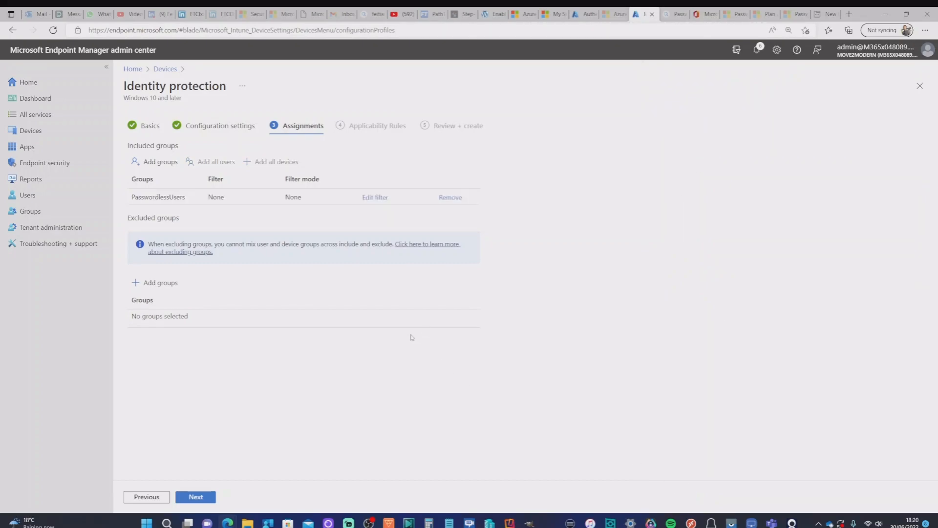
pyautogui.click(196, 497)
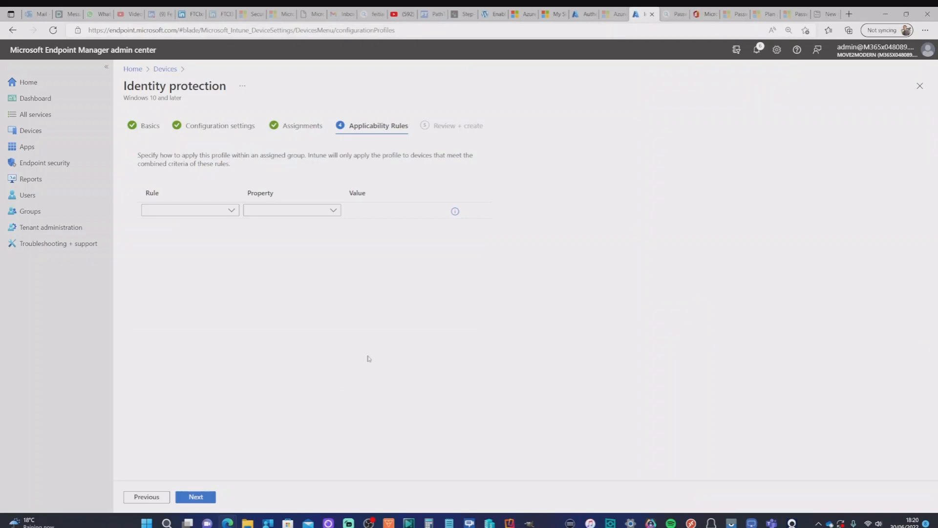
pyautogui.moveTo(315, 400)
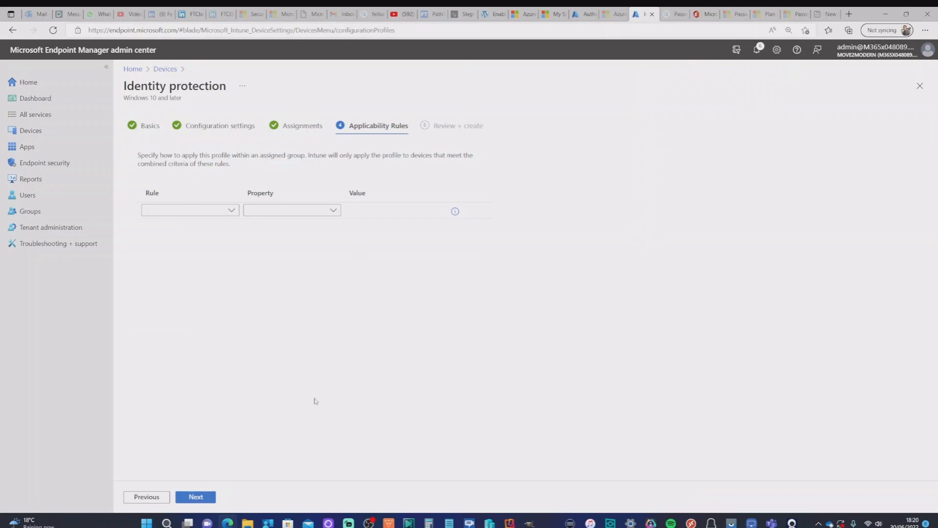
# Step: Skip applicability rules, review the summary and create the Security key auth profile
pyautogui.click(195, 496)
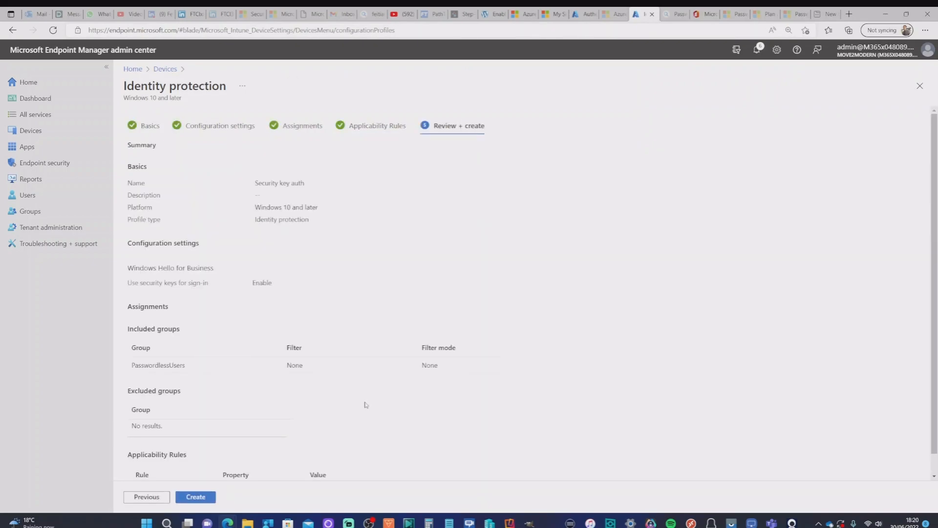
pyautogui.moveTo(195, 496)
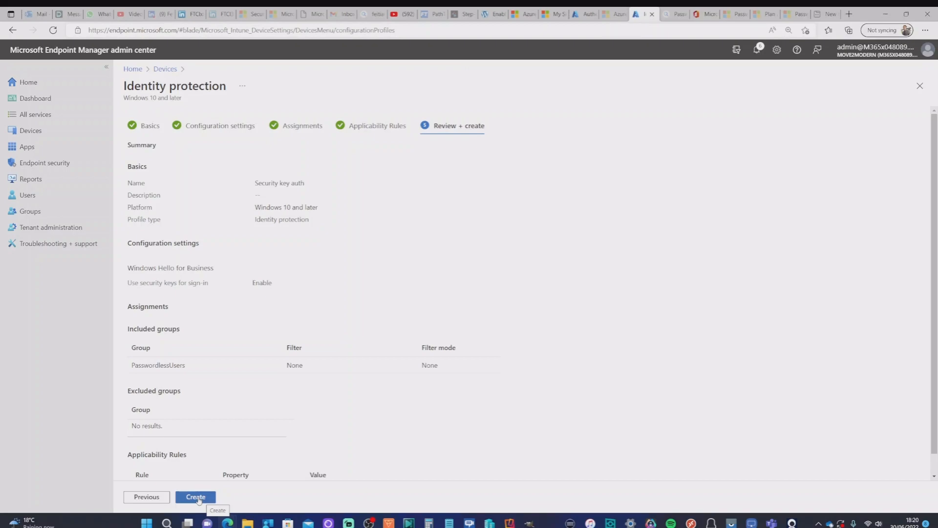
pyautogui.click(195, 497)
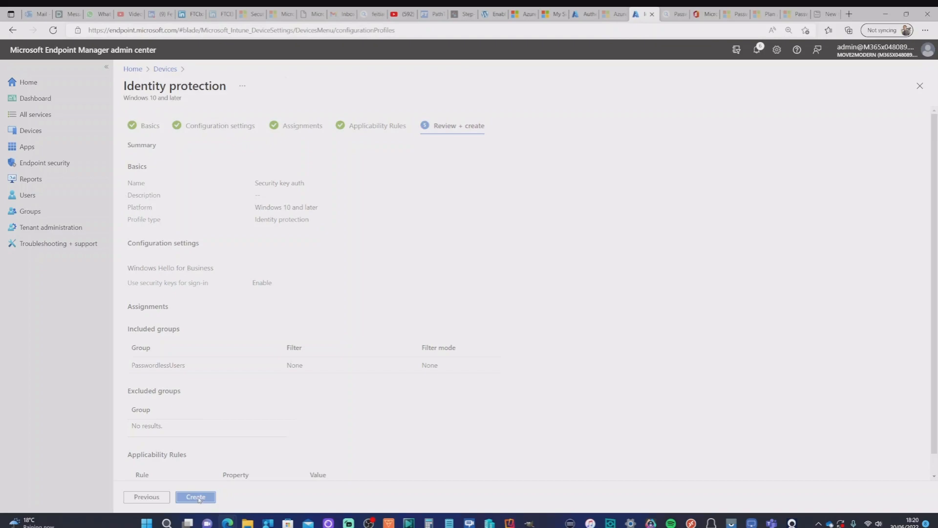
pyautogui.click(195, 496)
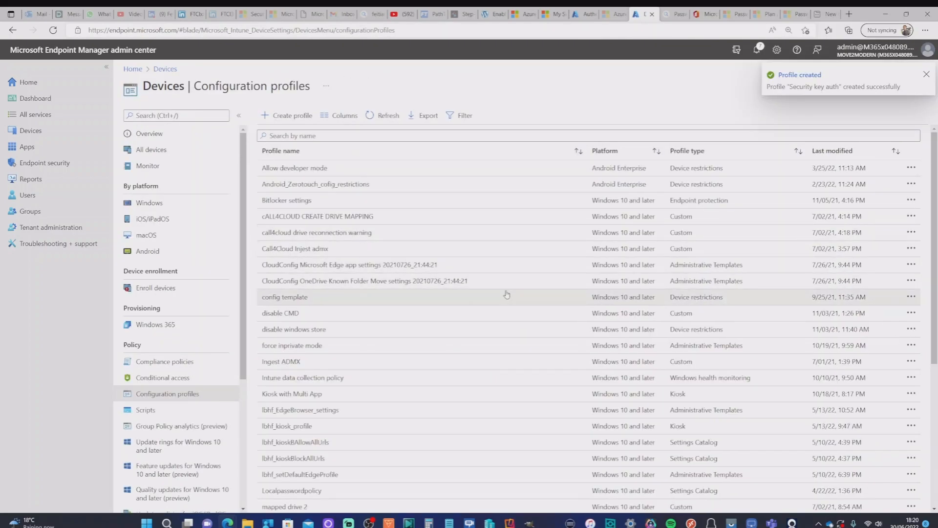
# Step: Dismiss the profile created notification and start creating a new configuration profile
pyautogui.click(927, 74)
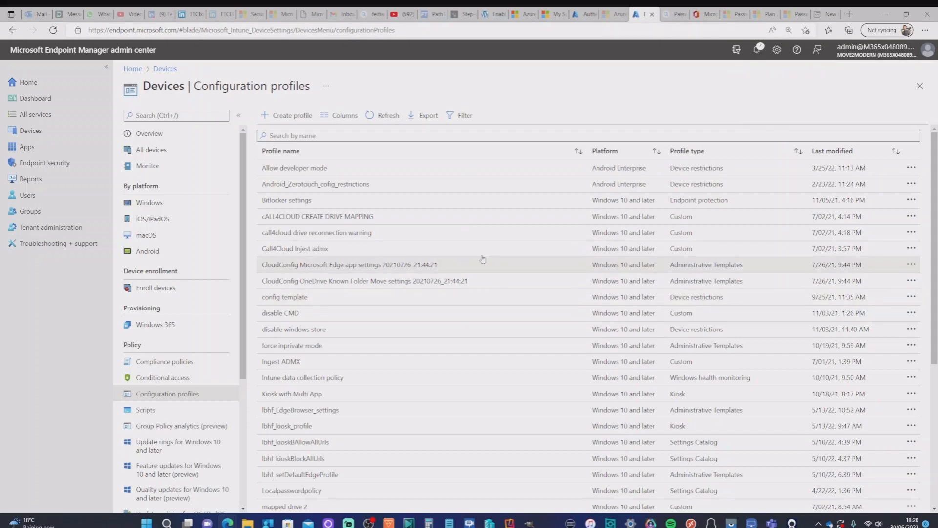
pyautogui.moveTo(464, 232)
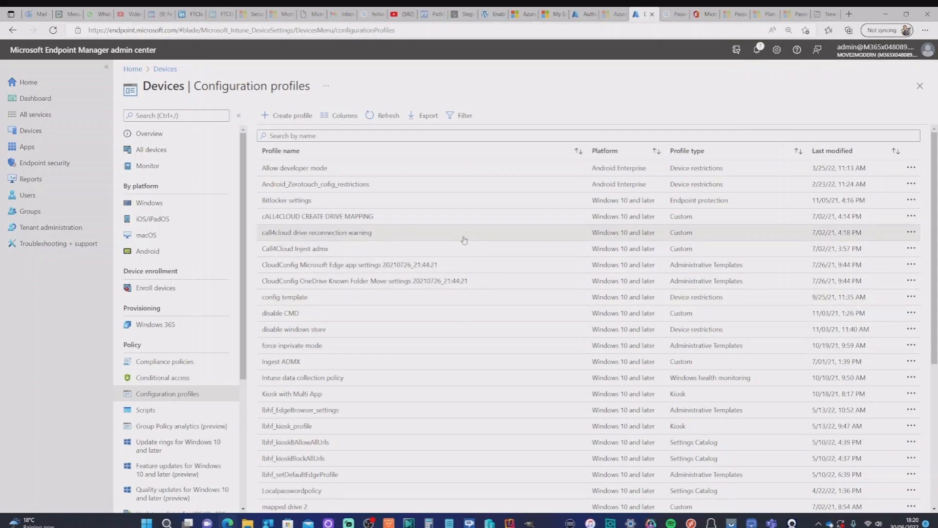
pyautogui.moveTo(386, 288)
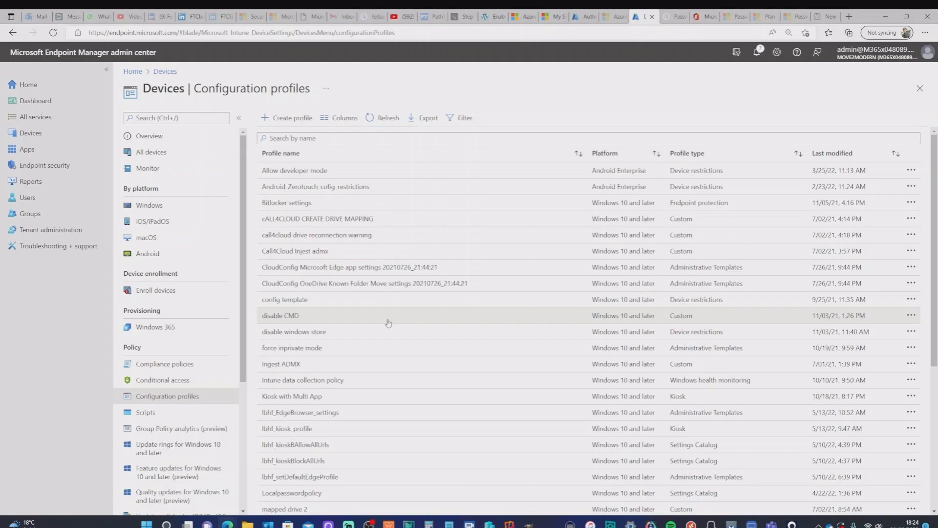
pyautogui.moveTo(364, 316)
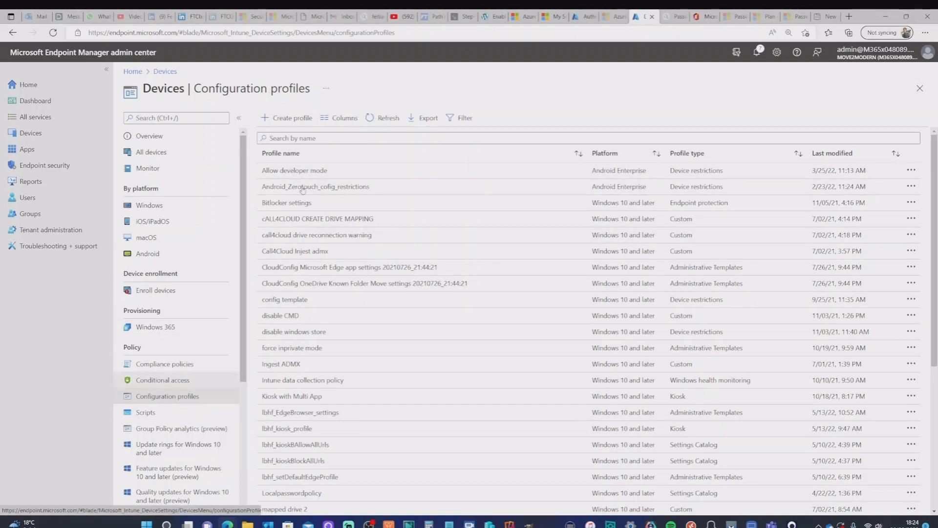
pyautogui.click(287, 118)
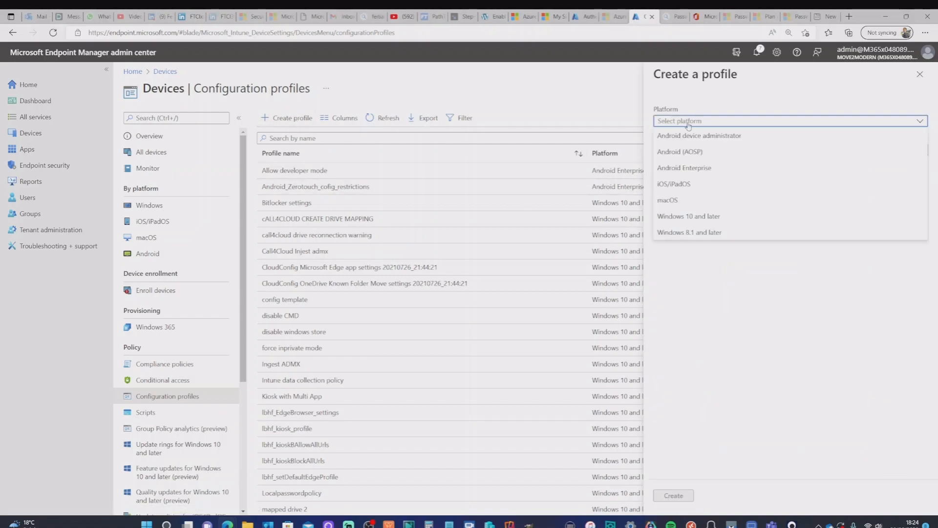
# Step: Start a Windows 10 and later Custom template profile
pyautogui.click(688, 216)
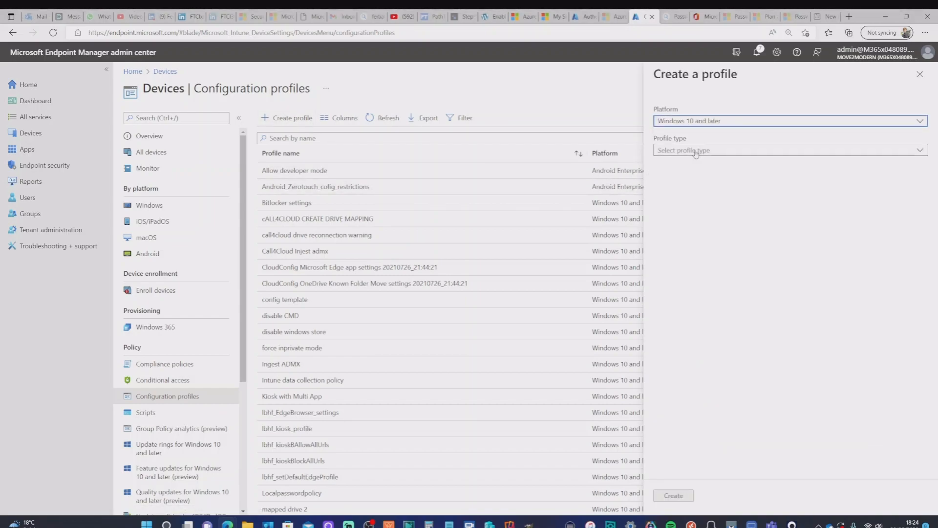
pyautogui.click(784, 150)
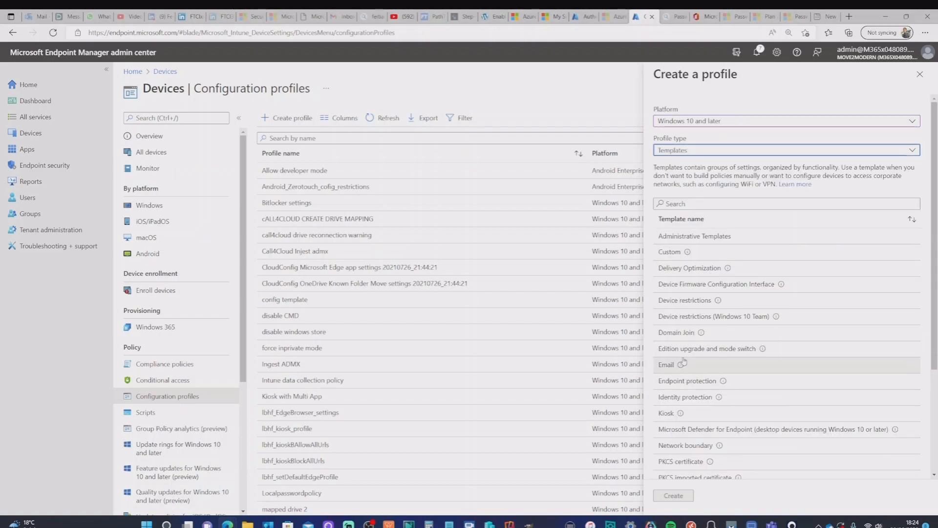
pyautogui.moveTo(684, 397)
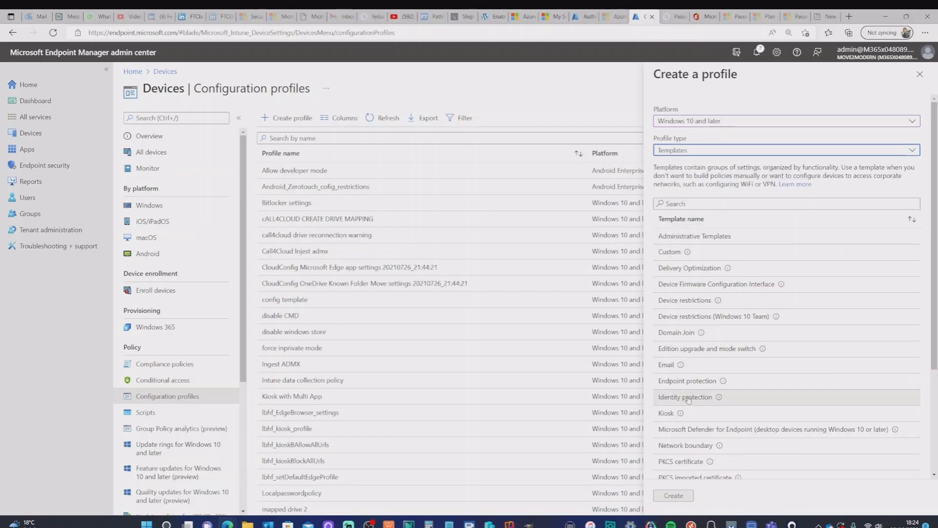
pyautogui.click(670, 251)
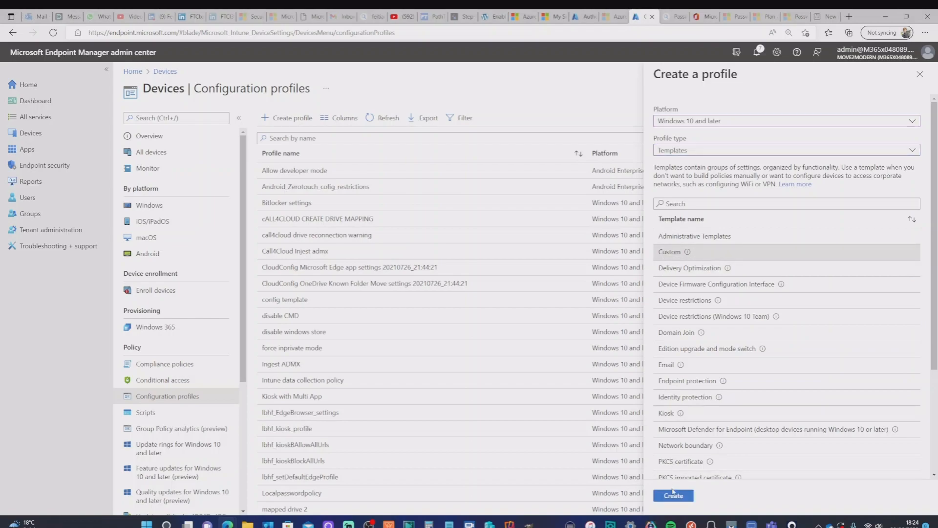
pyautogui.click(672, 495)
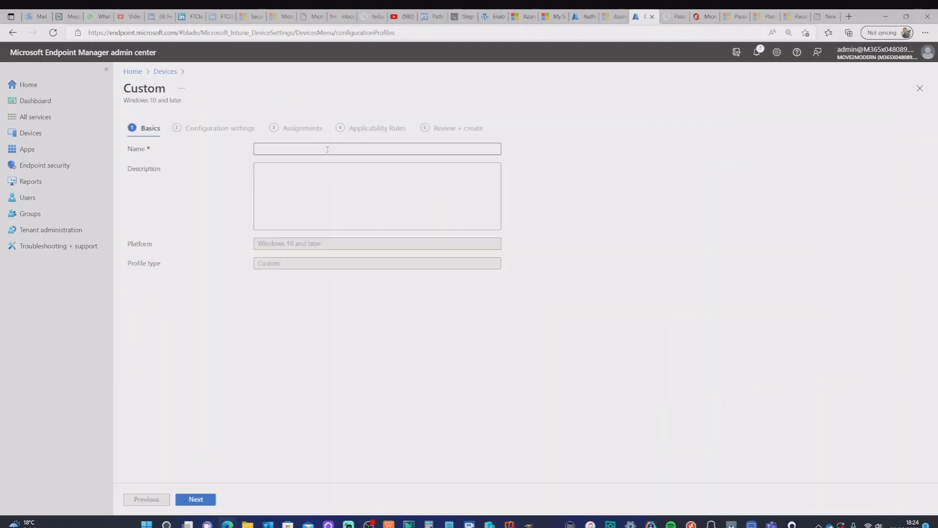
# Step: Name the profile 'security key', continue to configuration settings and begin adding an OMA-URI row
pyautogui.write('secu')
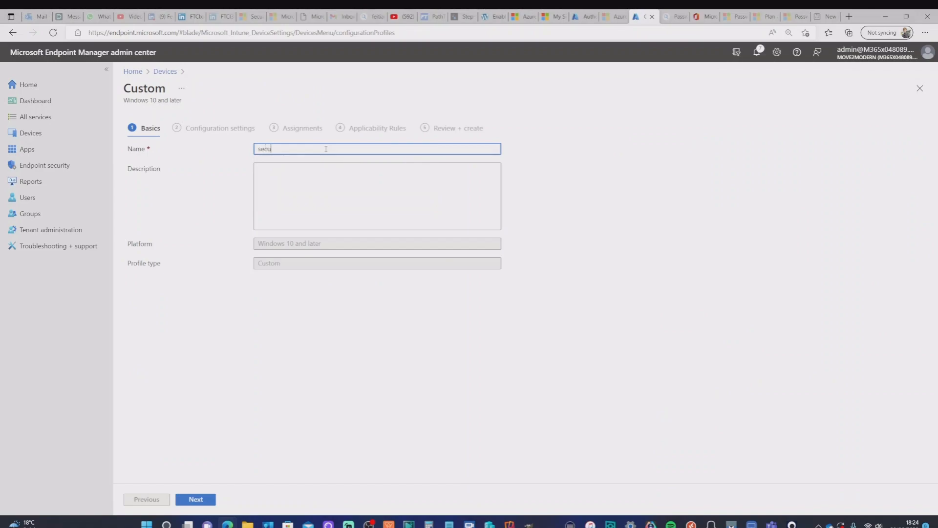
pyautogui.write('rity')
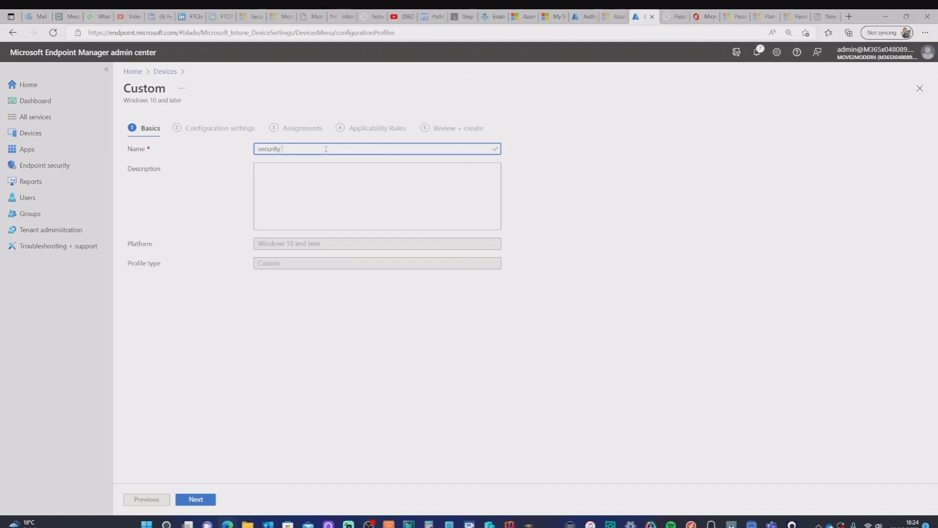
pyautogui.write('key')
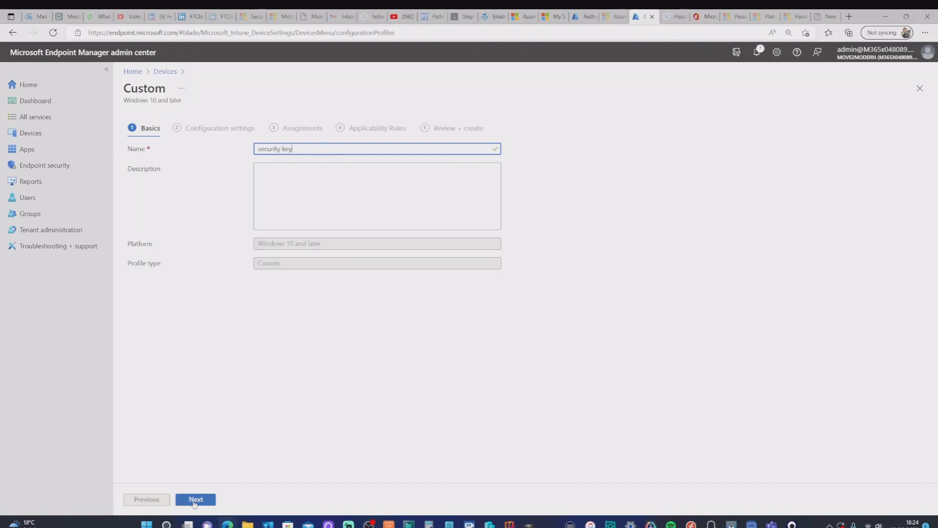
pyautogui.click(195, 499)
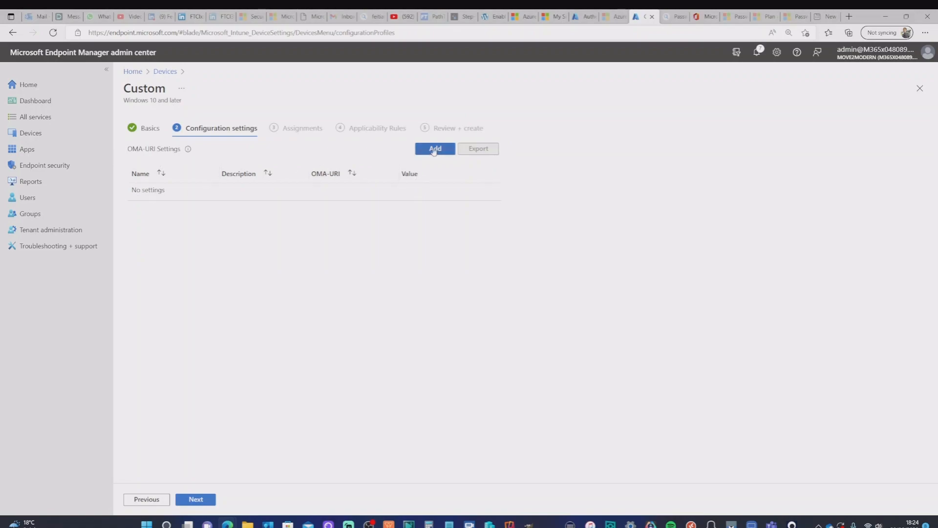
pyautogui.click(435, 149)
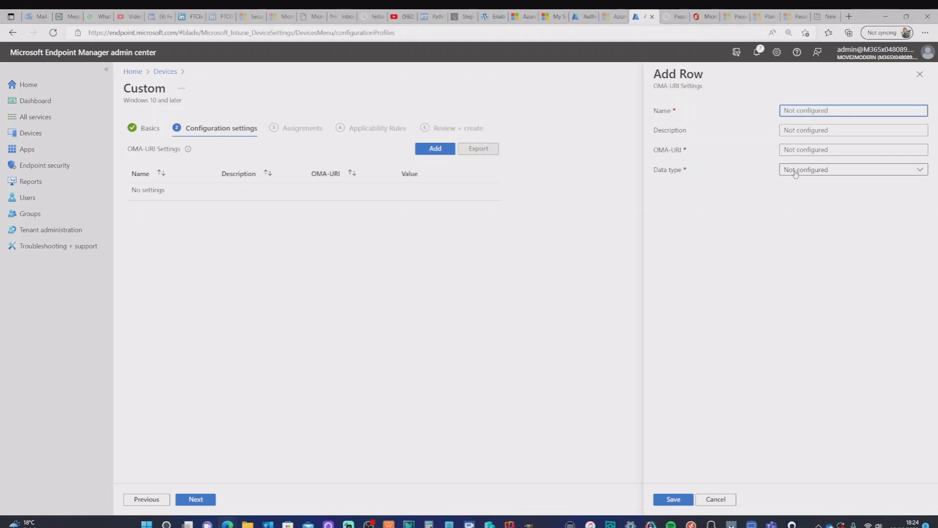
pyautogui.moveTo(804, 174)
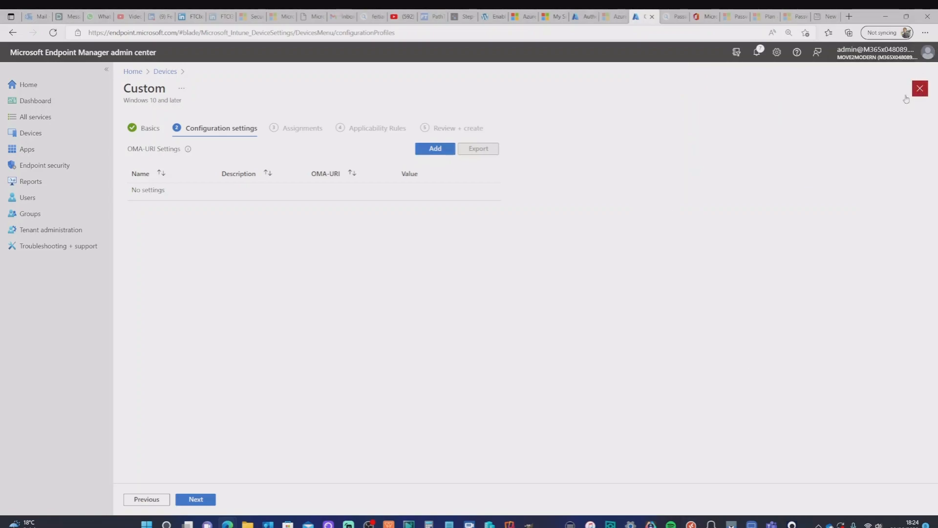
# Step: Abandon the custom profile and bring up Edge's Settings and more menu
pyautogui.click(920, 88)
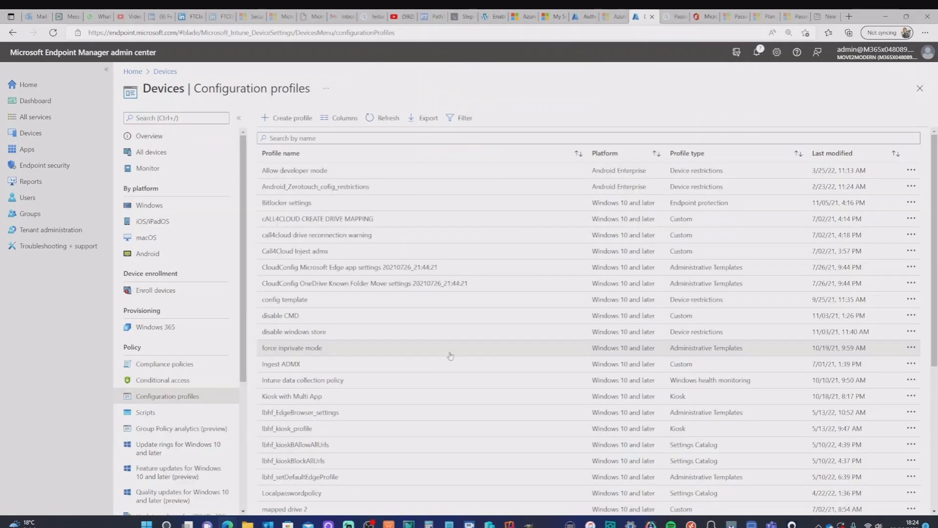
pyautogui.moveTo(392, 267)
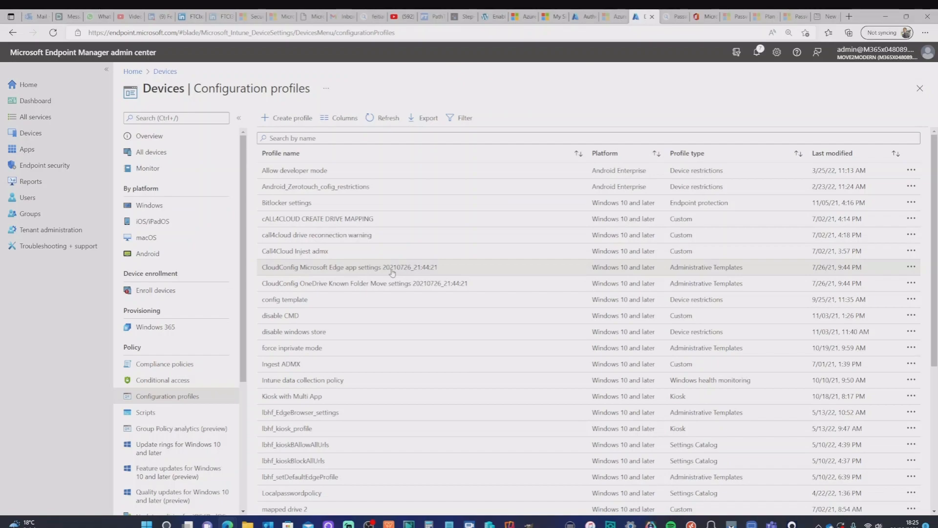
pyautogui.moveTo(380, 414)
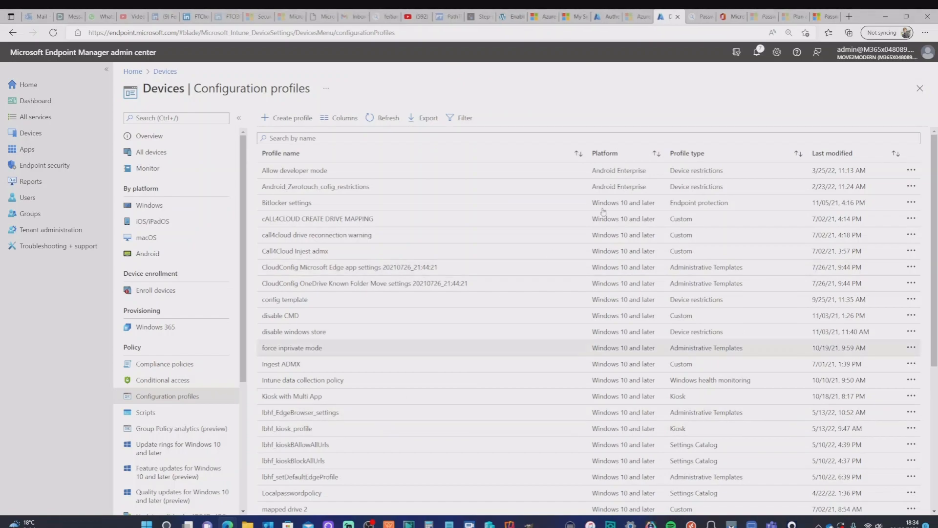
pyautogui.click(925, 32)
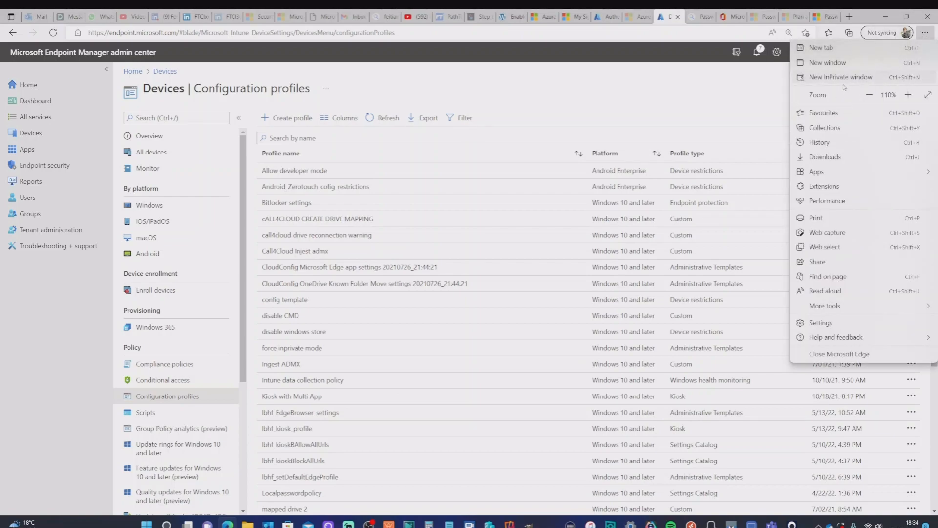
# Step: Open office.com in a new InPrivate window and start signing in to Office
pyautogui.click(840, 77)
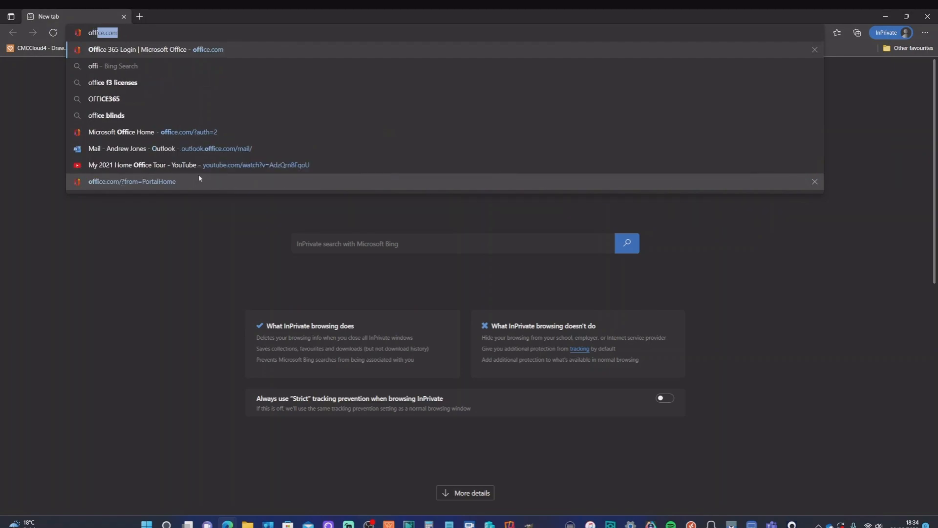
pyautogui.click(156, 48)
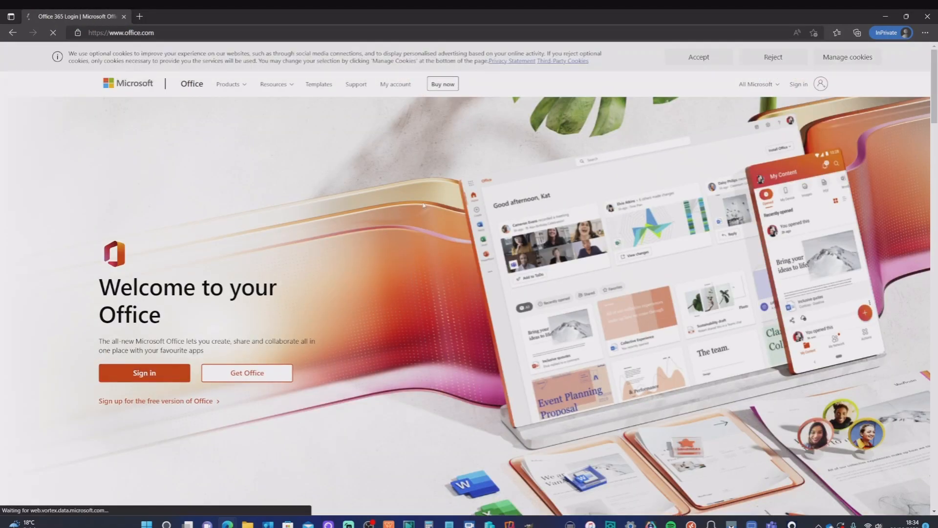
pyautogui.click(143, 373)
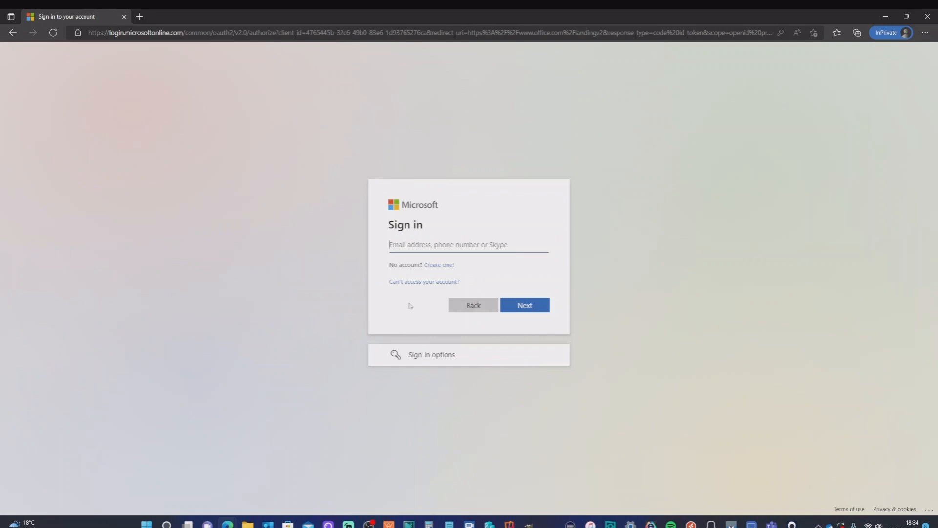
pyautogui.moveTo(490, 263)
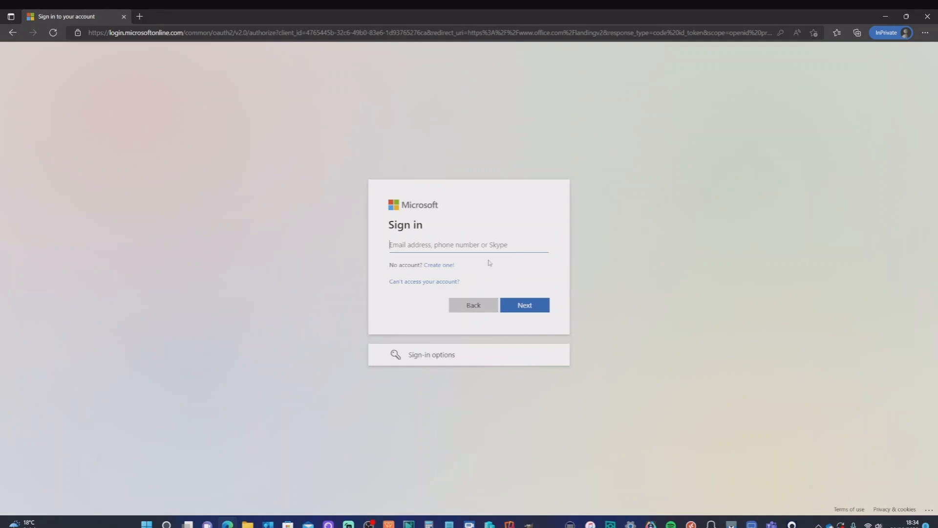
# Step: Choose 'Sign in with a security key' from the sign-in options
pyautogui.click(432, 355)
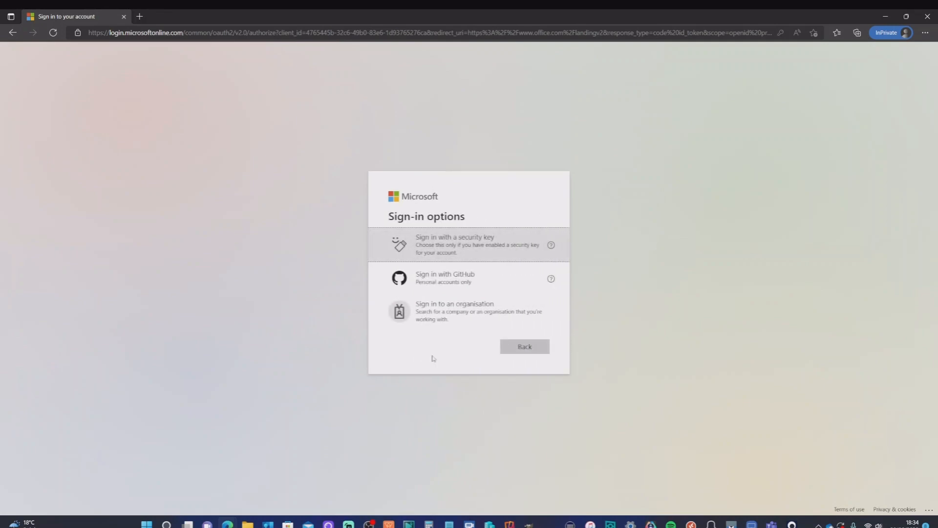
pyautogui.moveTo(473, 250)
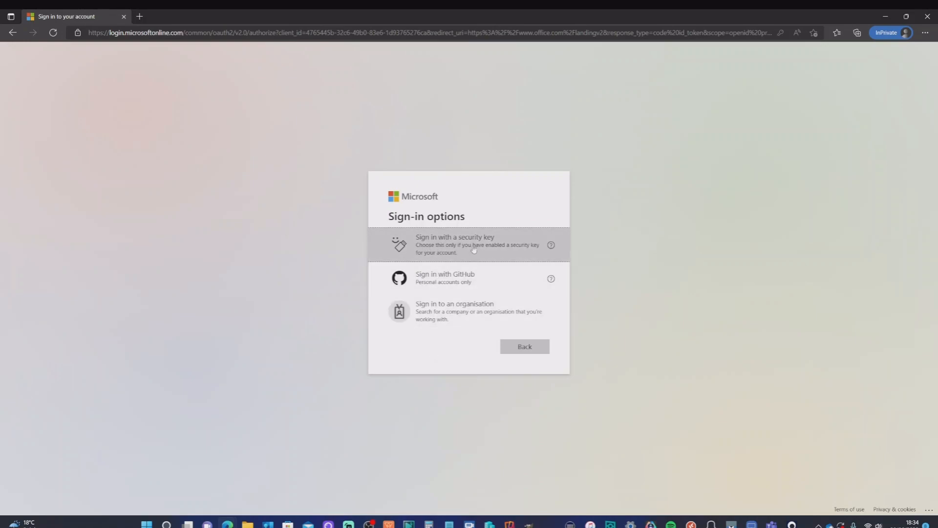
pyautogui.click(466, 245)
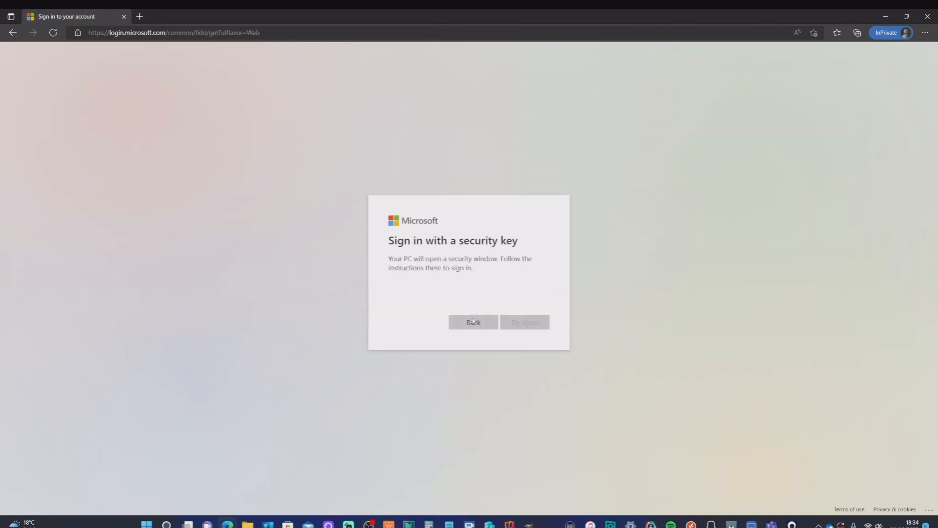
# Step: Choose the security key credential in Windows Security, confirm it, and submit the key's PIN
pyautogui.click(524, 322)
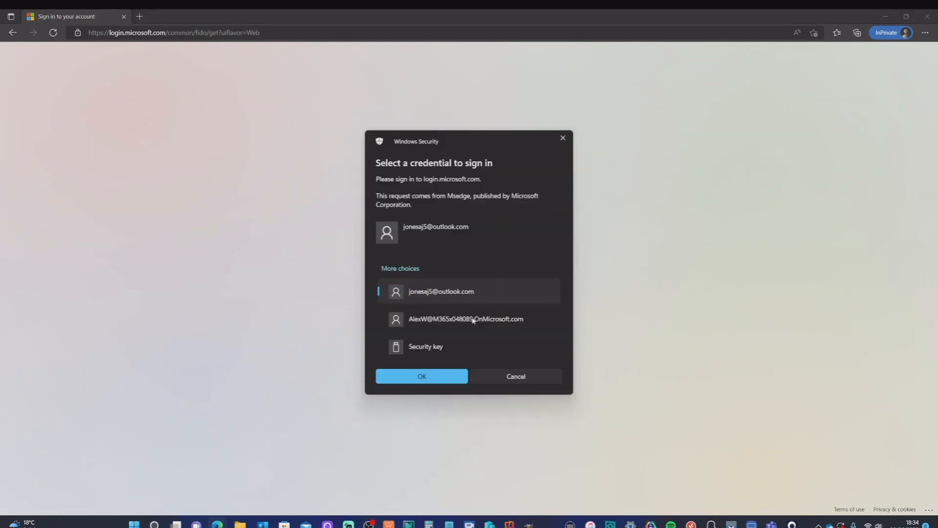
pyautogui.moveTo(426, 347)
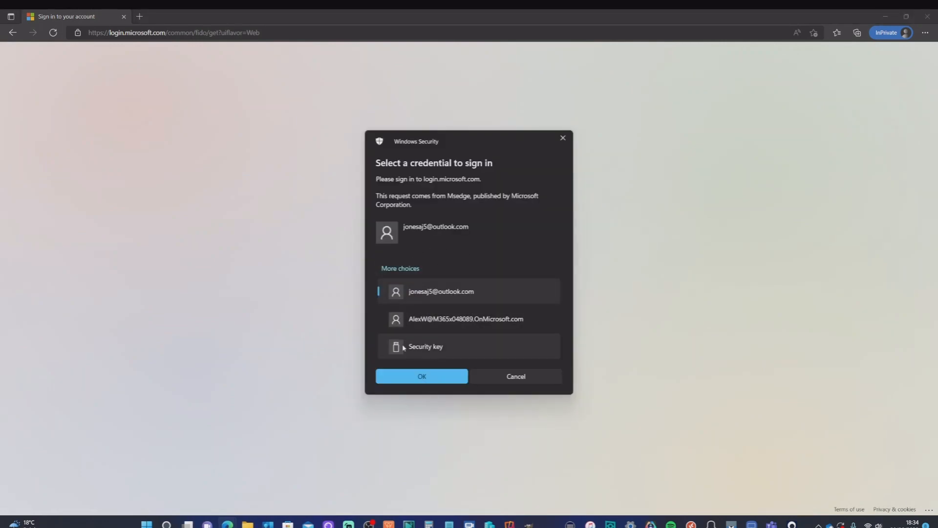
pyautogui.moveTo(432, 355)
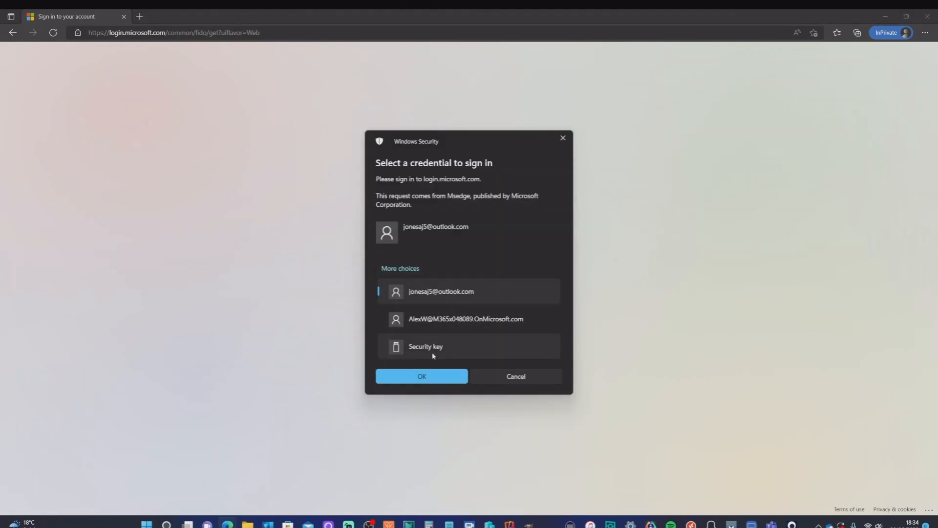
pyautogui.click(425, 345)
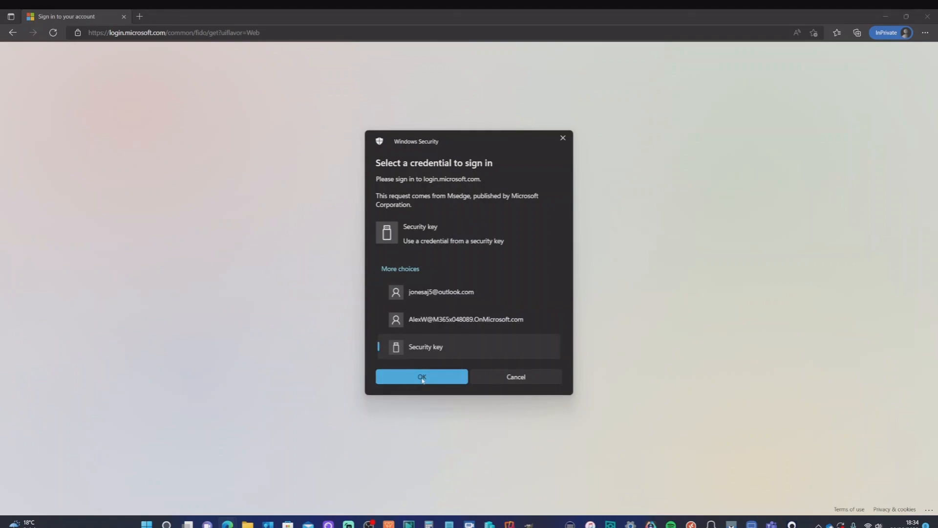
pyautogui.click(421, 376)
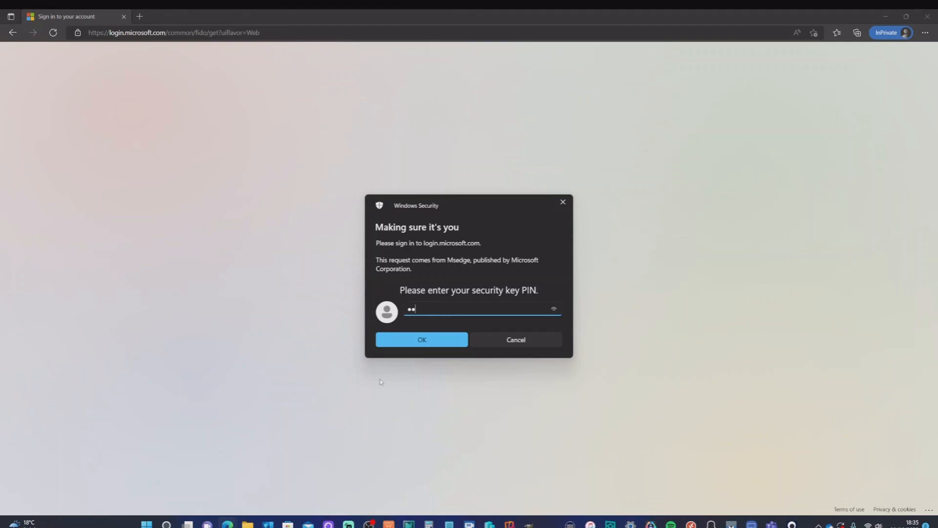
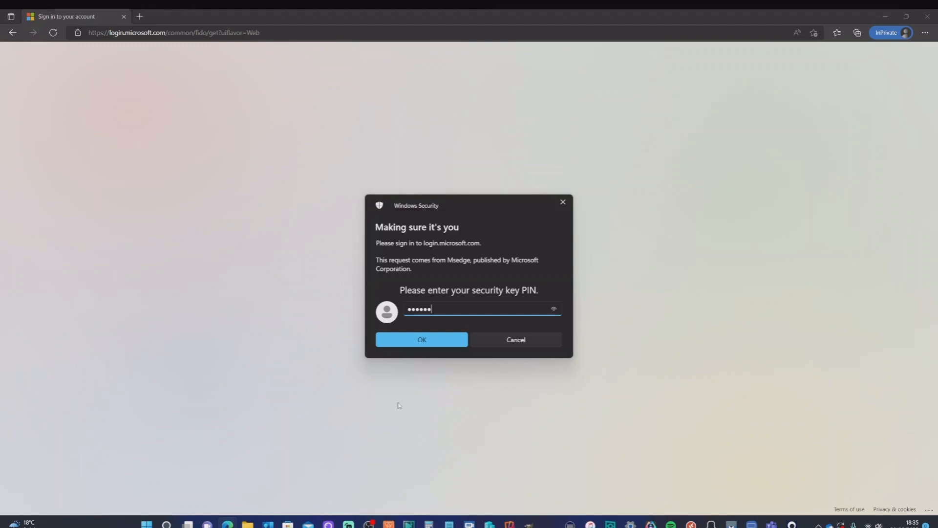
pyautogui.click(421, 339)
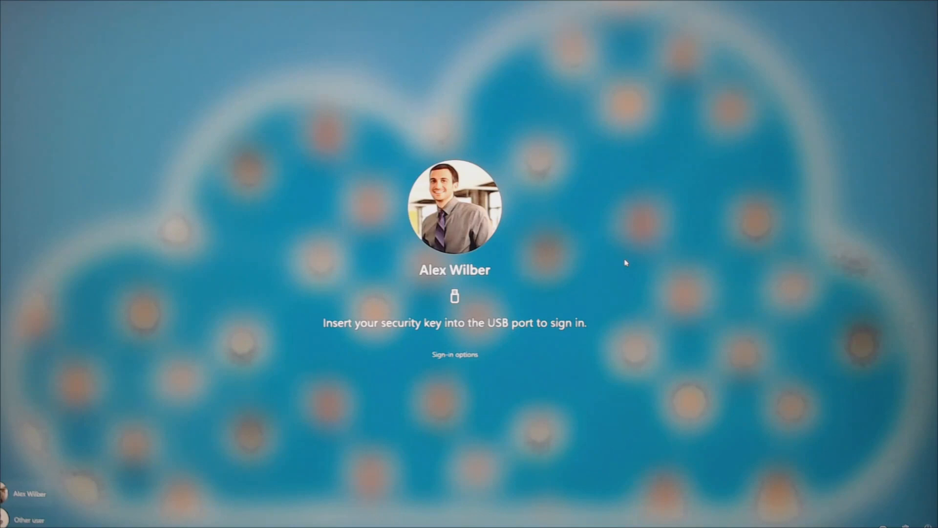
# Step: Switch the lock screen to sign in as 'Other user'
pyautogui.click(29, 518)
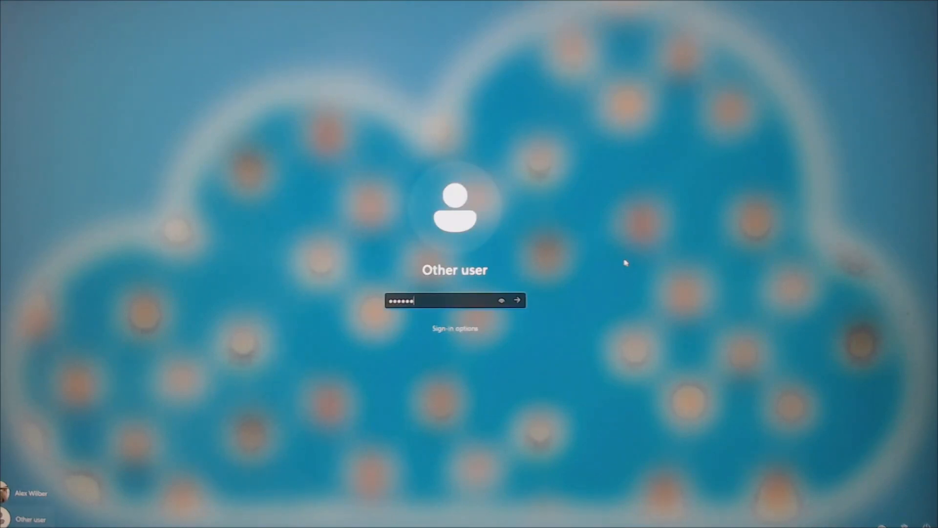